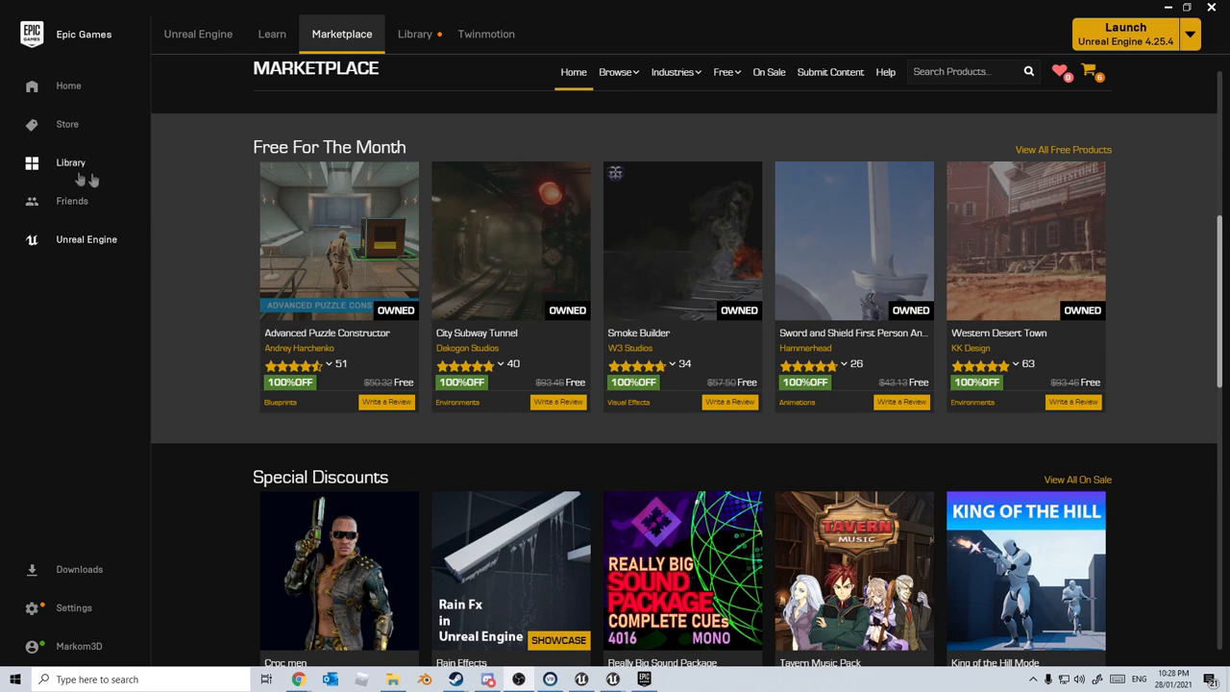
{"action": "mouse_move", "coordinate": [272, 33]}
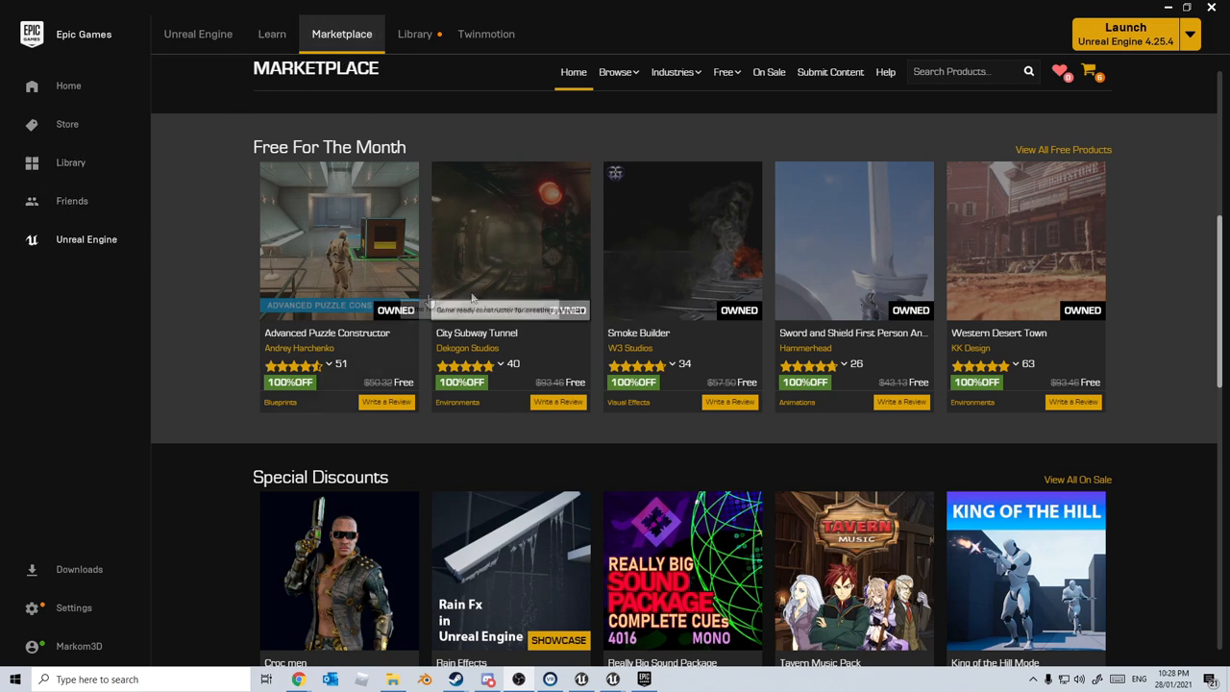
Open the SM_Mirror6 curved wall panel mesh in the Advanced Puzzle Constructor project
{"action": "left_click", "coordinate": [724, 71]}
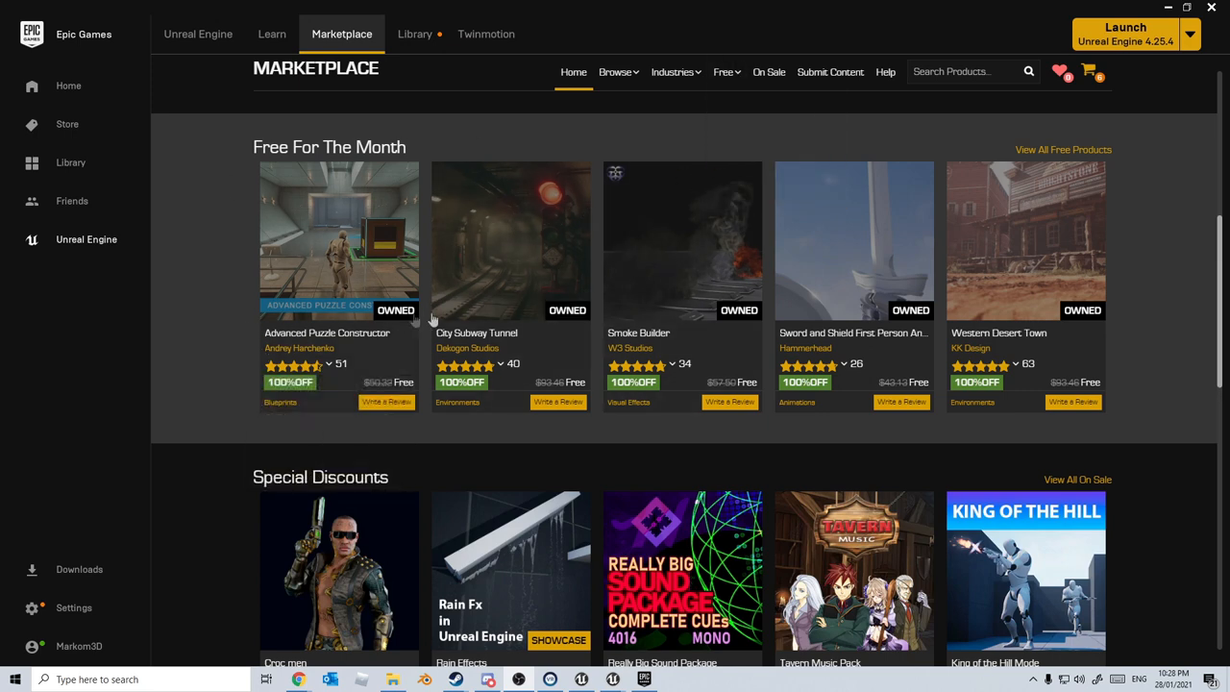
{"action": "mouse_move", "coordinate": [419, 317]}
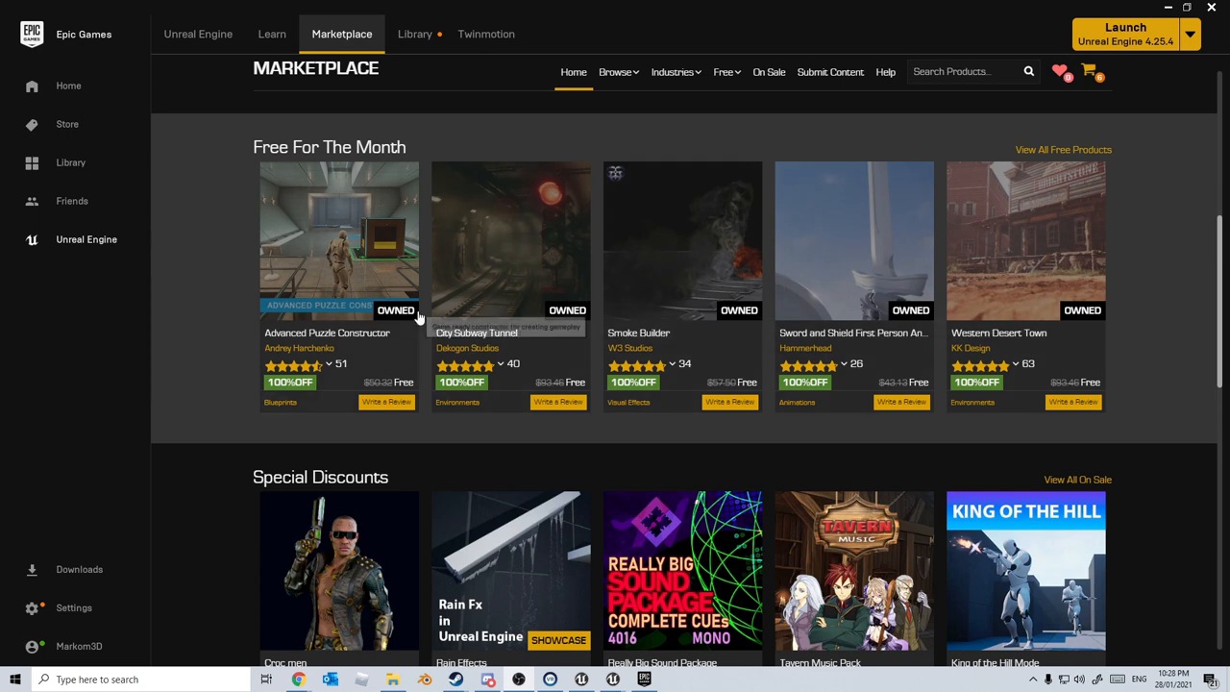
{"action": "mouse_move", "coordinate": [375, 255]}
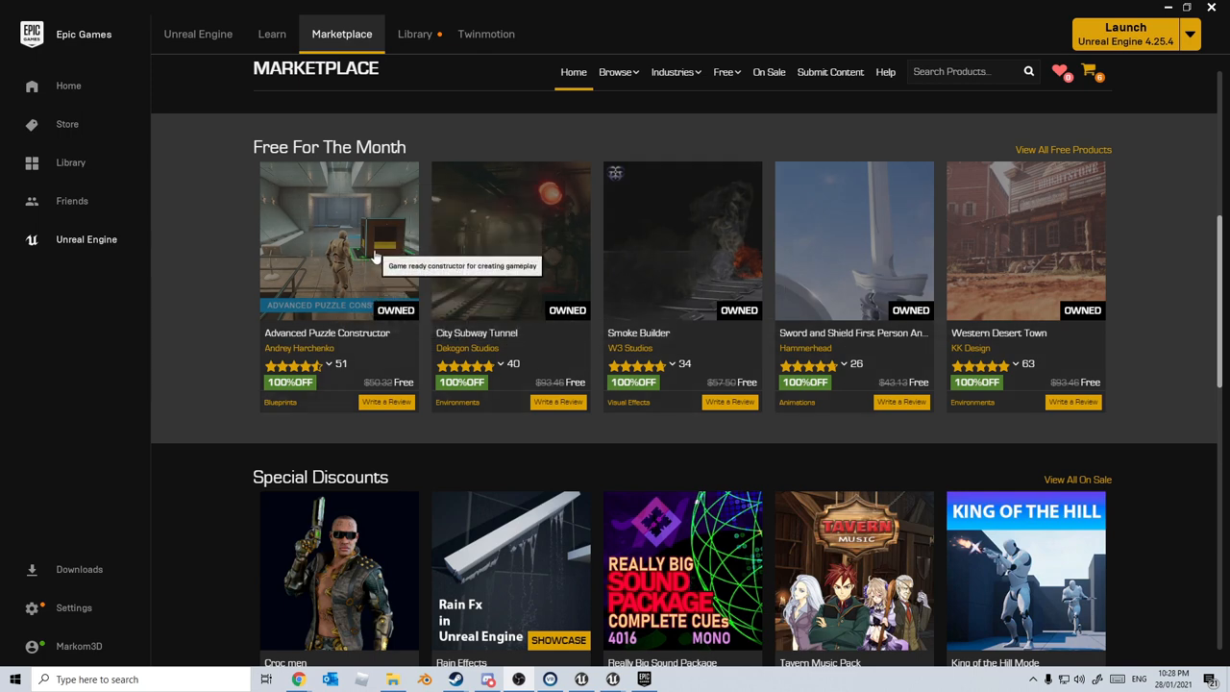
{"action": "mouse_move", "coordinate": [360, 219]}
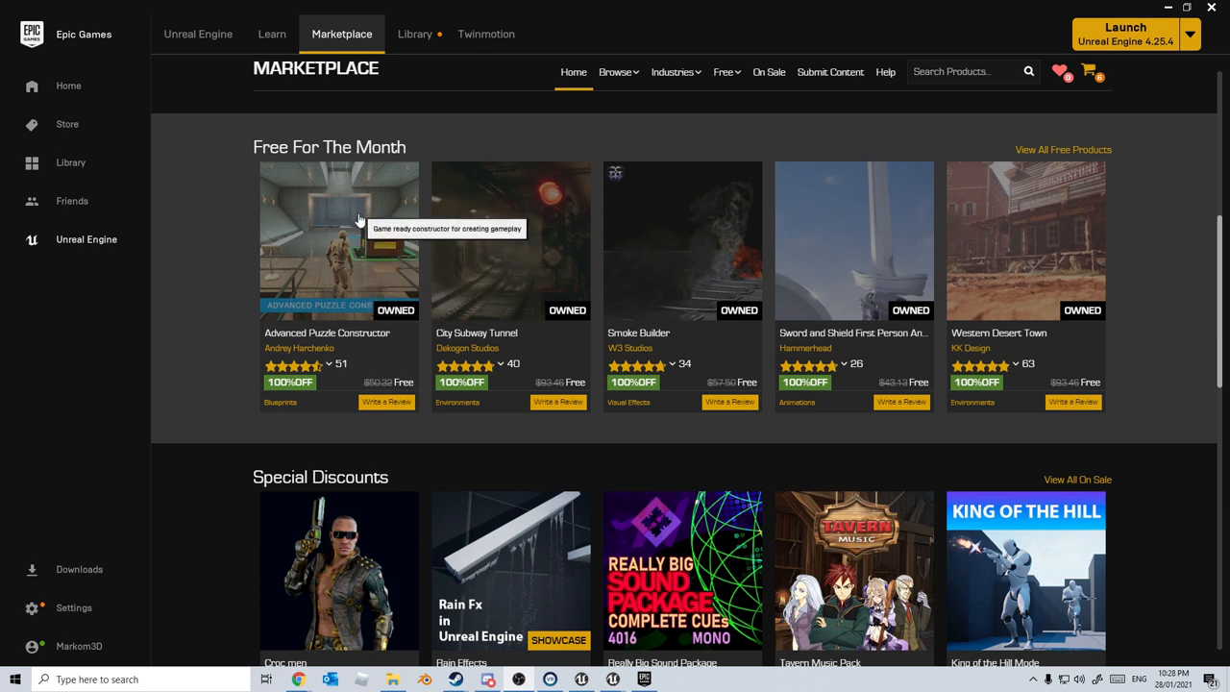
{"action": "mouse_move", "coordinate": [517, 255]}
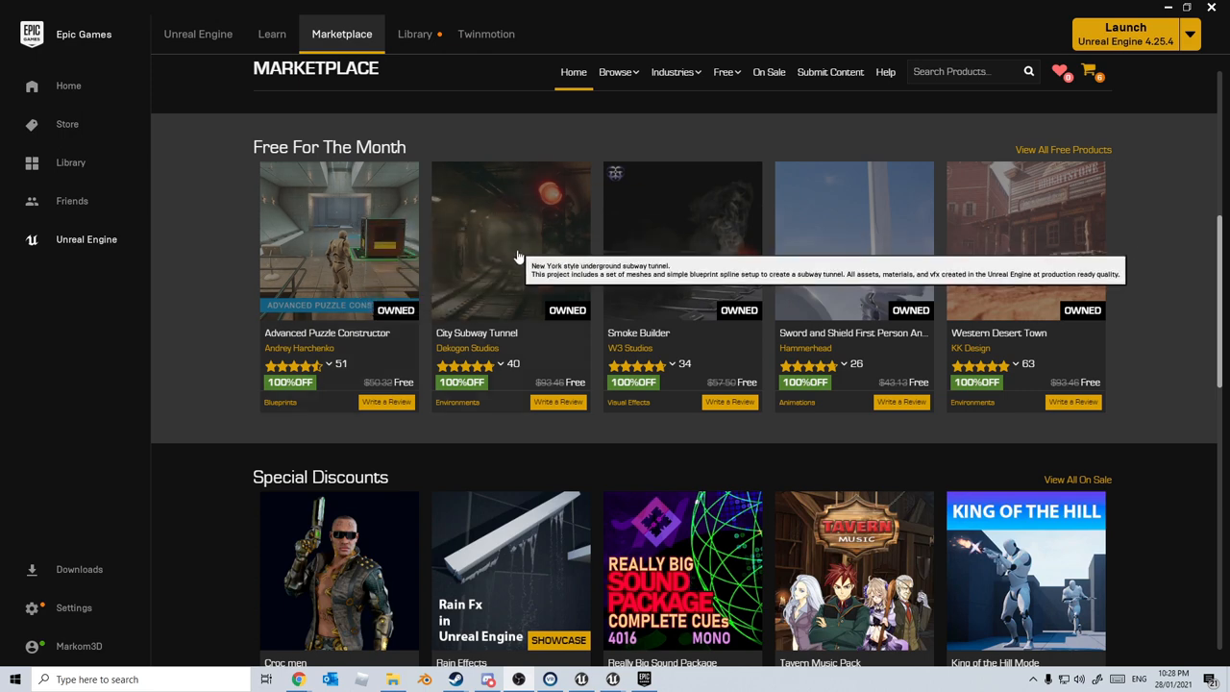
{"action": "mouse_move", "coordinate": [666, 312]}
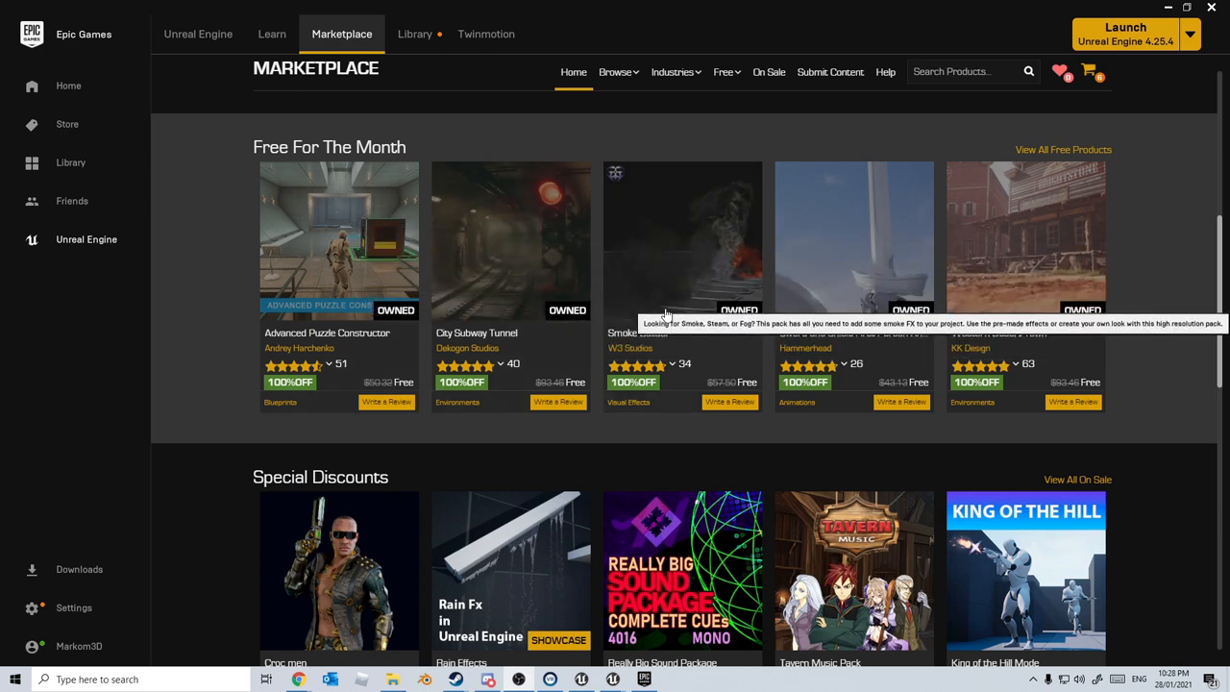
{"action": "mouse_move", "coordinate": [837, 341]}
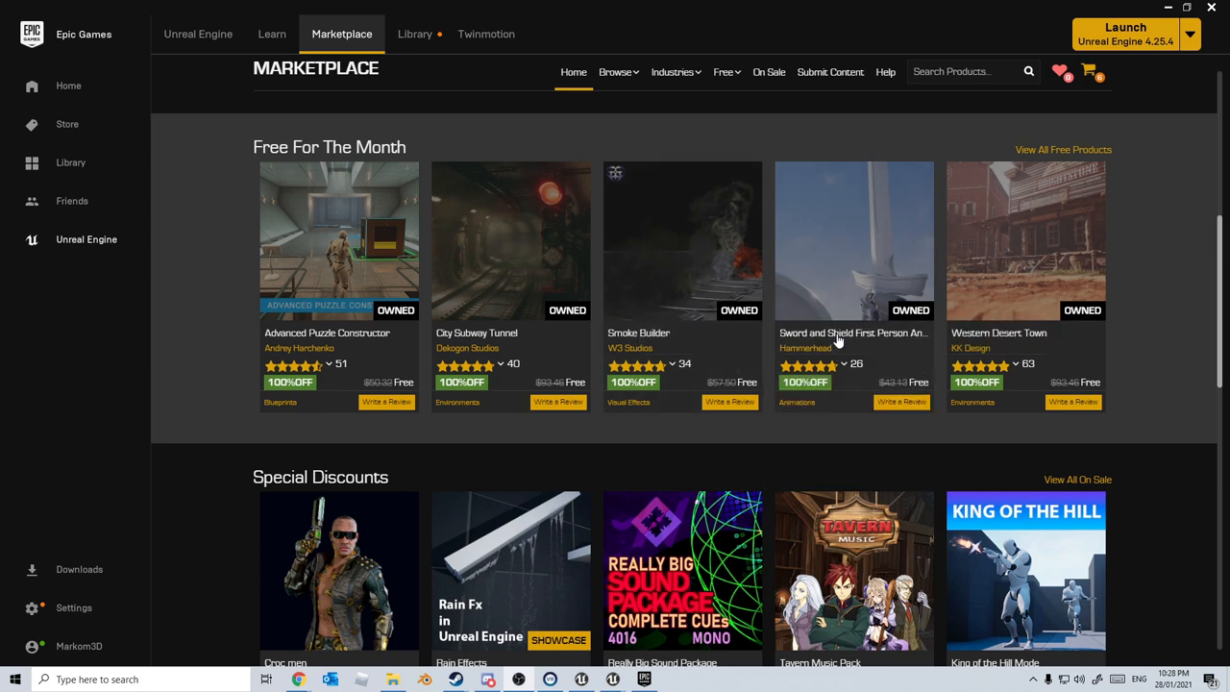
{"action": "mouse_move", "coordinate": [1043, 221]}
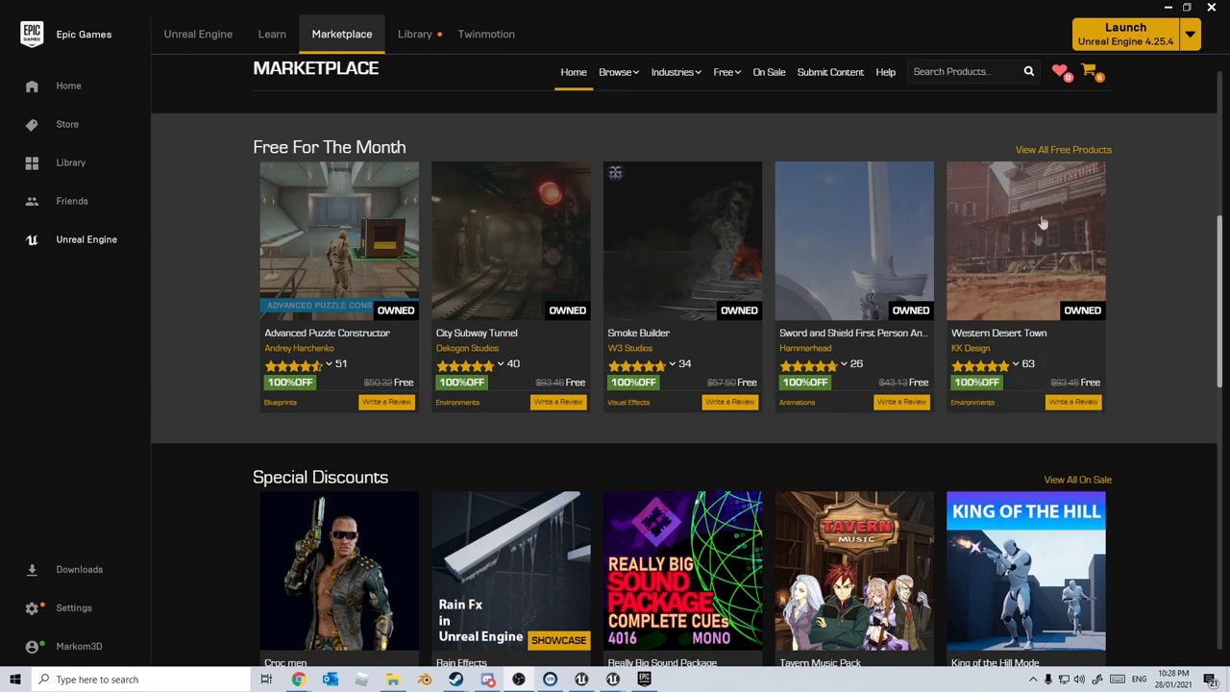
{"action": "mouse_move", "coordinate": [1038, 221]}
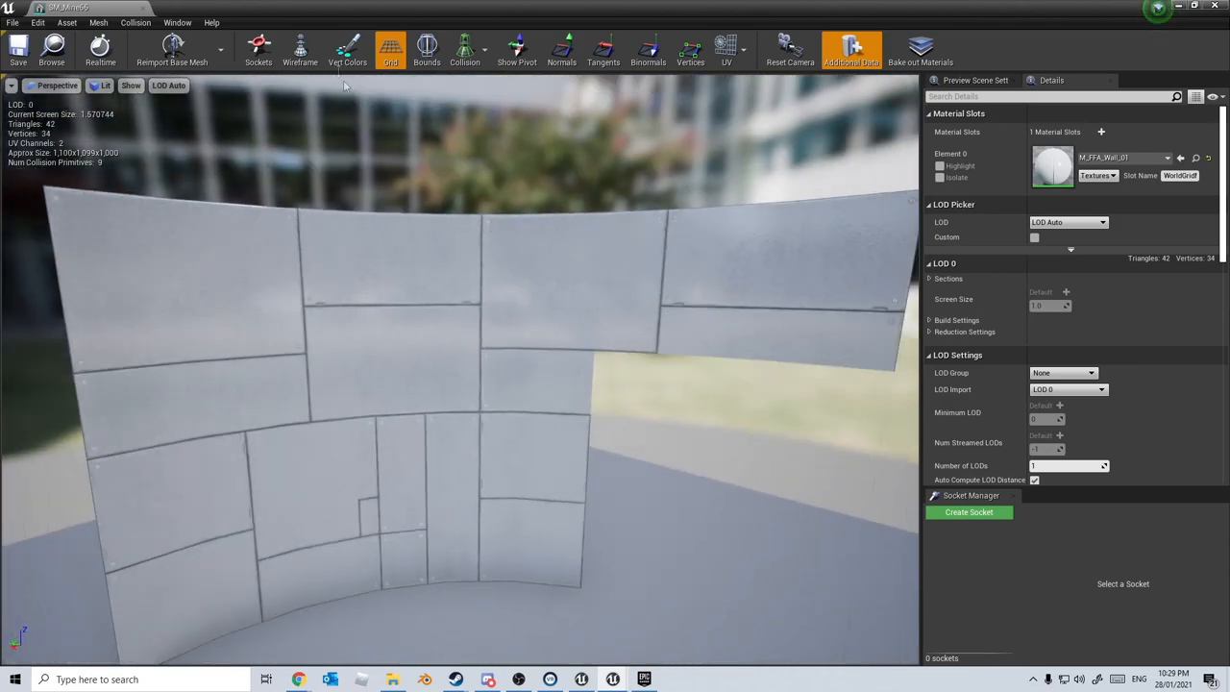
Show SM_Mirror6 as a zoomed-in wireframe and overlay UV channel 0, then UV channel 1
{"action": "left_click", "coordinate": [300, 46]}
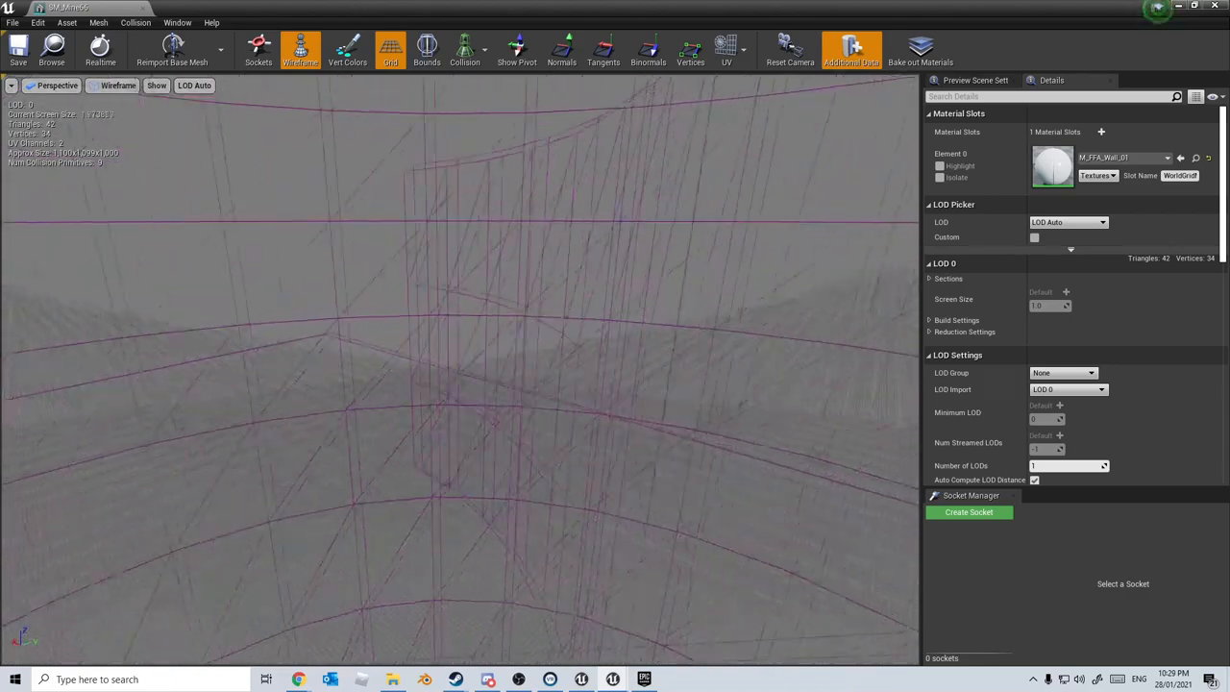
{"action": "left_click_drag", "start_coordinate": [481, 384], "coordinate": [480, 288]}
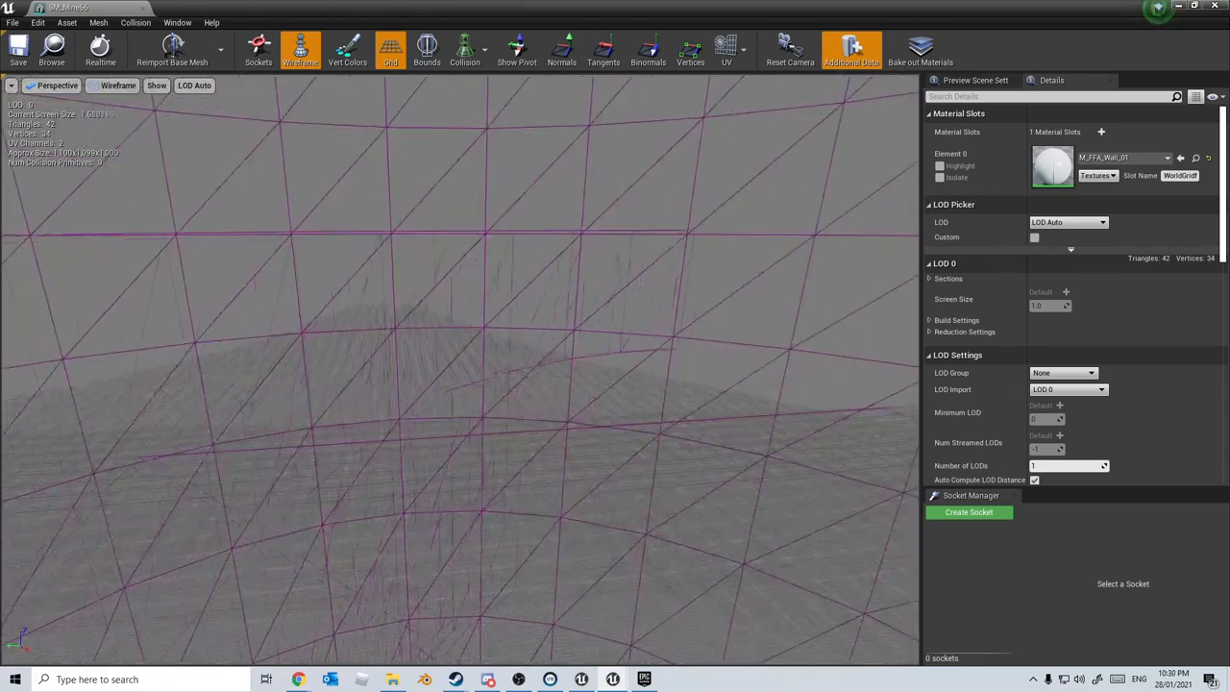
{"action": "left_click", "coordinate": [727, 48]}
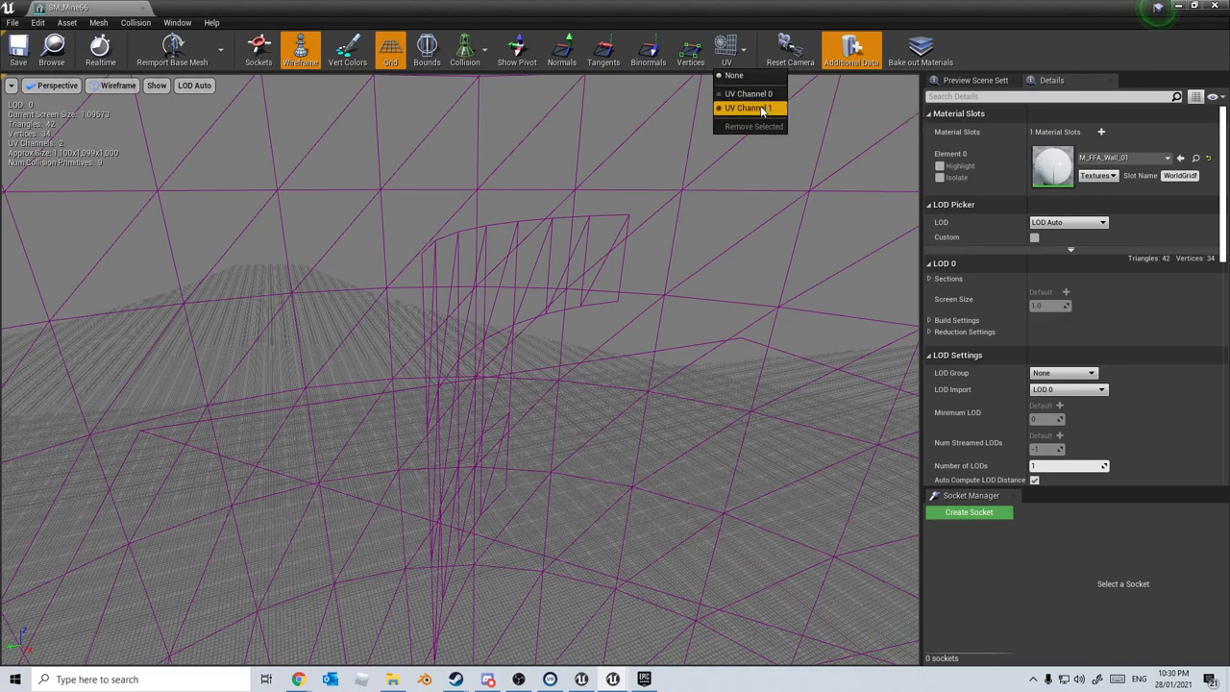
{"action": "left_click", "coordinate": [748, 93]}
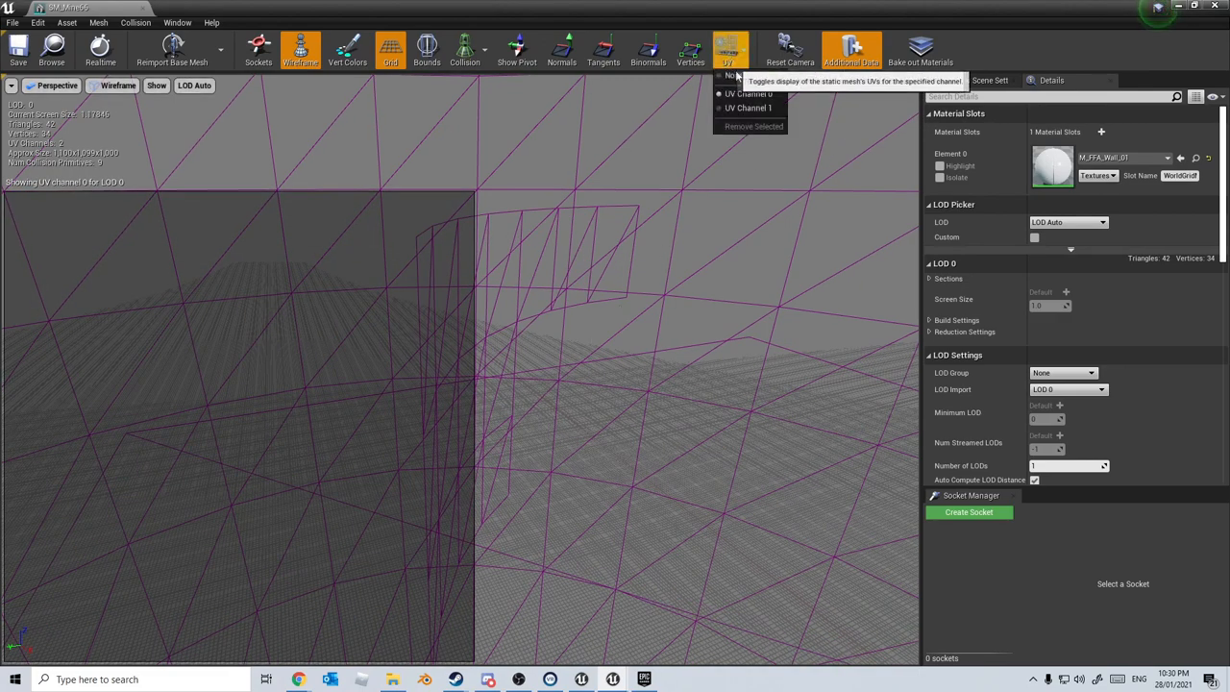
{"action": "left_click", "coordinate": [749, 107]}
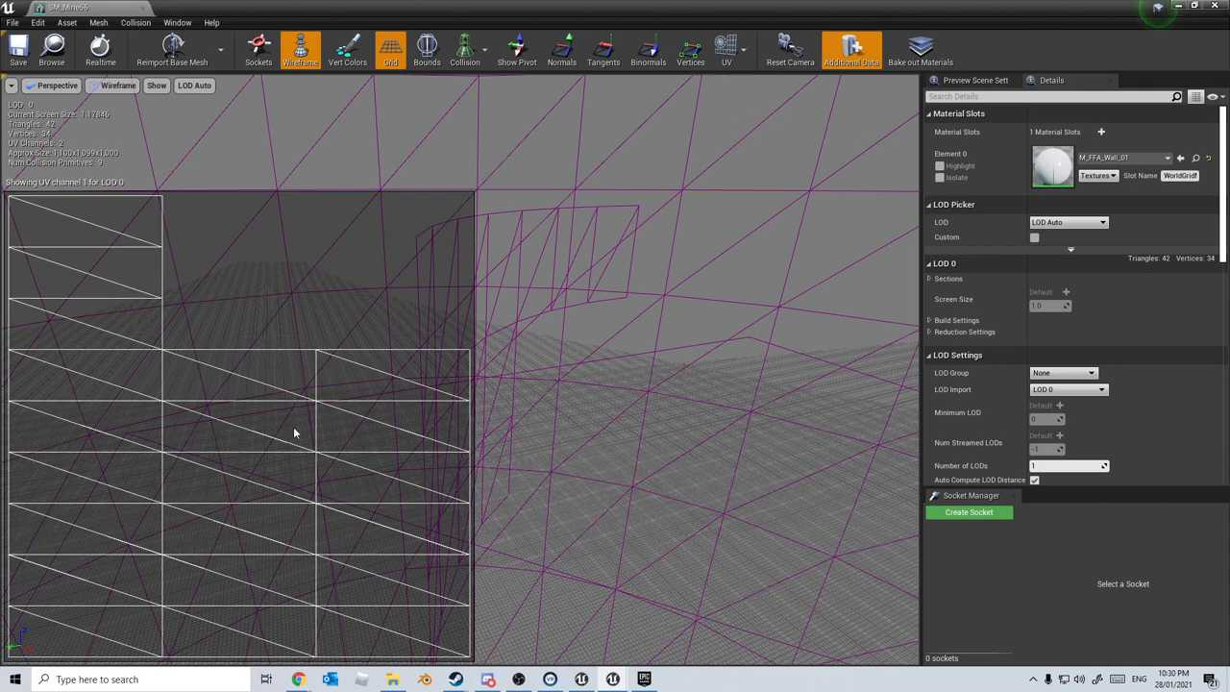
{"action": "mouse_move", "coordinate": [380, 310]}
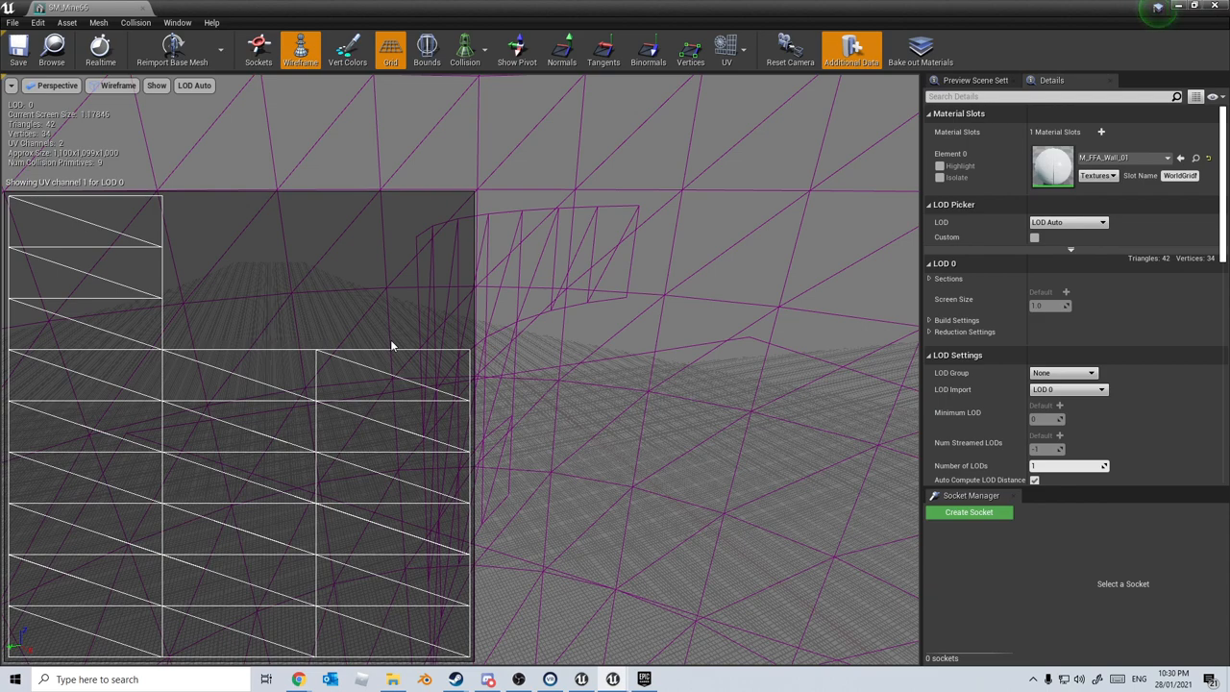
{"action": "mouse_move", "coordinate": [567, 386]}
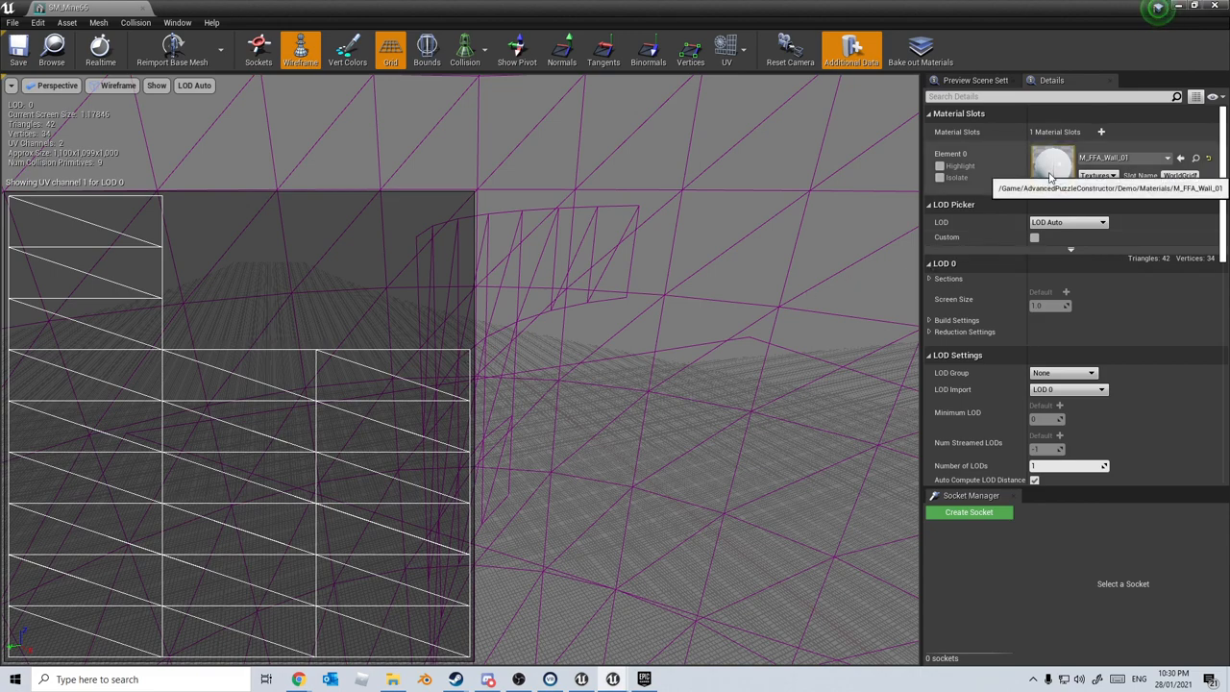
Open the M_FFA_Wall_01 material from Material Slots and browse its node graph
{"action": "double_click", "coordinate": [1053, 162]}
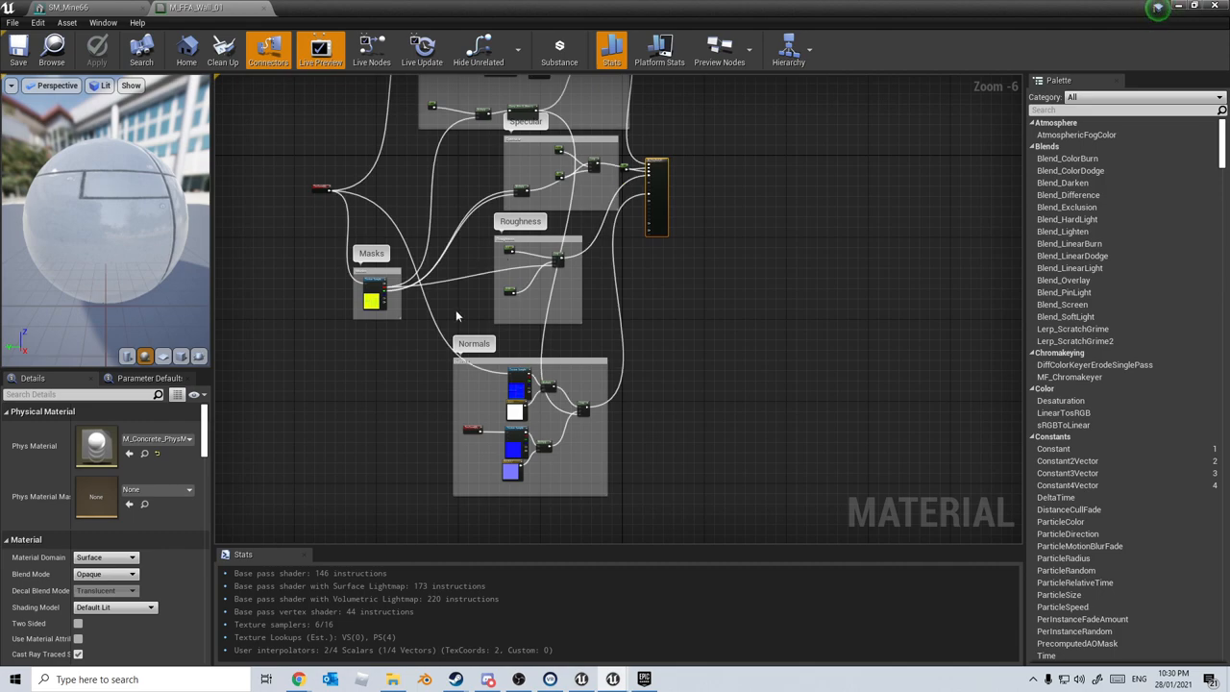
{"action": "scroll", "scroll_direction": "up", "scroll_amount": 3}
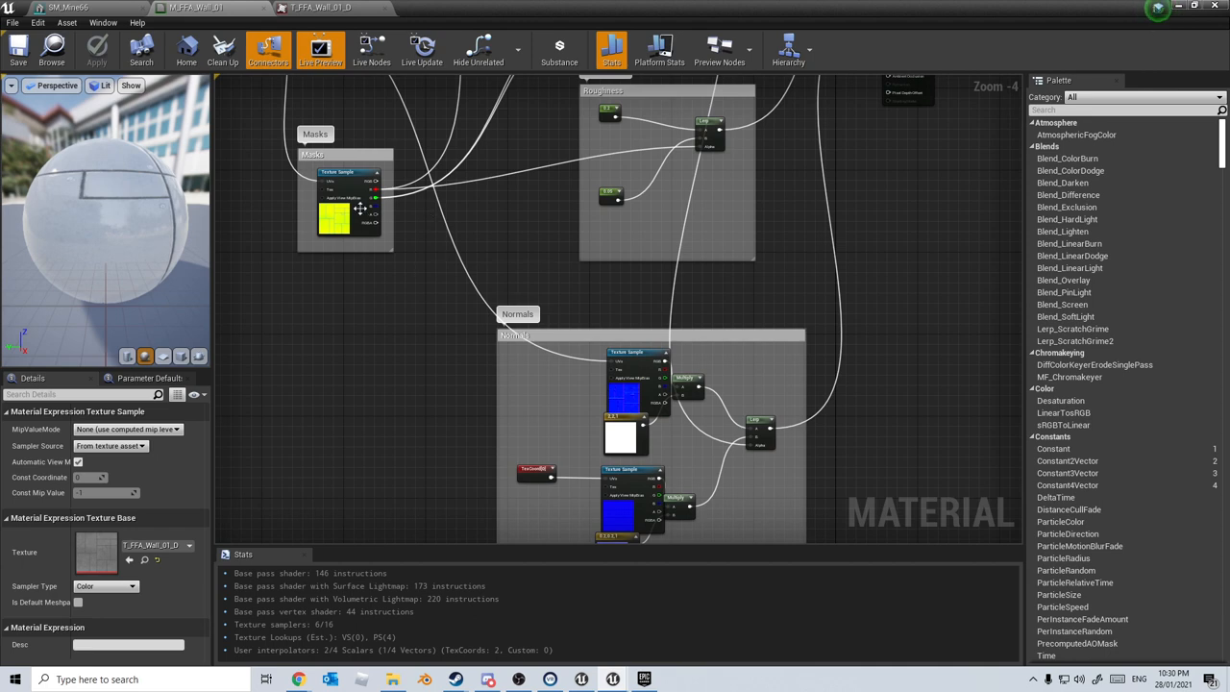
{"action": "mouse_move", "coordinate": [360, 242]}
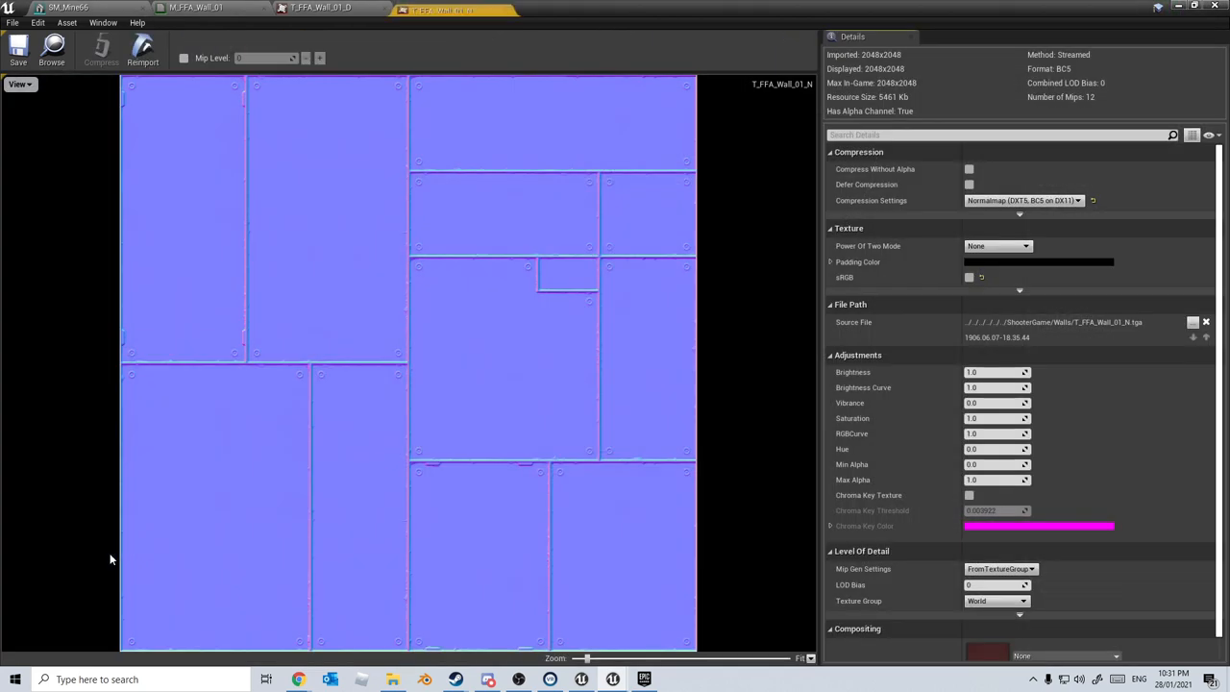
{"action": "mouse_move", "coordinate": [426, 300]}
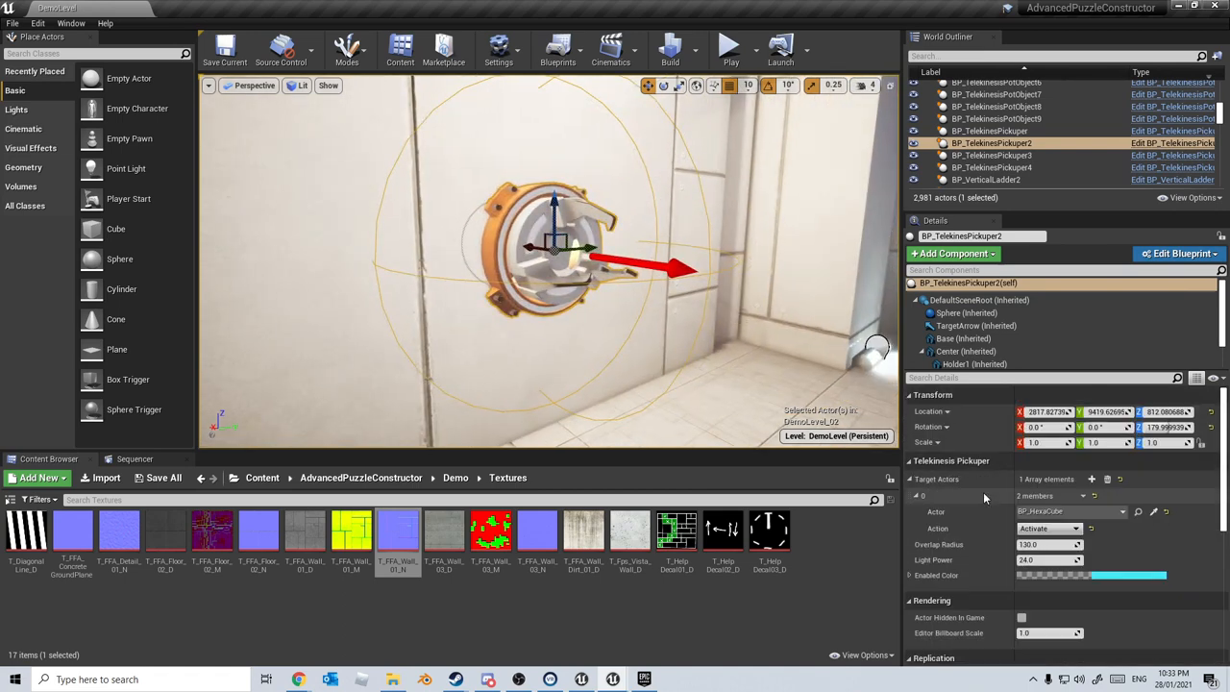
Open SM_Pickup_Base in wireframe and overlay UV channels 0 and 1
{"action": "left_click", "coordinate": [963, 339]}
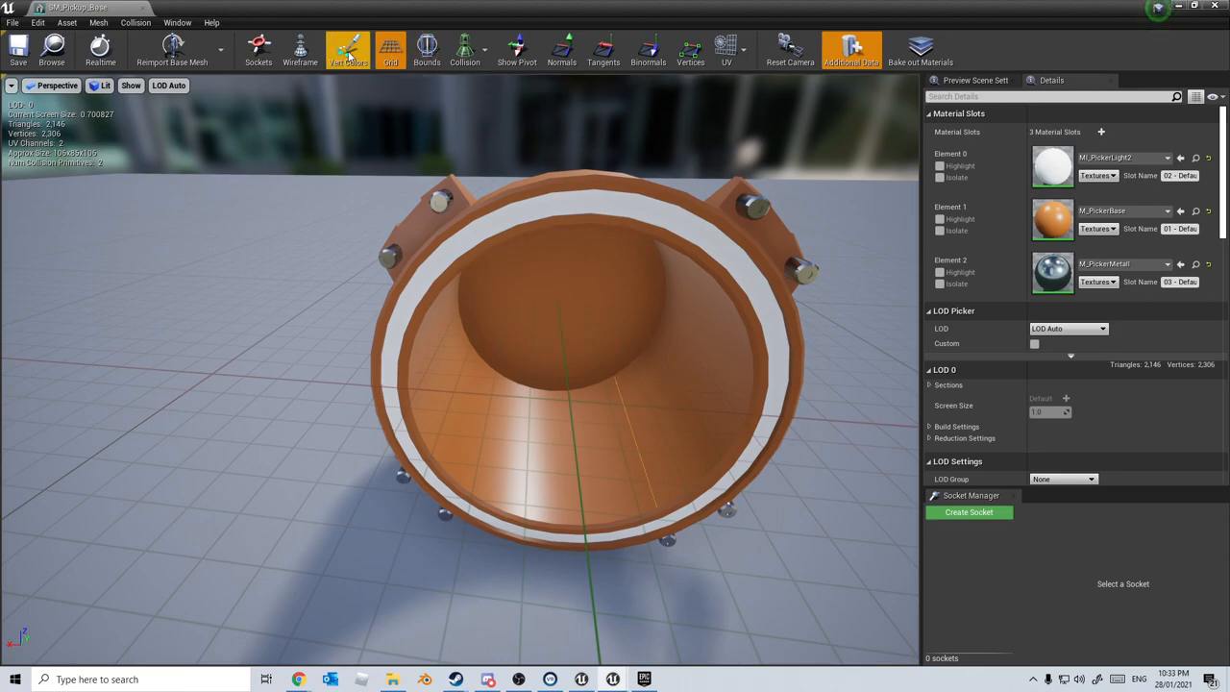
{"action": "left_click", "coordinate": [300, 48]}
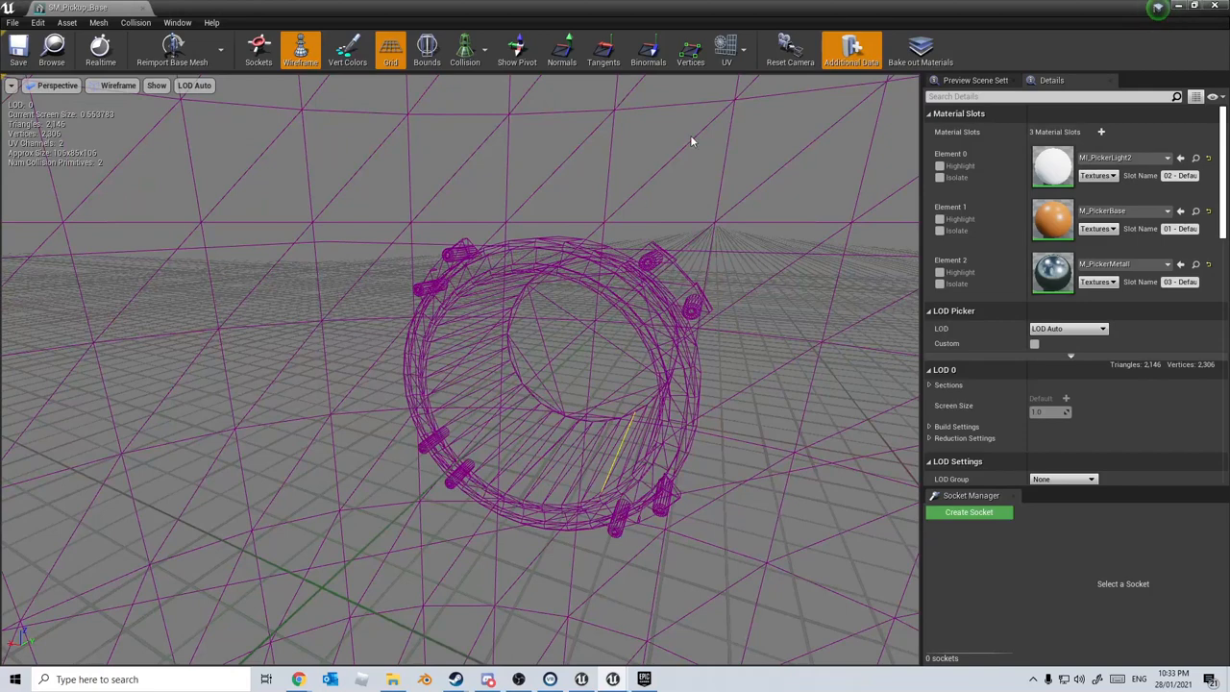
{"action": "left_click", "coordinate": [726, 48]}
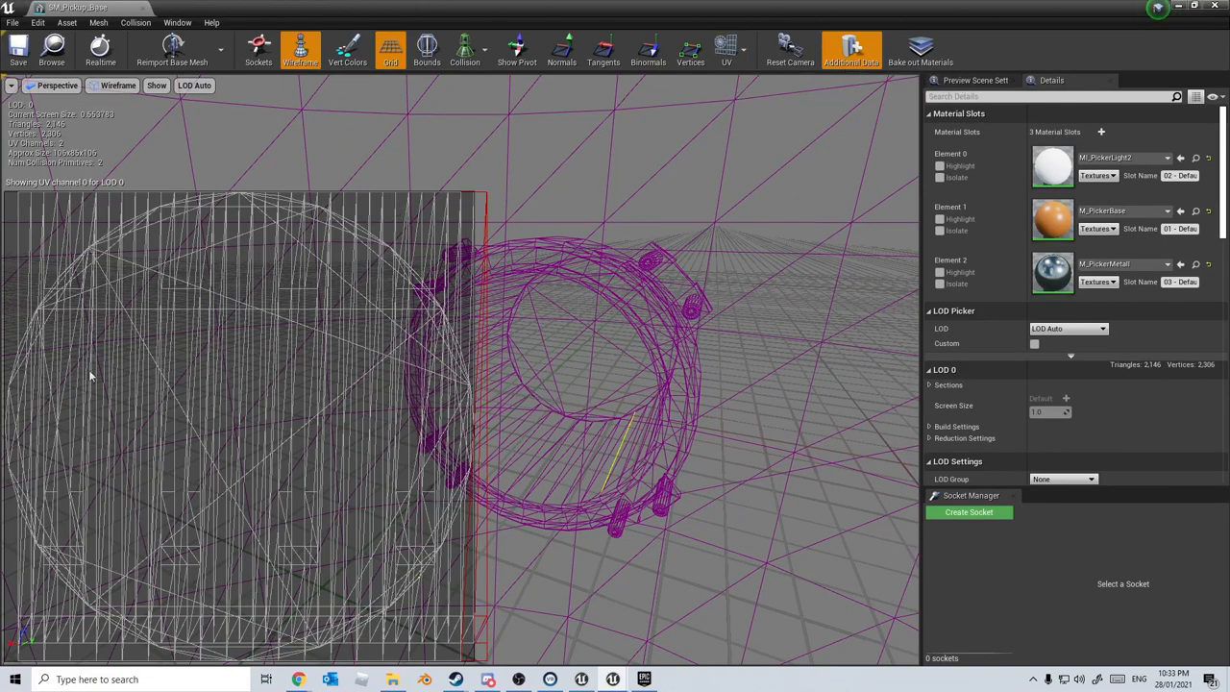
{"action": "mouse_move", "coordinate": [728, 48]}
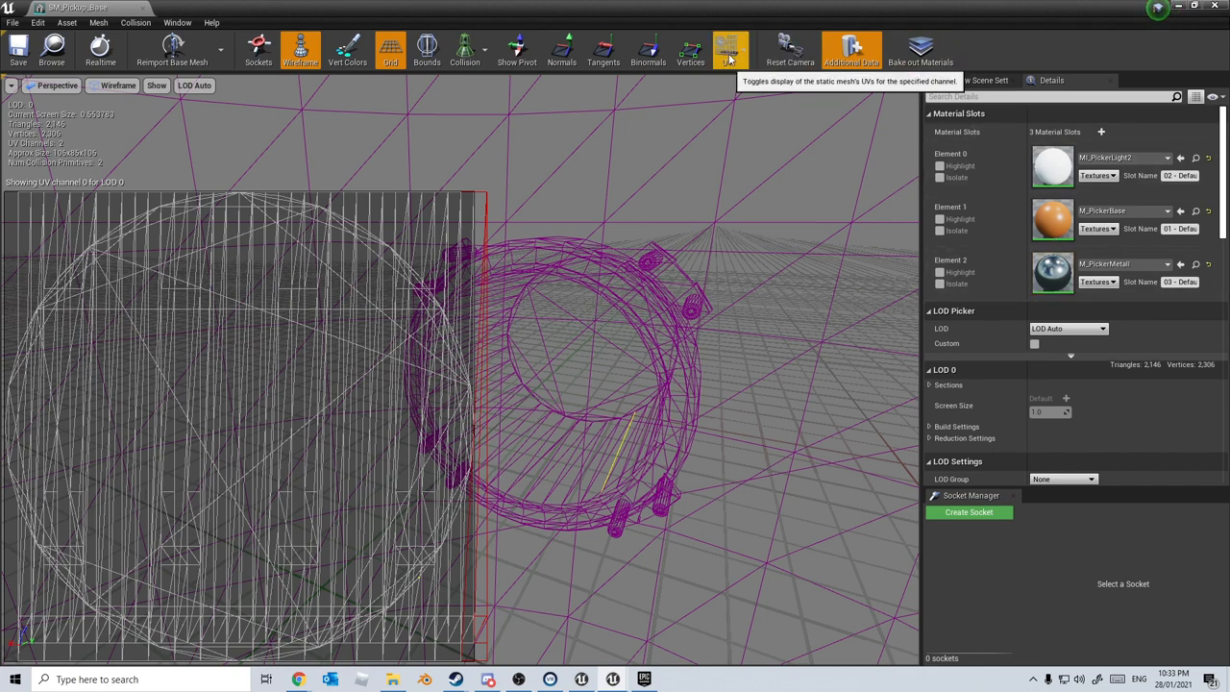
{"action": "left_click", "coordinate": [729, 48]}
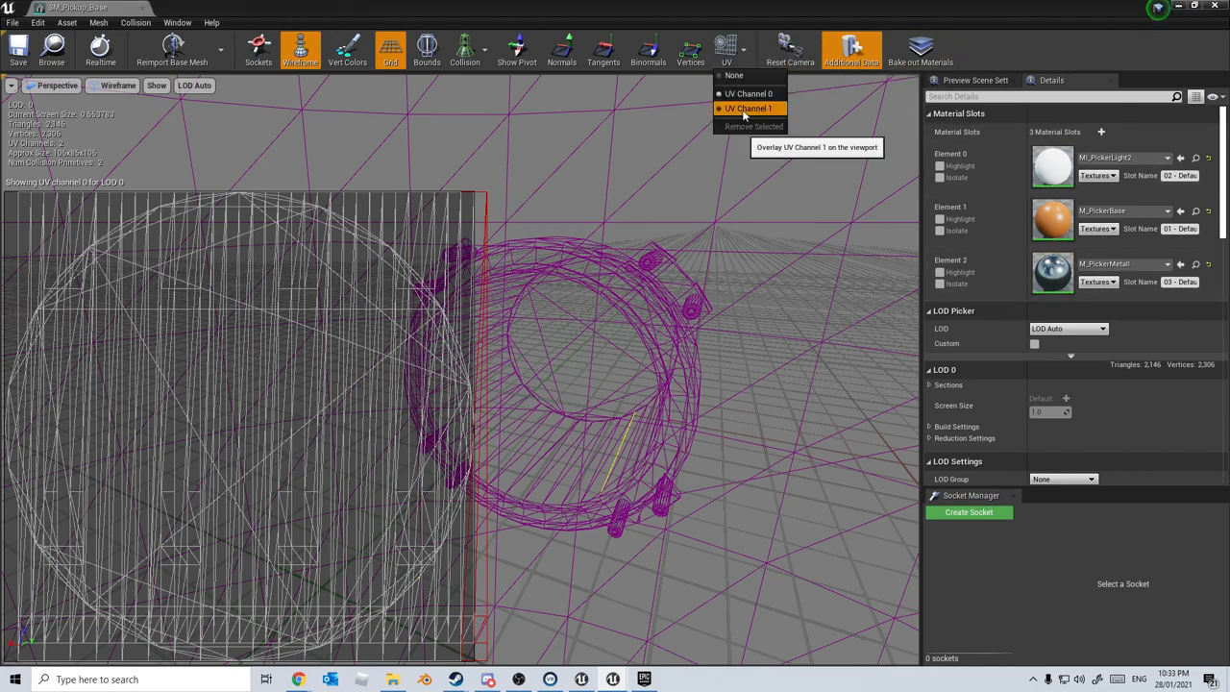
{"action": "left_click", "coordinate": [749, 108]}
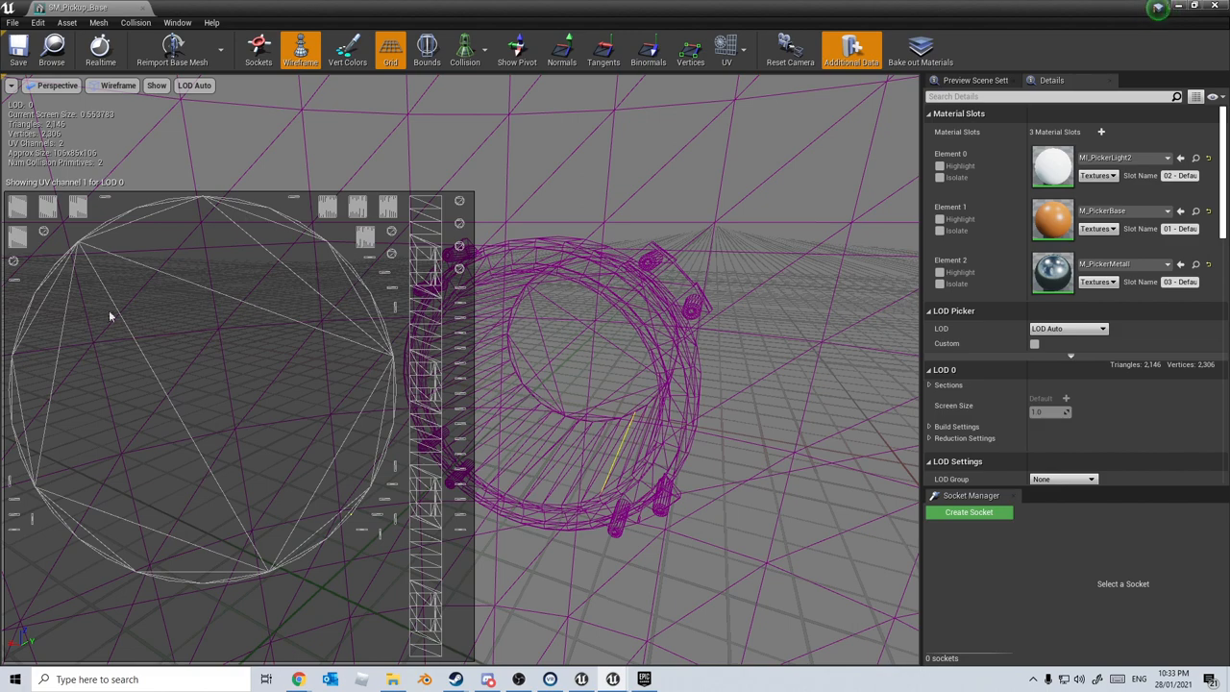
{"action": "mouse_move", "coordinate": [301, 548]}
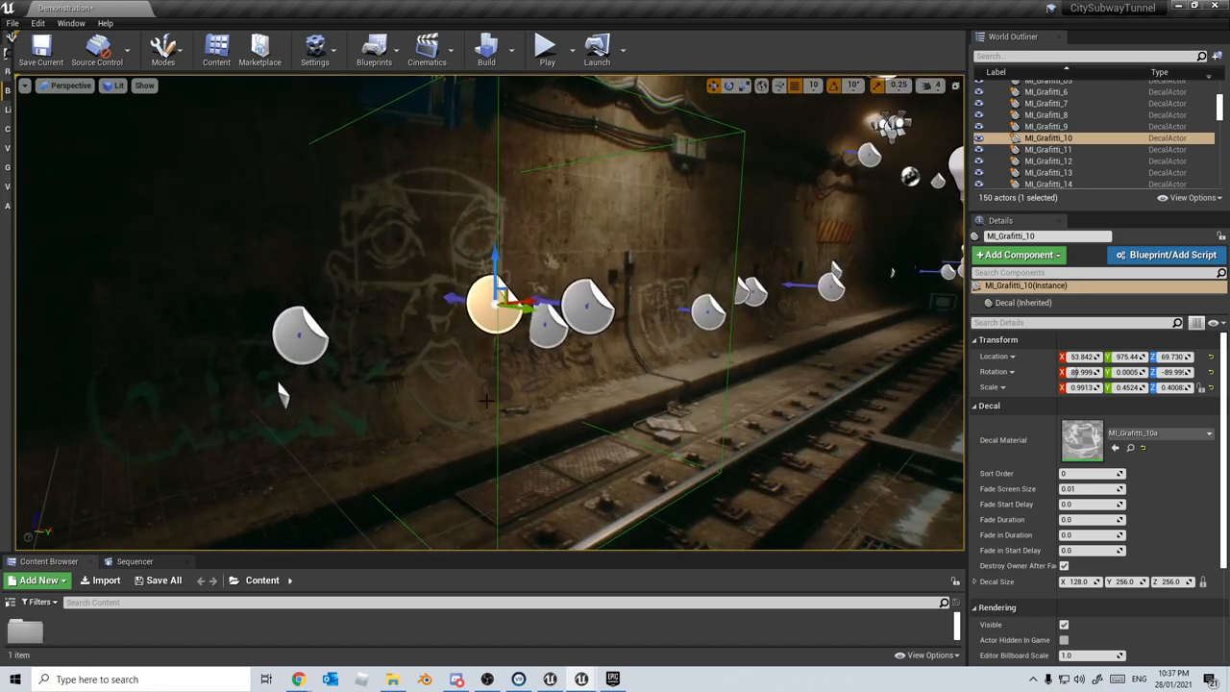
Inspect the graffiti decal material, then select the tunnel wall section to open SM_Wall_01a
{"action": "double_click", "coordinate": [1081, 441]}
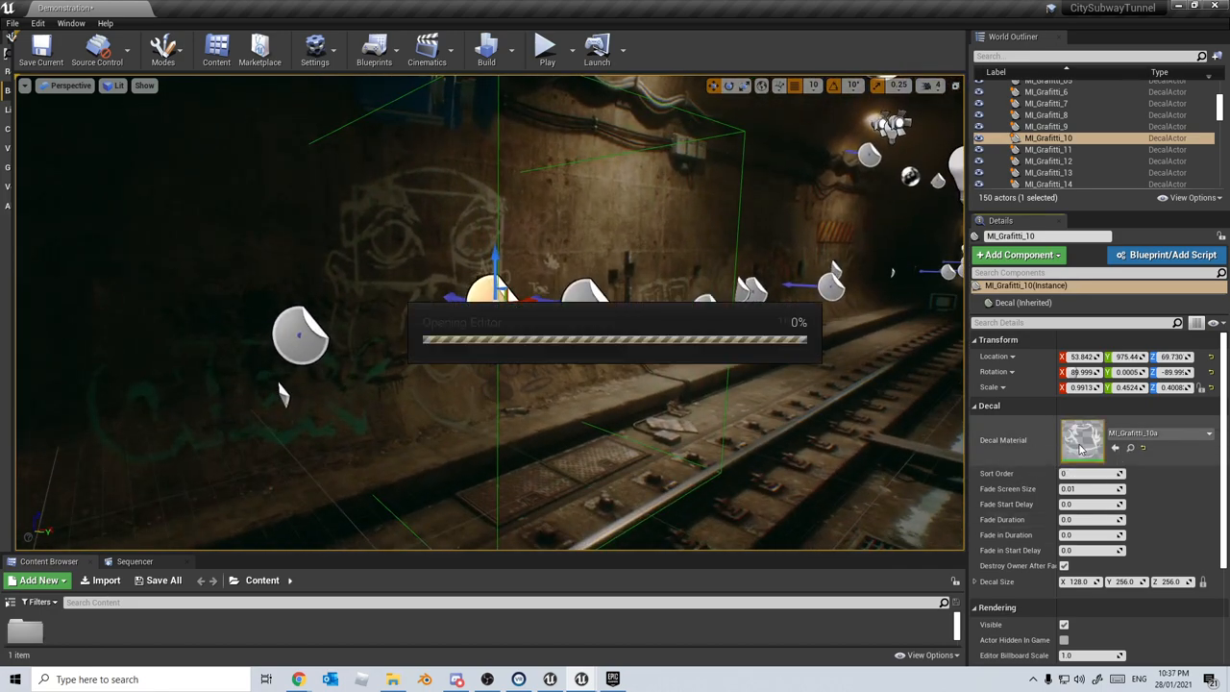
{"action": "double_click", "coordinate": [1081, 440]}
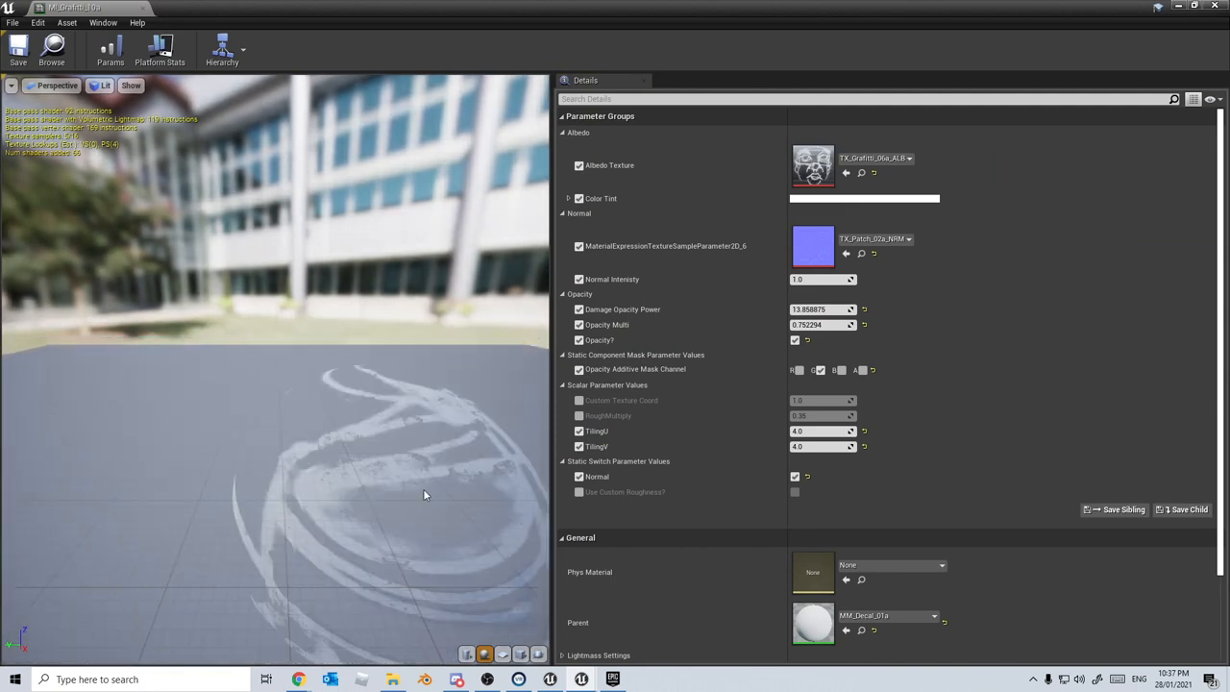
{"action": "double_click", "coordinate": [813, 165]}
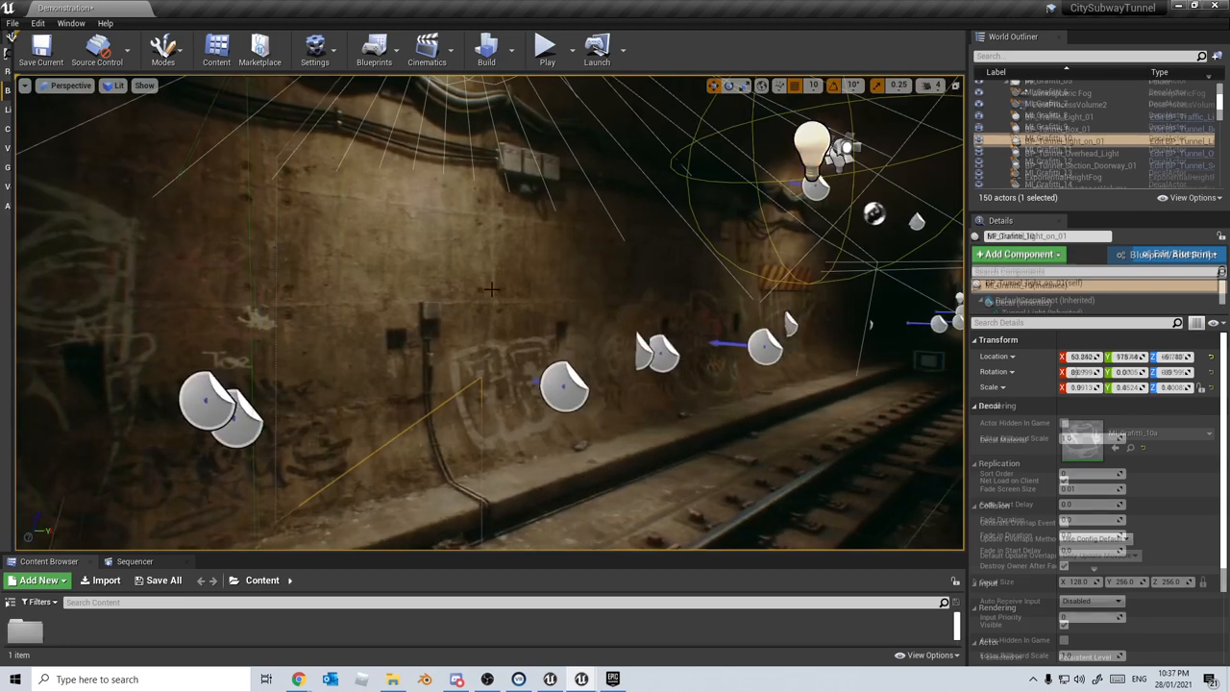
{"action": "left_click", "coordinate": [1065, 140]}
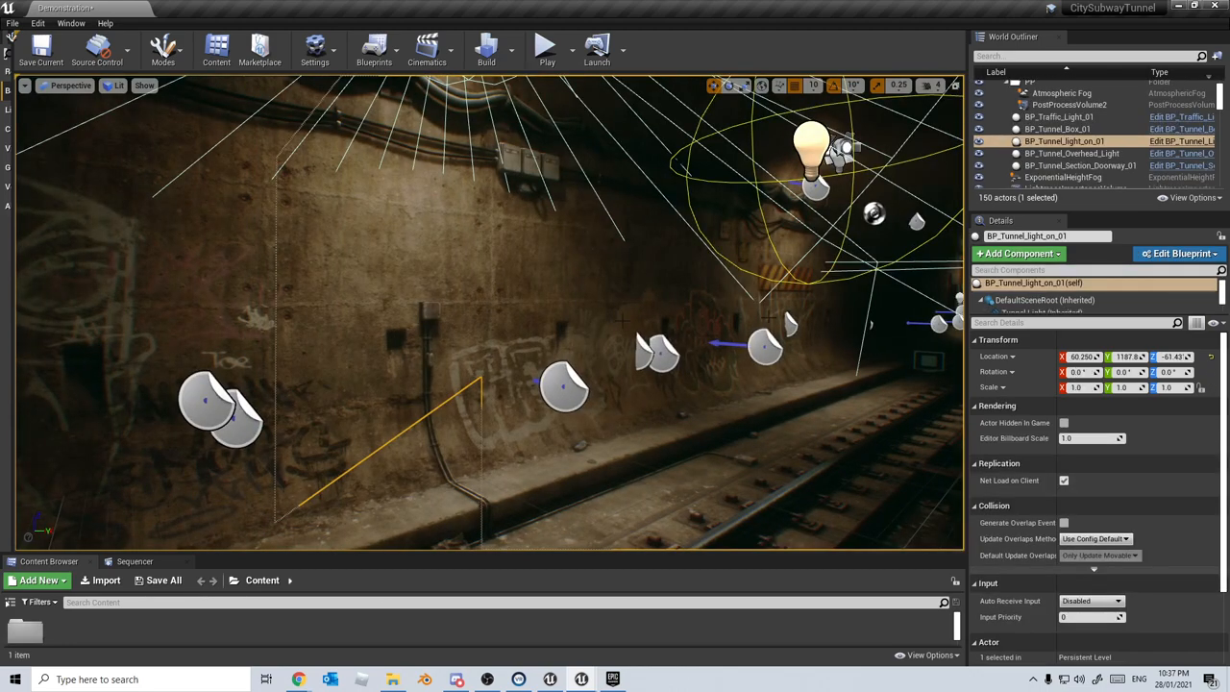
{"action": "left_click", "coordinate": [986, 300]}
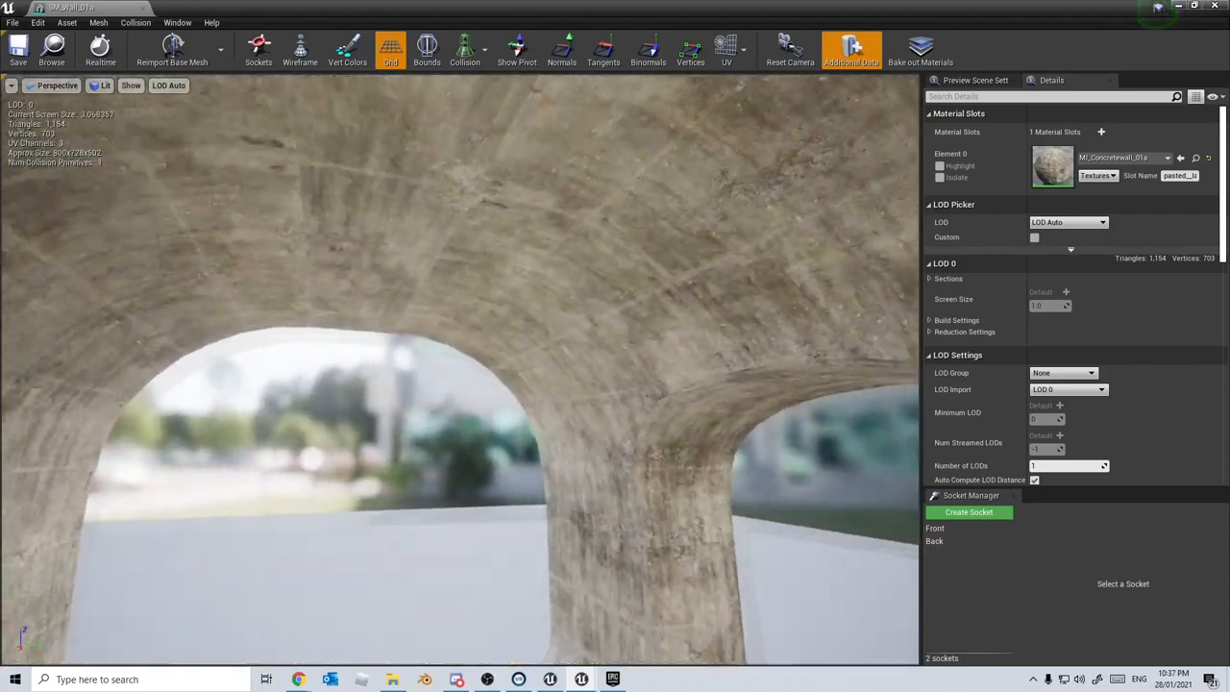
Inspect MI_ConcreteWall_01a and its parent material, then return to the subway level
{"action": "double_click", "coordinate": [1053, 165]}
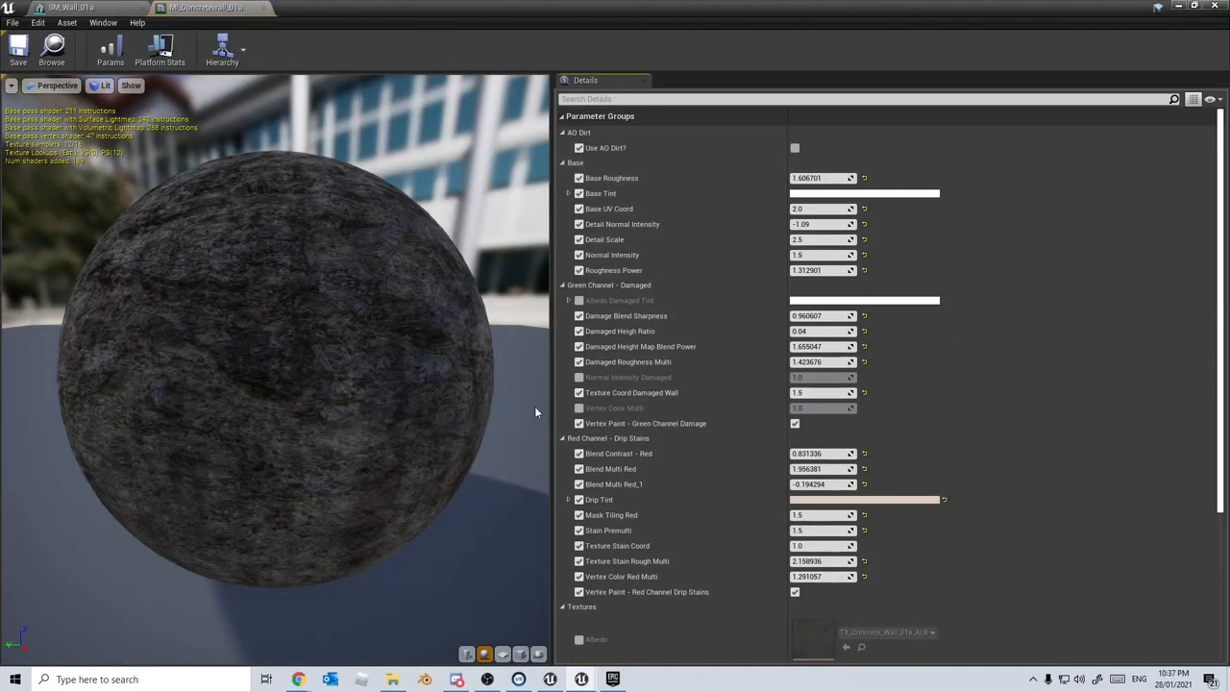
{"action": "scroll", "scroll_direction": "down", "scroll_amount": 3}
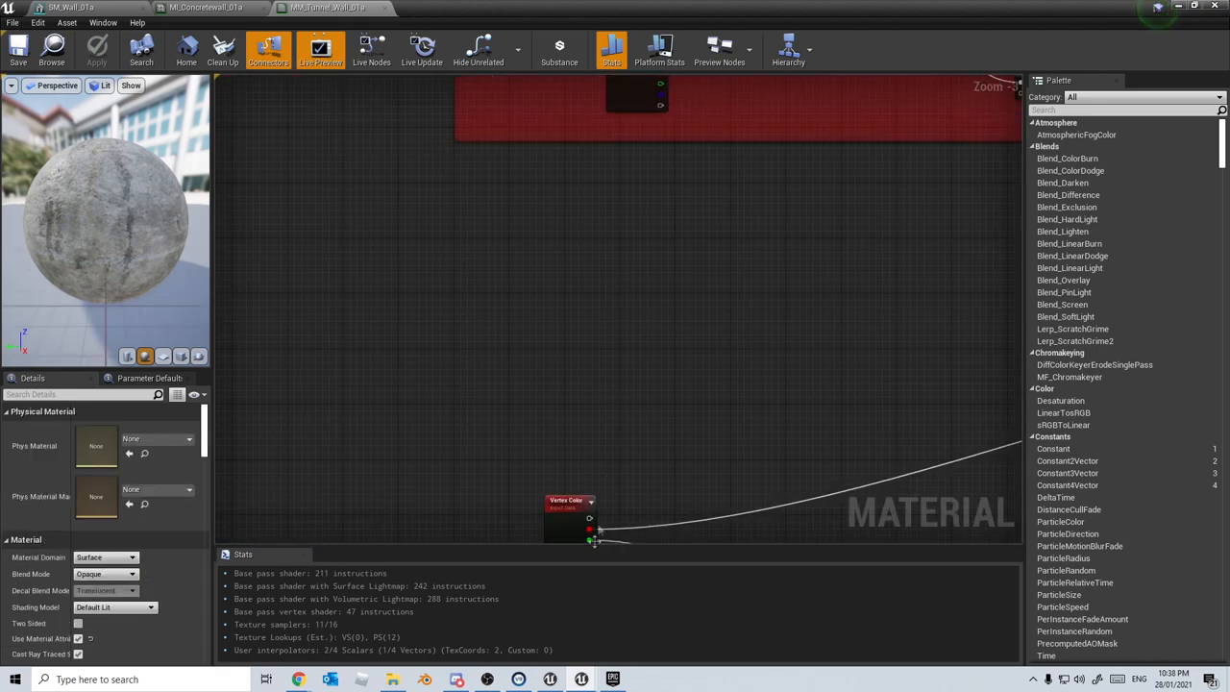
{"action": "scroll", "scroll_direction": "down", "scroll_amount": 3}
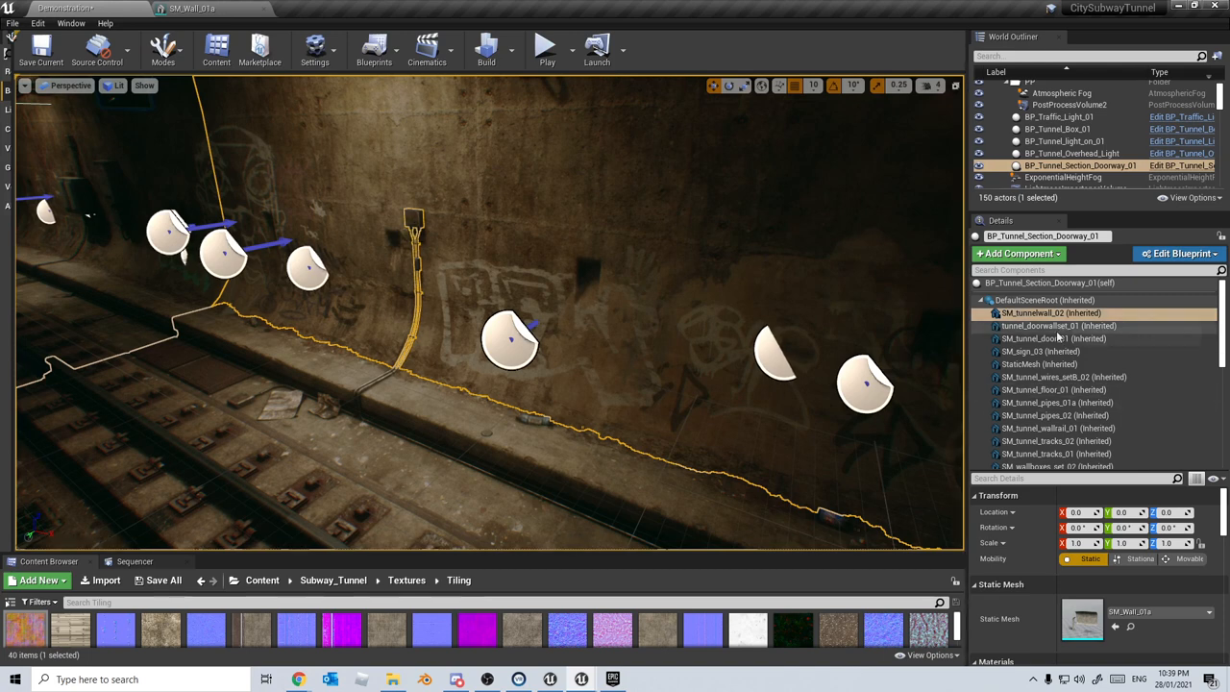
Open SM_Wires_02a in wireframe and view its UV channels 0, 1 and 2
{"action": "left_click", "coordinate": [1064, 376]}
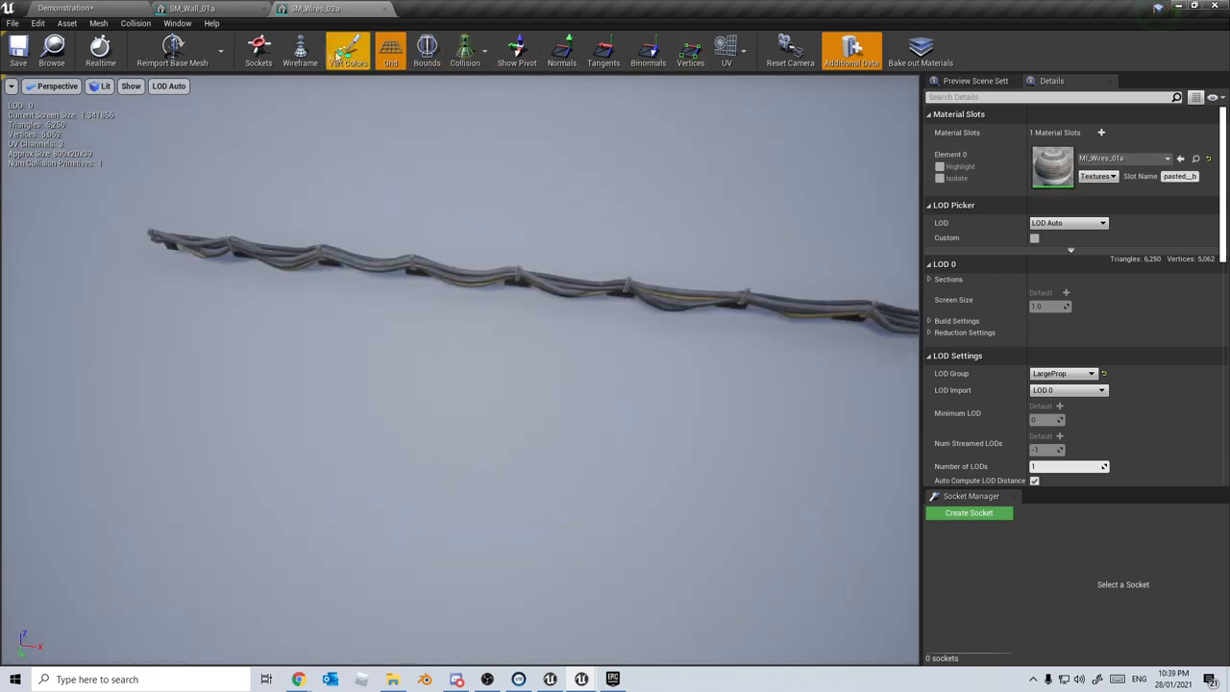
{"action": "left_click", "coordinate": [300, 50]}
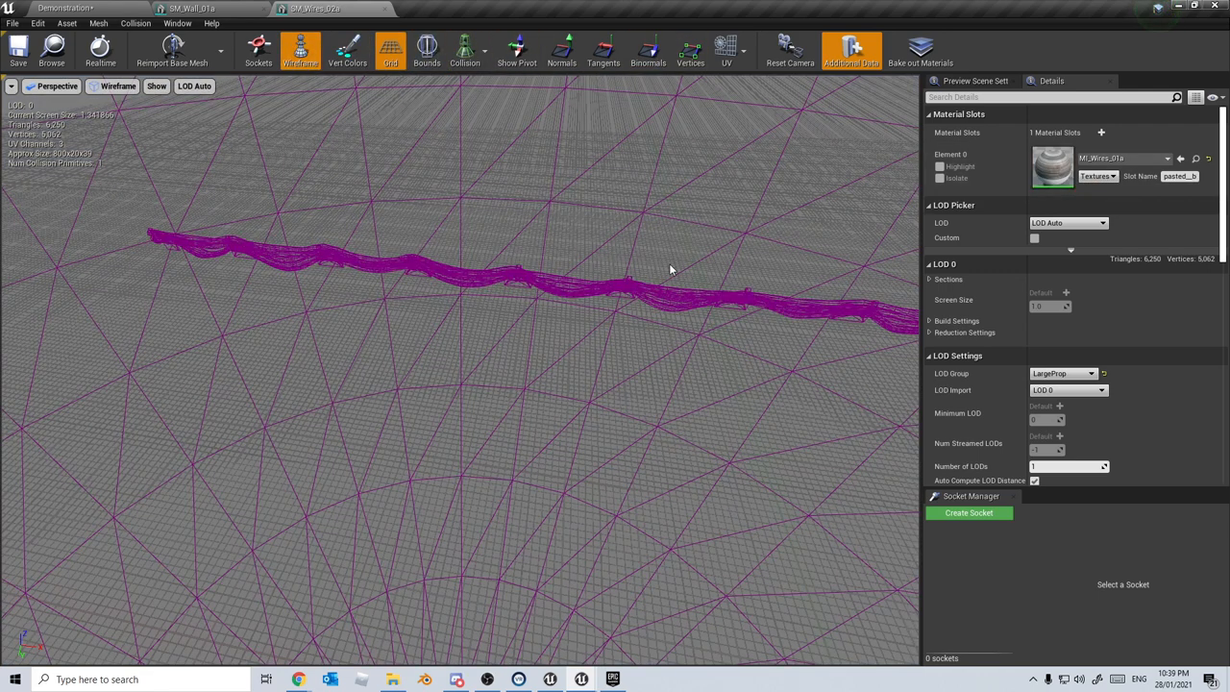
{"action": "left_click", "coordinate": [726, 48]}
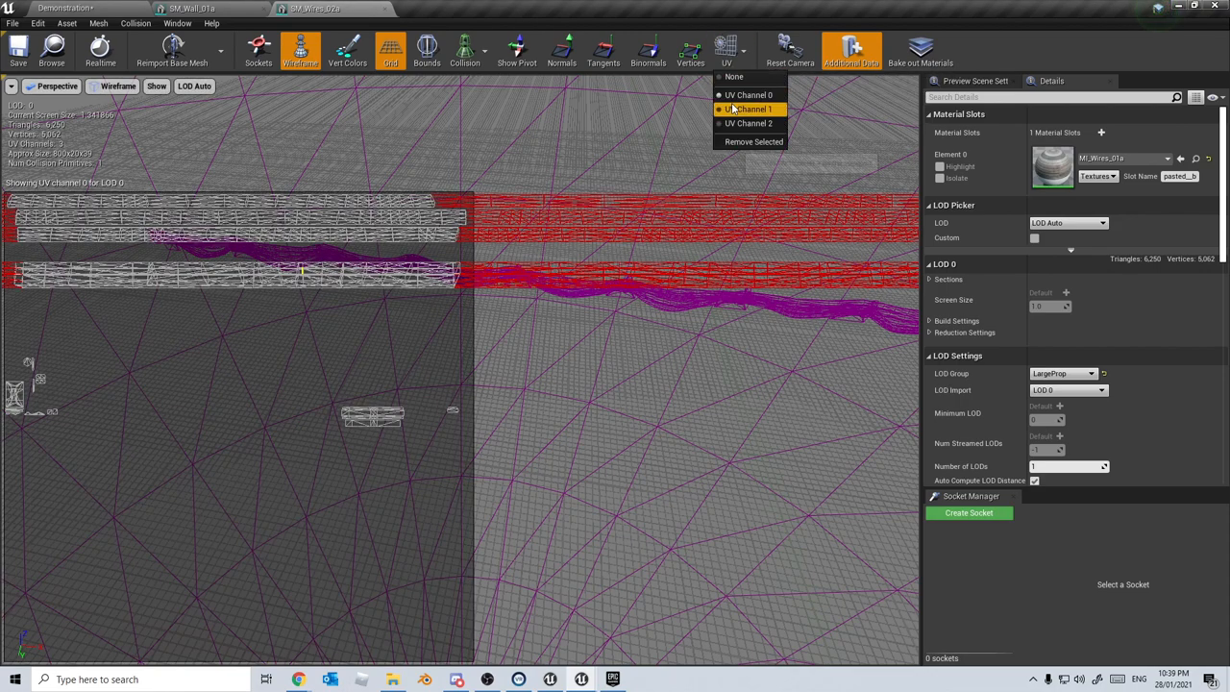
{"action": "left_click", "coordinate": [748, 108]}
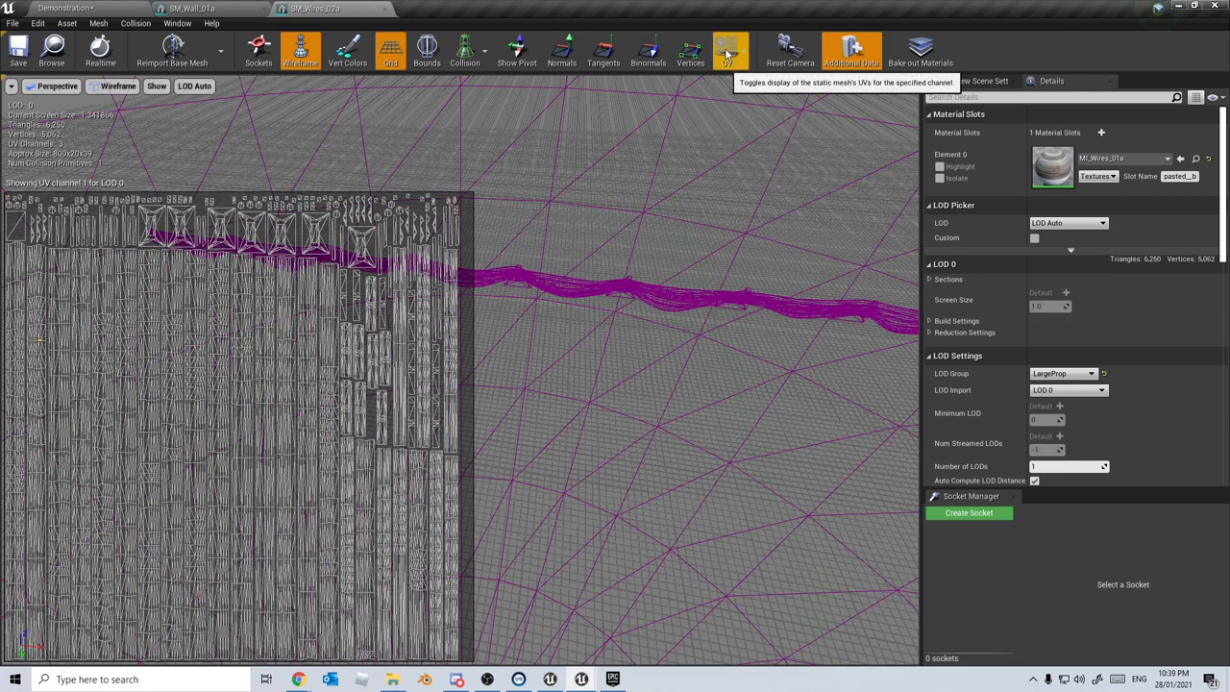
{"action": "left_click", "coordinate": [727, 50]}
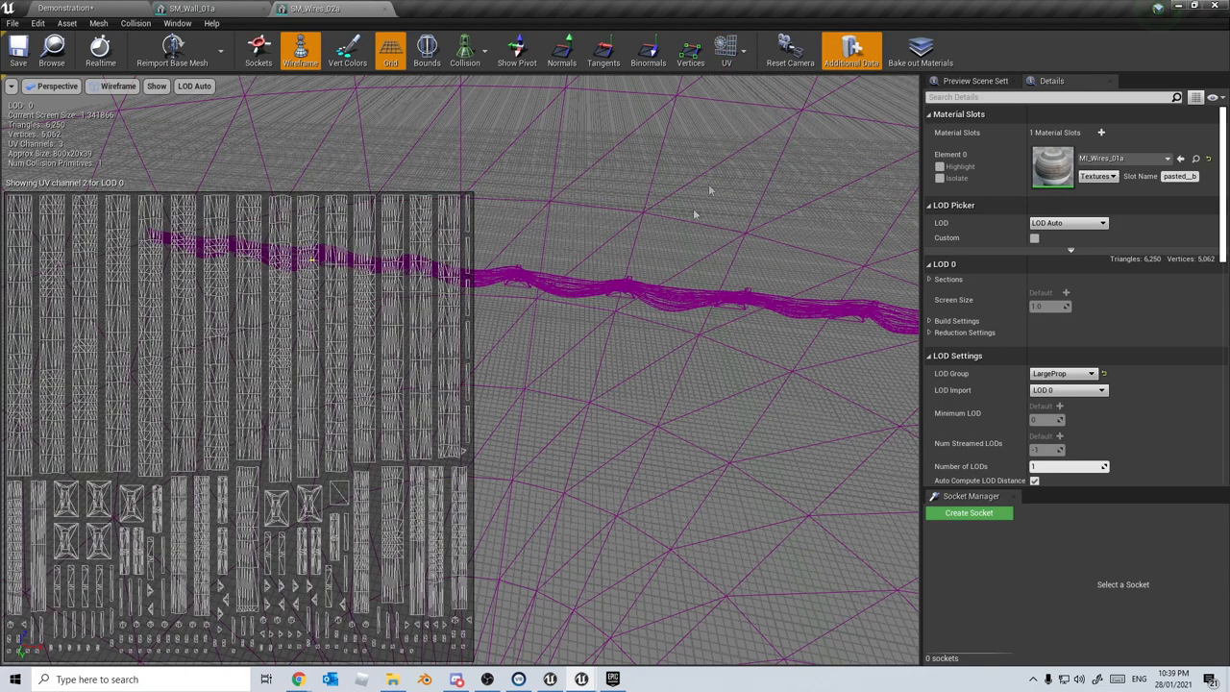
{"action": "mouse_move", "coordinate": [576, 348]}
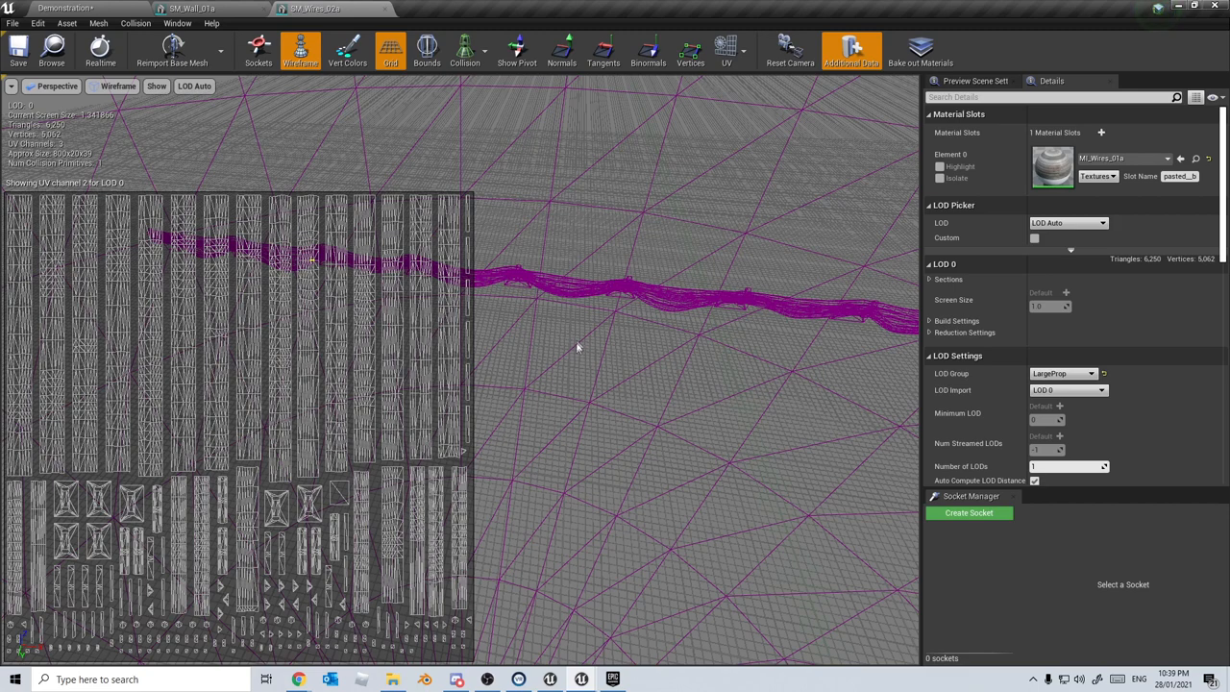
{"action": "mouse_move", "coordinate": [385, 13]}
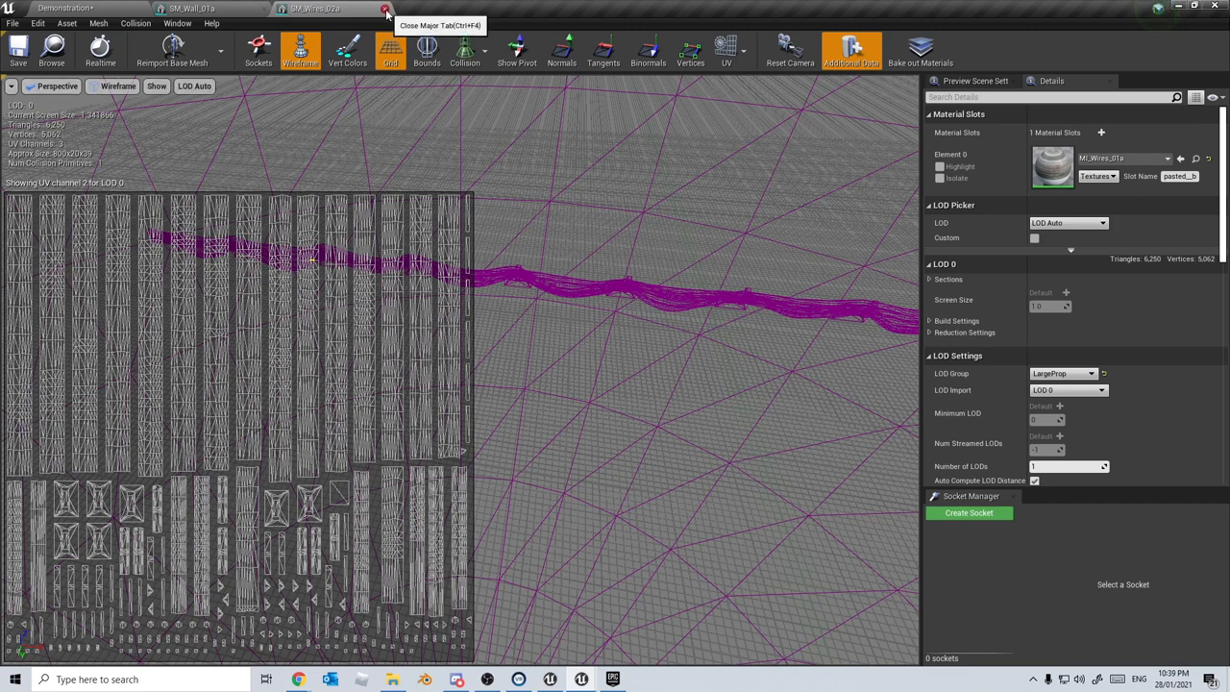
Close the wire mesh editor and select the tunnel tracks and concrete slab components
{"action": "left_click", "coordinate": [386, 8]}
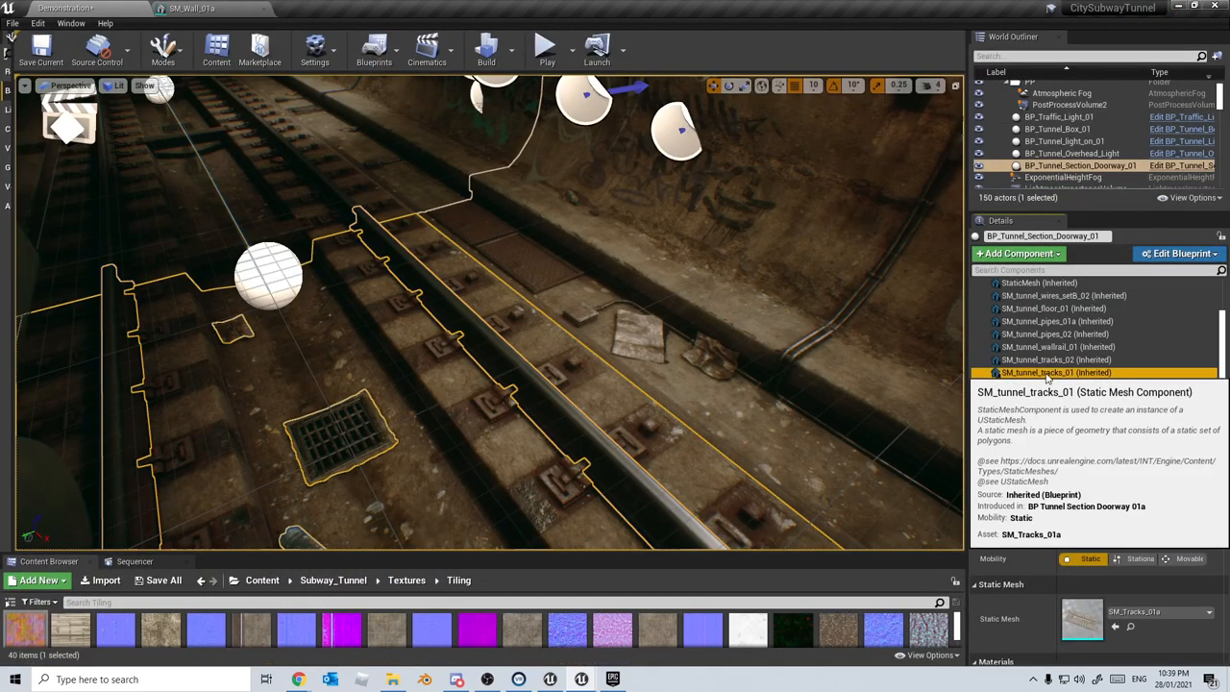
{"action": "left_click", "coordinate": [1056, 372]}
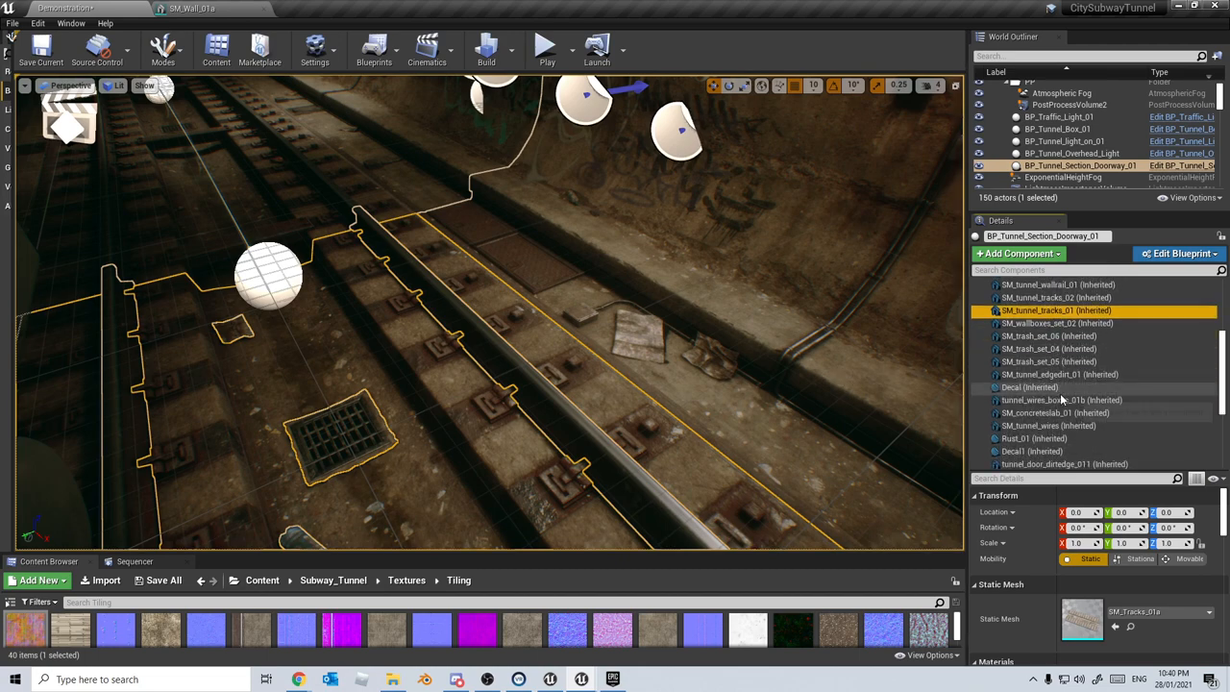
{"action": "left_click", "coordinate": [1056, 412]}
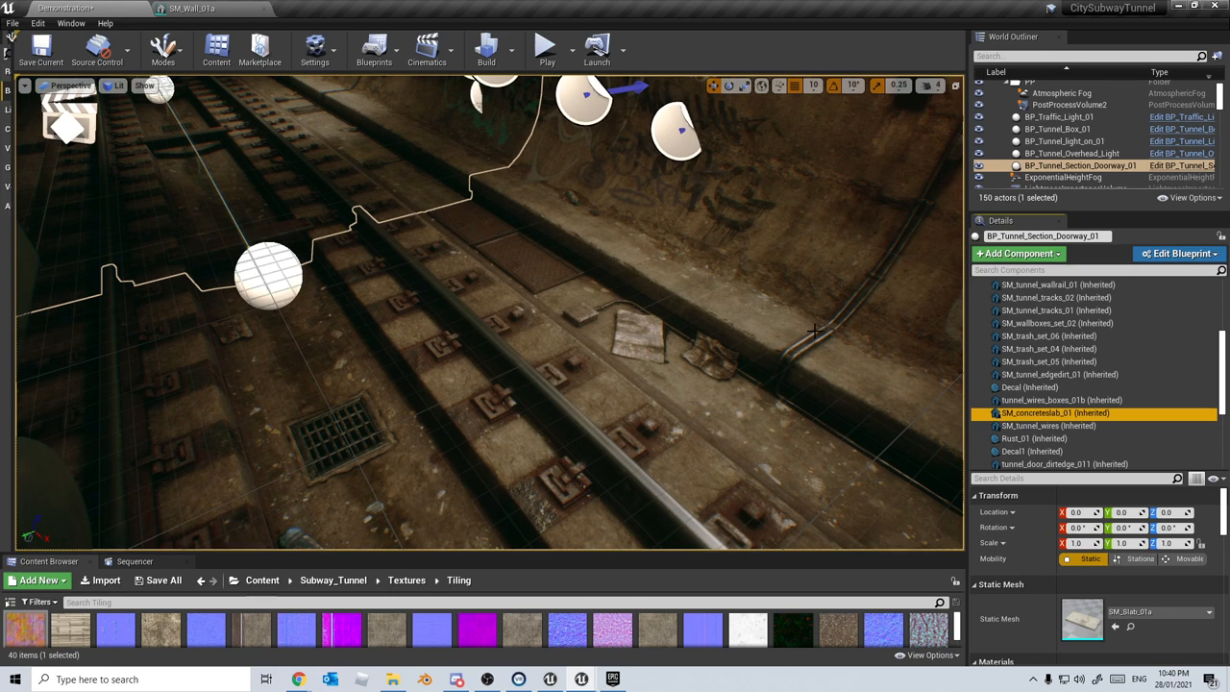
{"action": "left_click", "coordinate": [546, 45]}
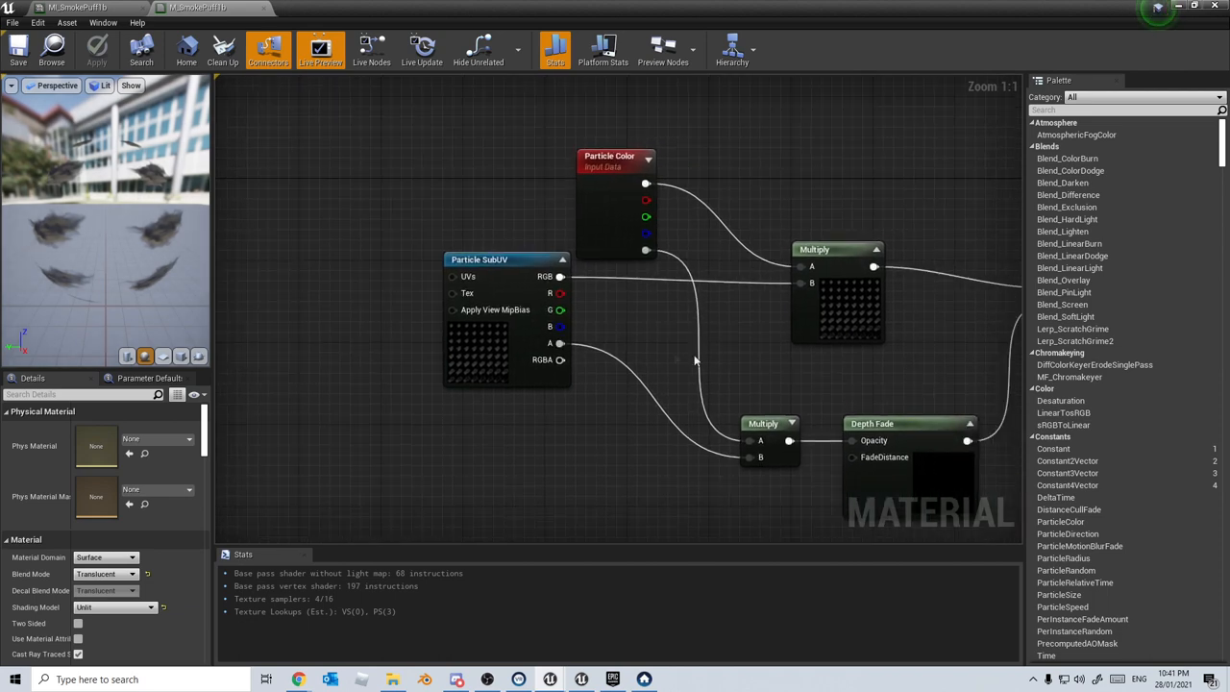
Review the M_SmokePuff1b node graph, then switch to the ExampleMapDynamic desert town level
{"action": "left_click", "coordinate": [197, 7]}
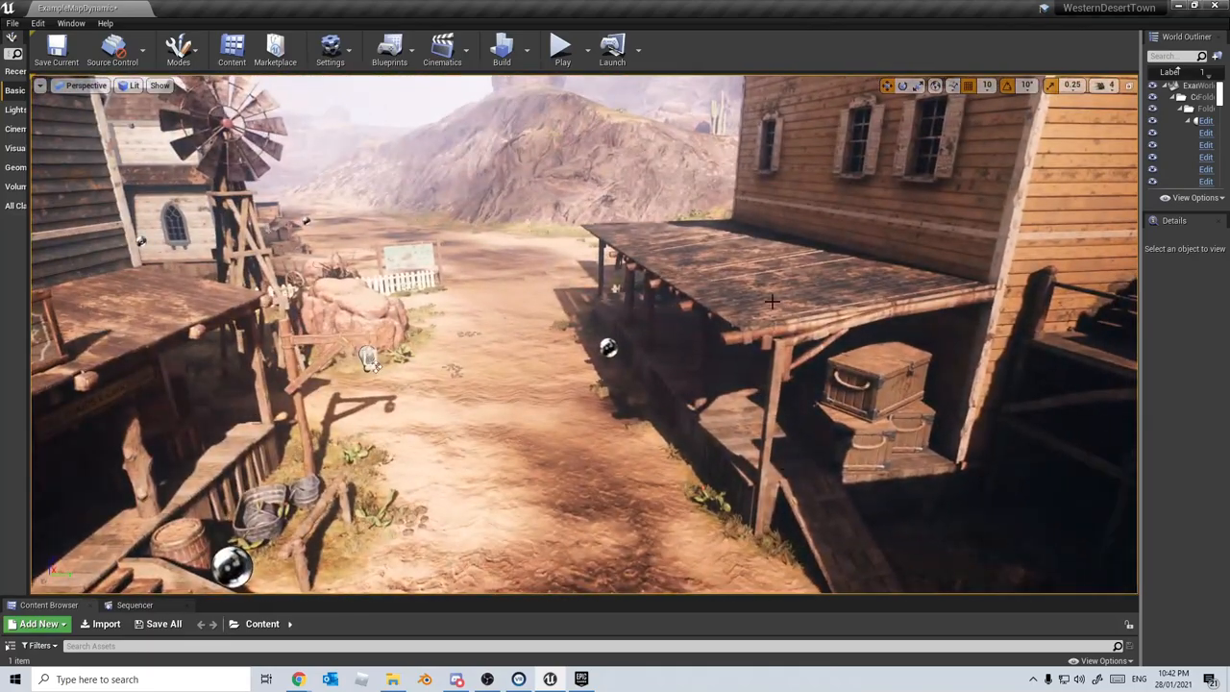
Select the sheriff building, expand its Walls components and inspect the corner wall piece
{"action": "left_click", "coordinate": [769, 308]}
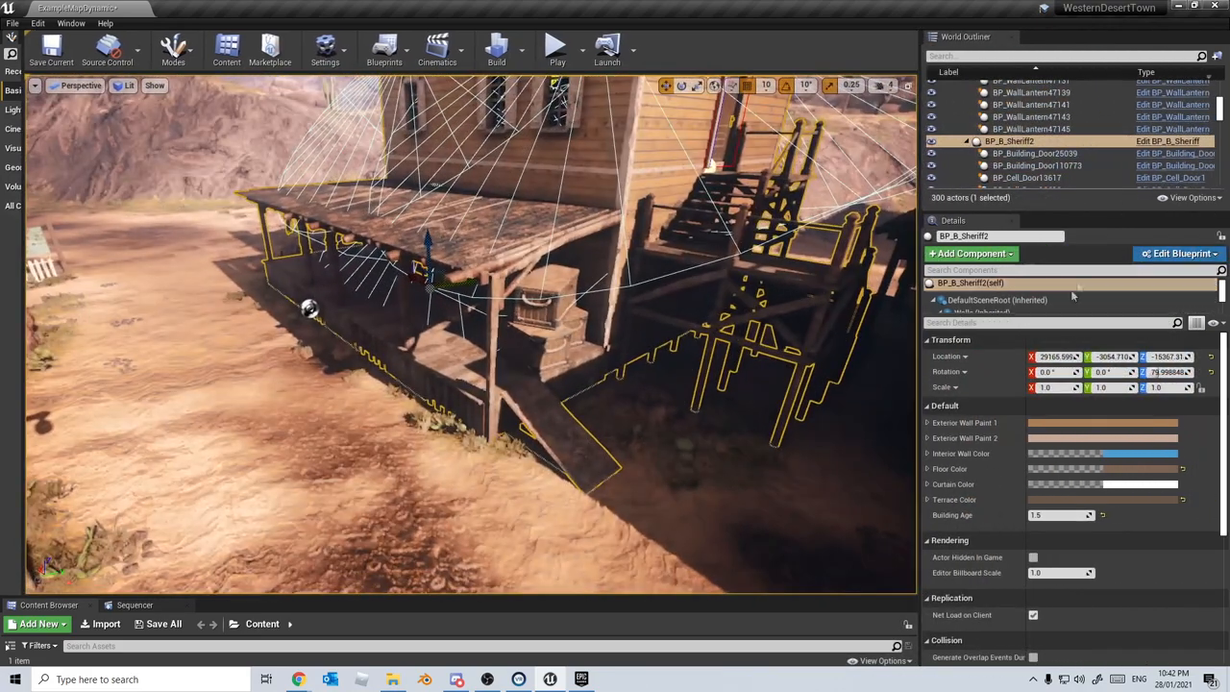
{"action": "left_click", "coordinate": [941, 299]}
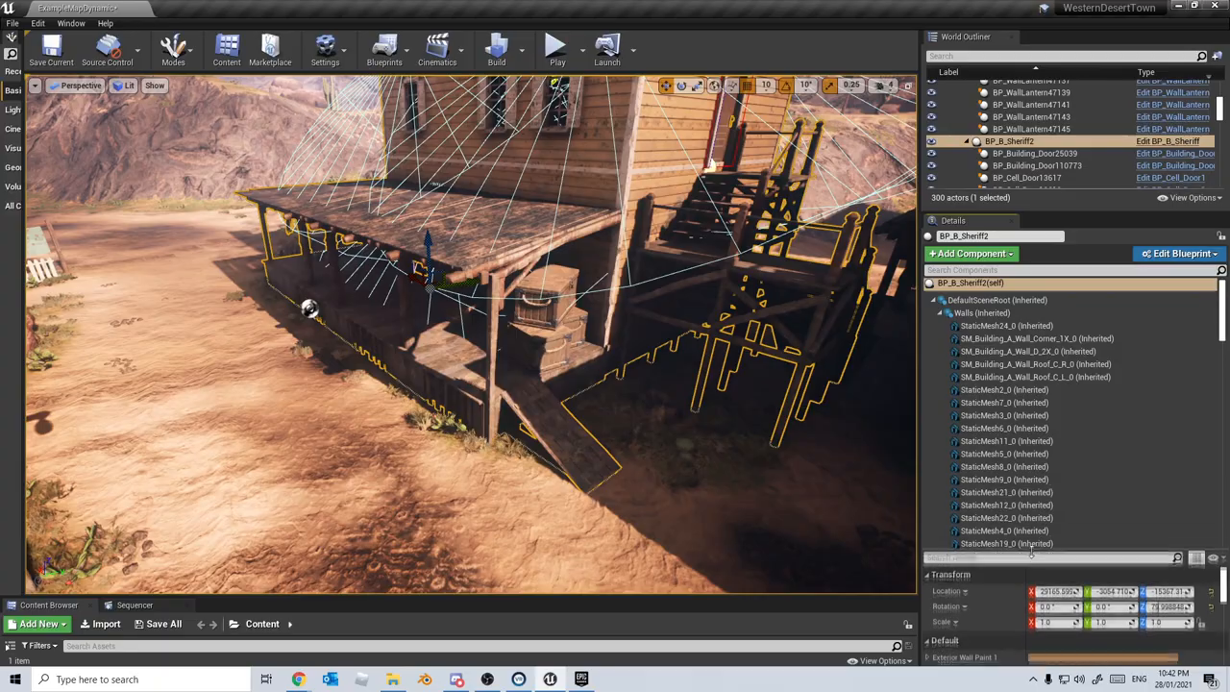
{"action": "left_click", "coordinate": [1006, 325]}
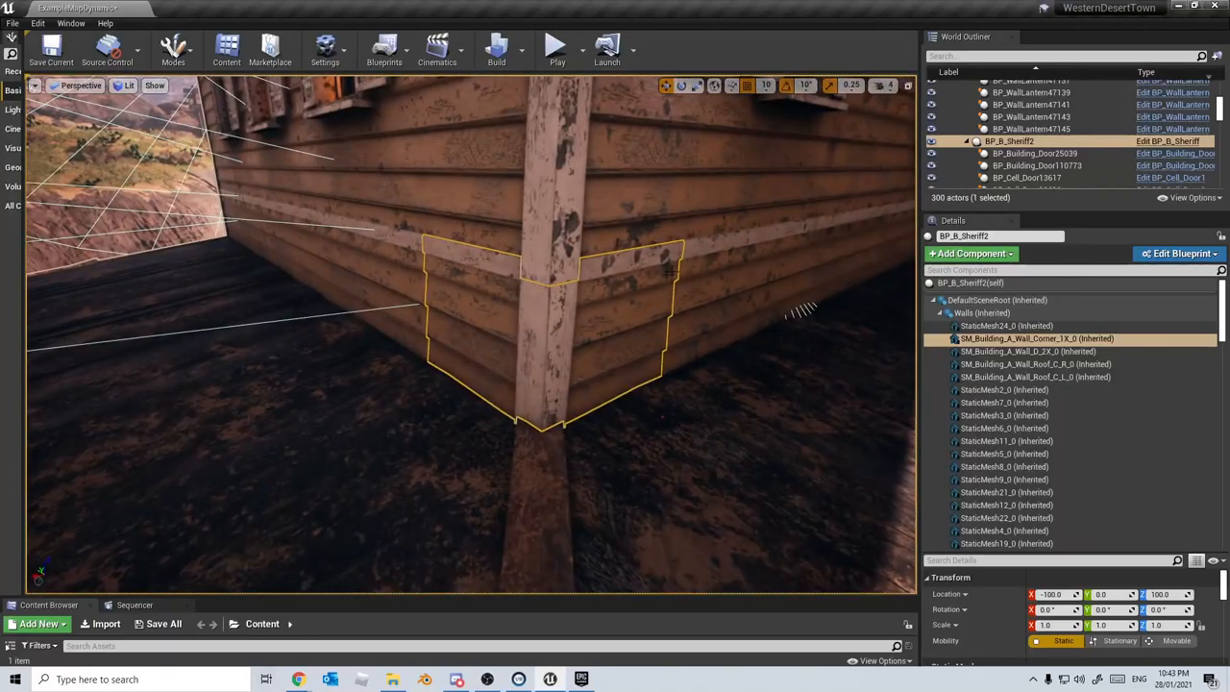
{"action": "left_click", "coordinate": [1027, 351]}
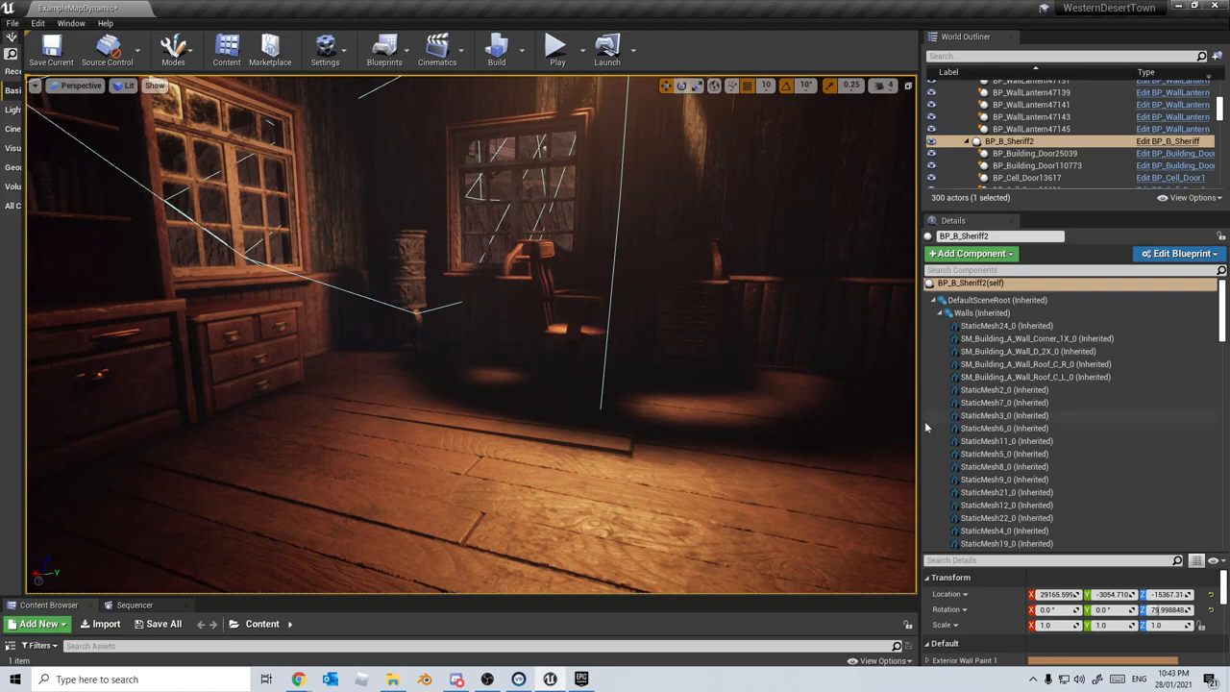
{"action": "scroll", "scroll_direction": "down", "scroll_amount": 3}
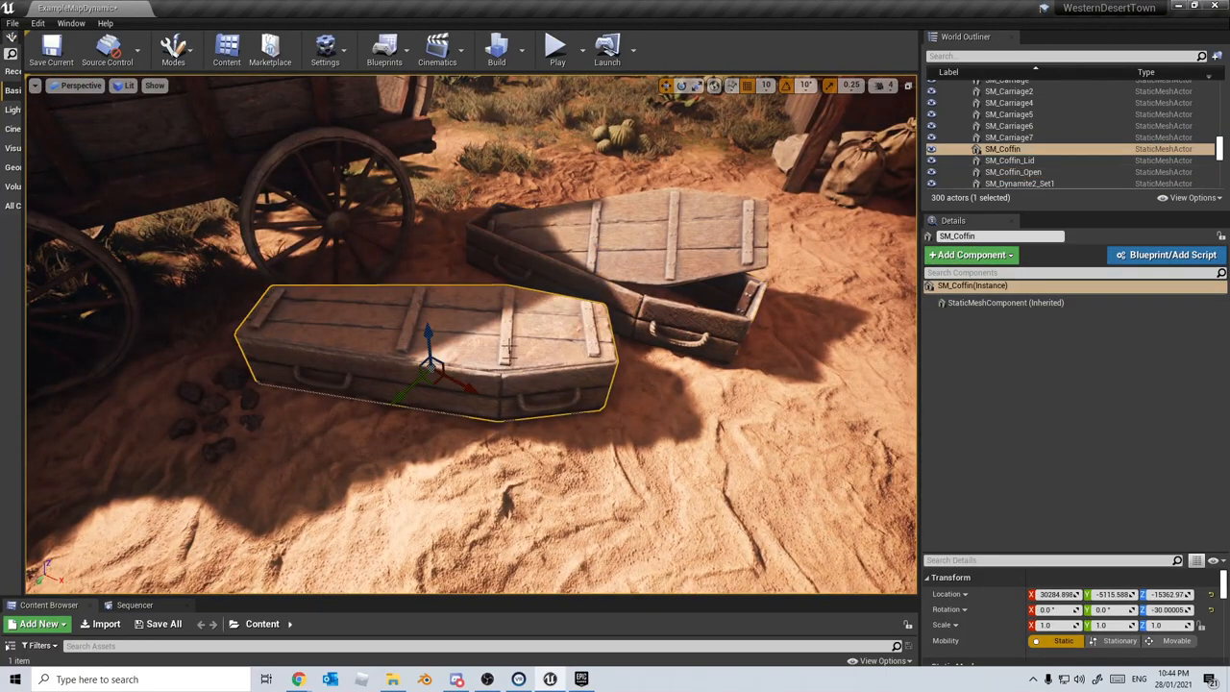
Select the closed SM_Coffin lying in the sand beside the wagon
{"action": "left_click", "coordinate": [1013, 138]}
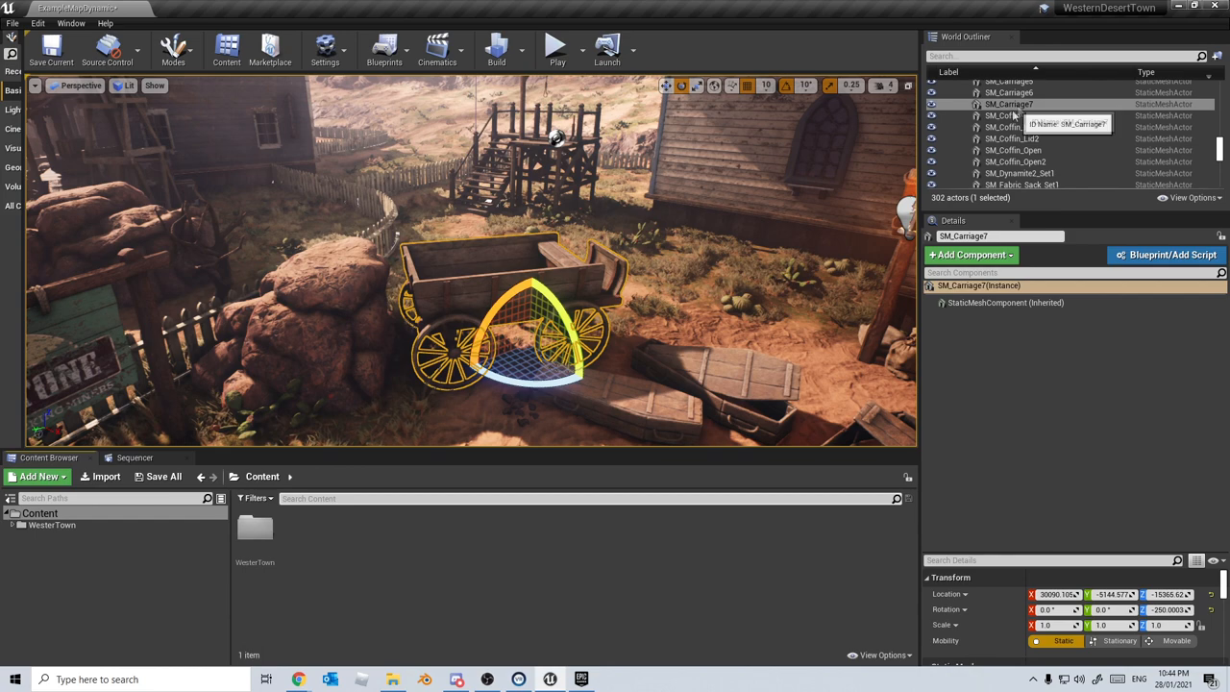
Find the SM_Carriage mesh in the content browser and export it as an FBX file
{"action": "type", "text": "sm"}
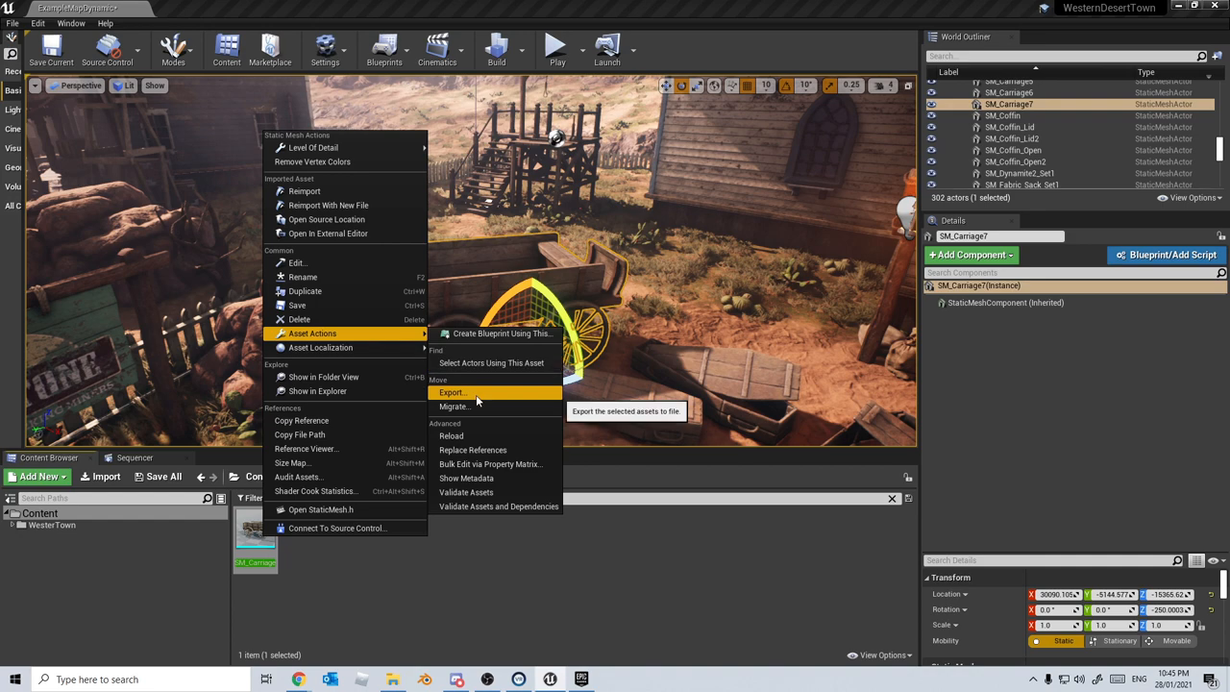
{"action": "left_click", "coordinate": [451, 393]}
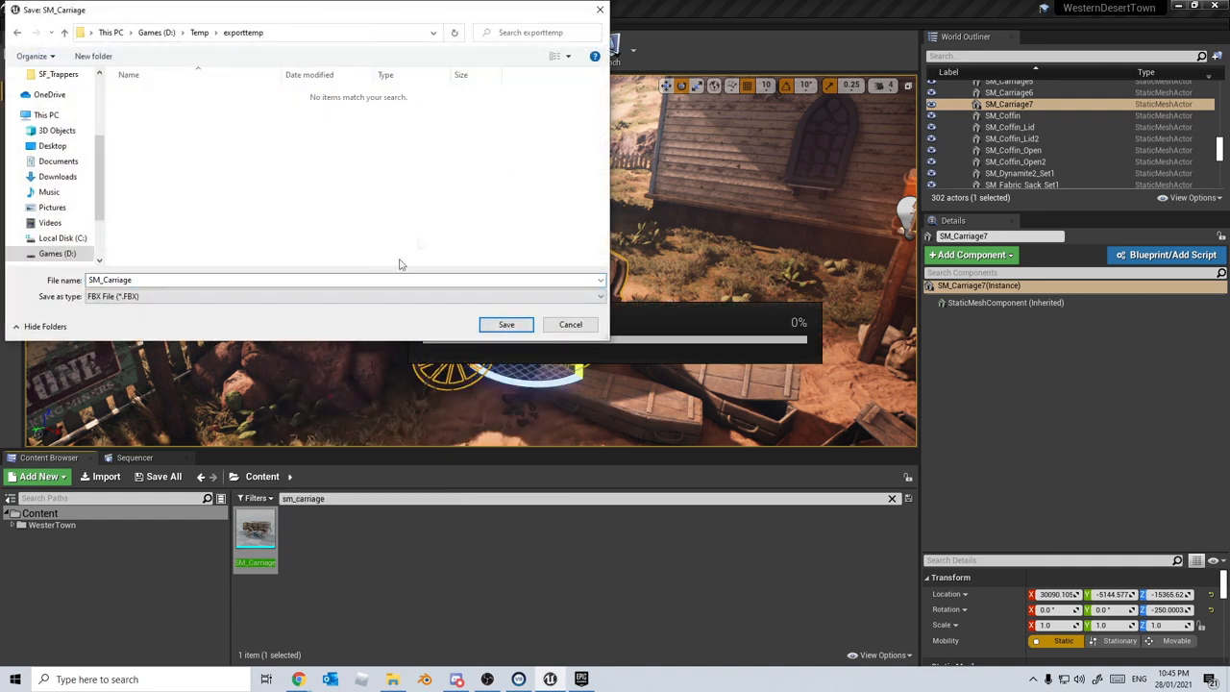
{"action": "left_click", "coordinate": [506, 324]}
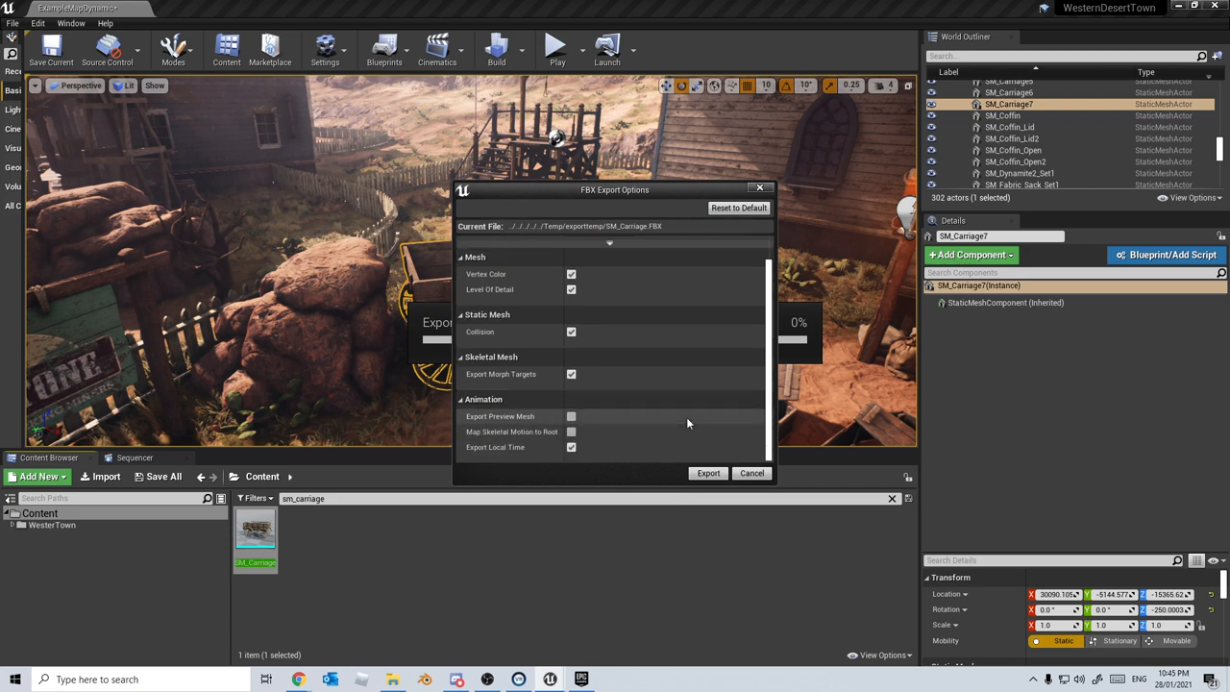
{"action": "left_click", "coordinate": [708, 472]}
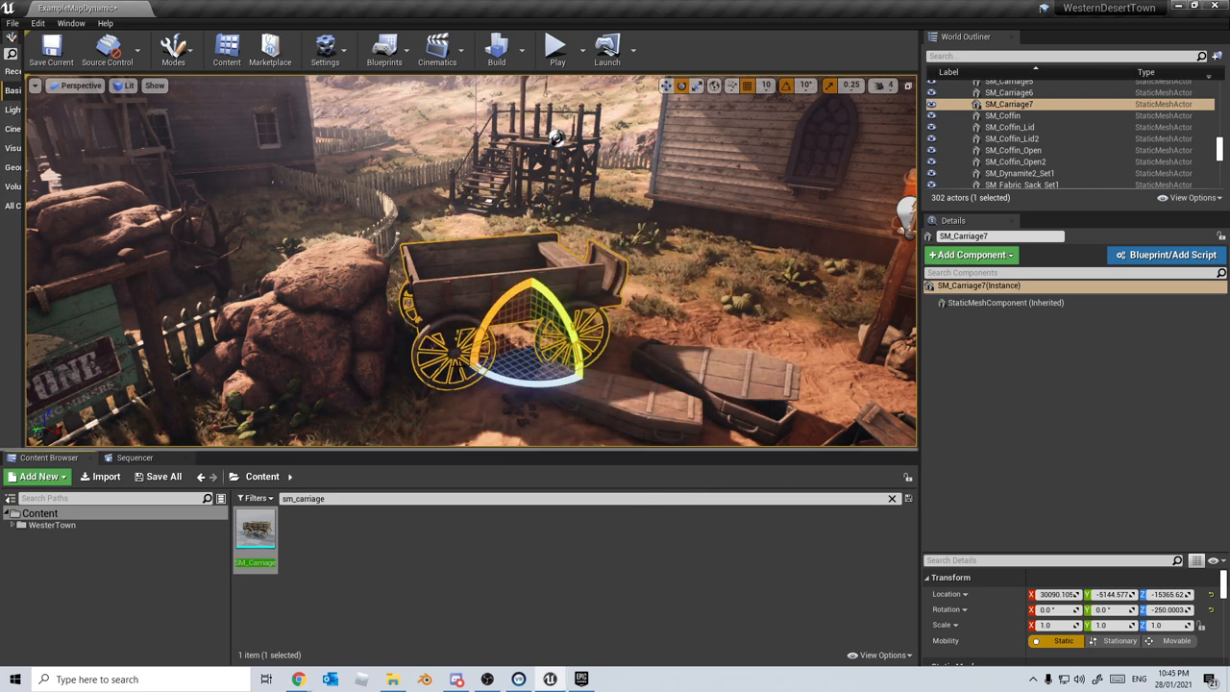
{"action": "mouse_move", "coordinate": [1072, 529]}
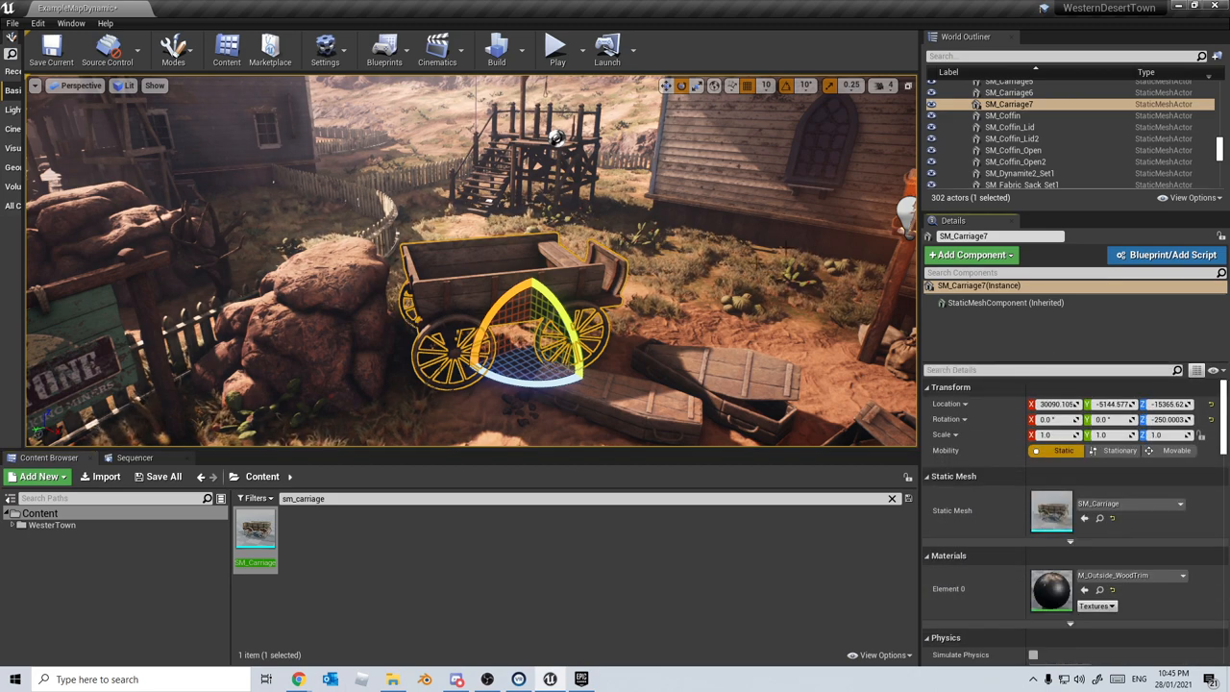
{"action": "mouse_move", "coordinate": [1052, 509]}
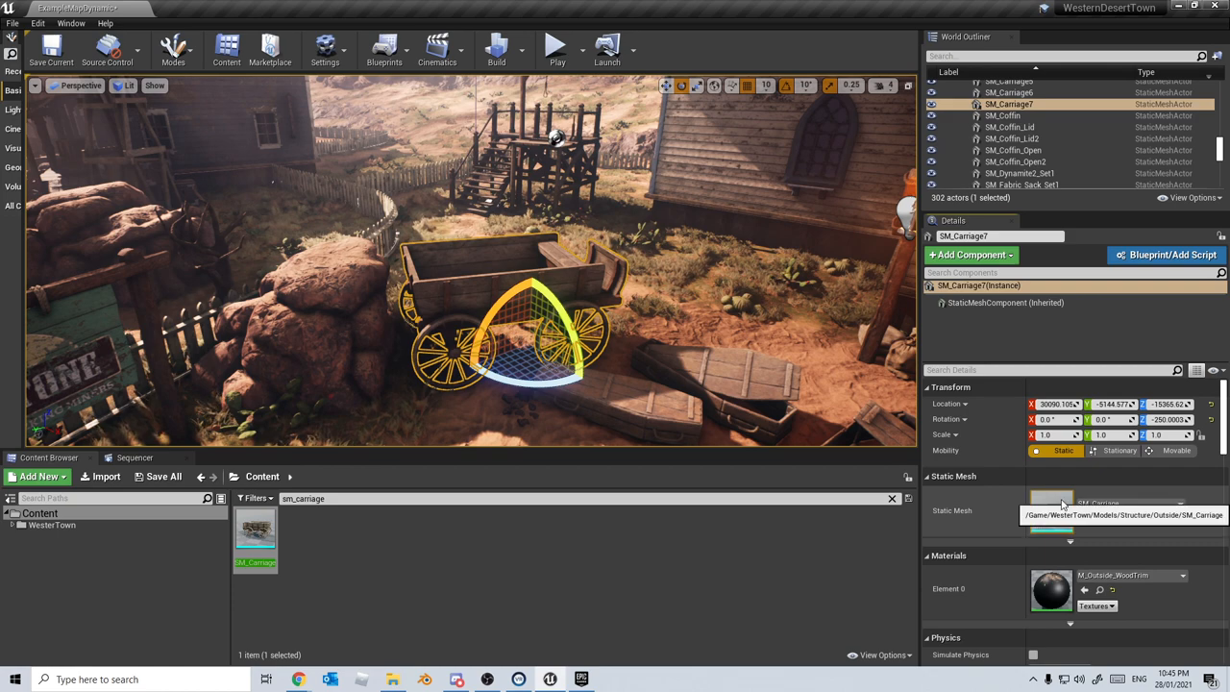
Open M_Outside_WoodTrim, inspect its mask and normal texture samples, and browse to the textures
{"action": "double_click", "coordinate": [1052, 590]}
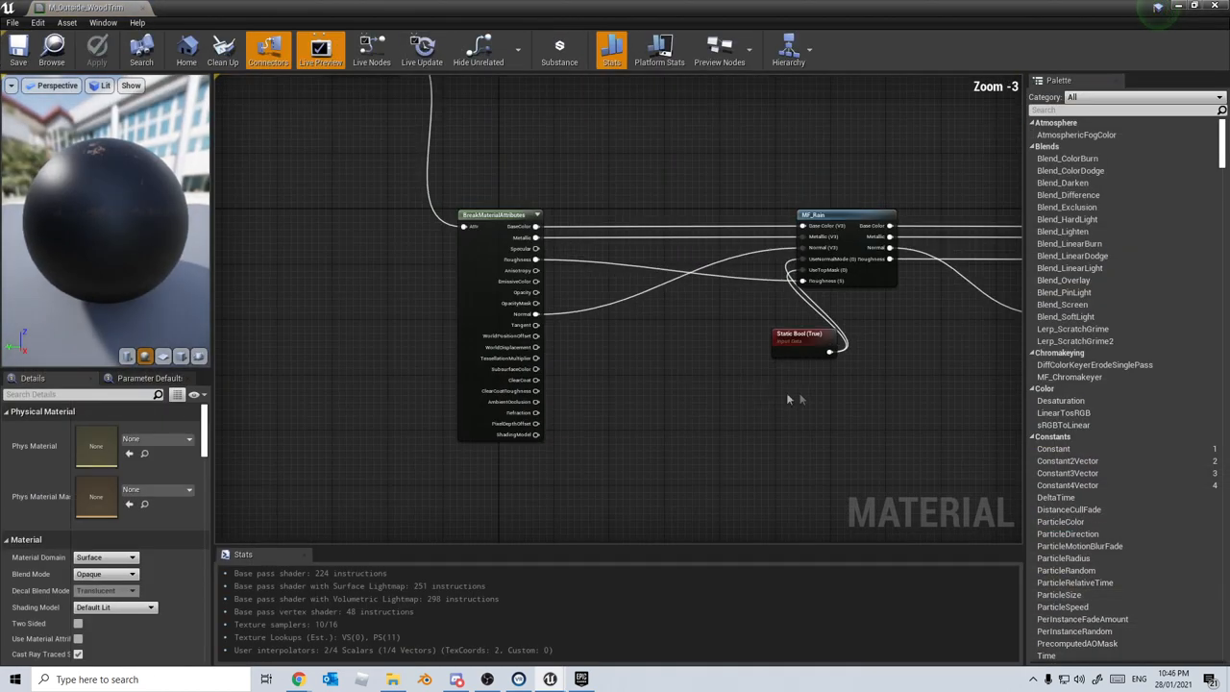
{"action": "scroll", "scroll_direction": "down", "scroll_amount": 3}
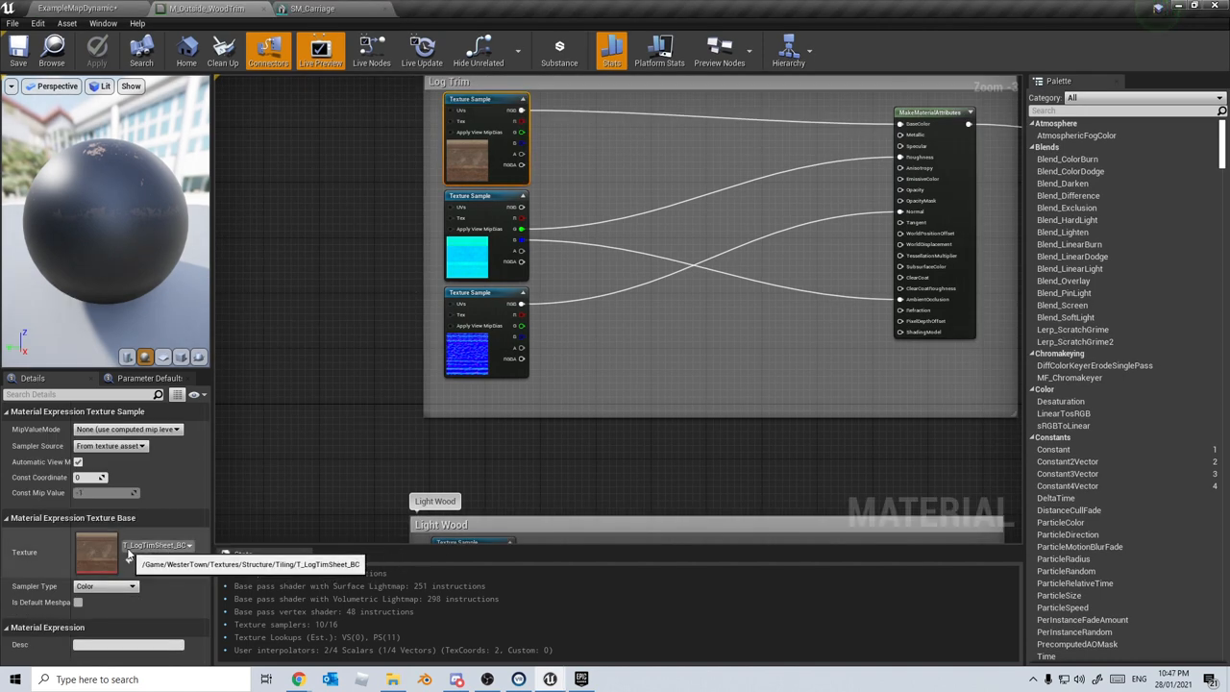
{"action": "left_click", "coordinate": [486, 235]}
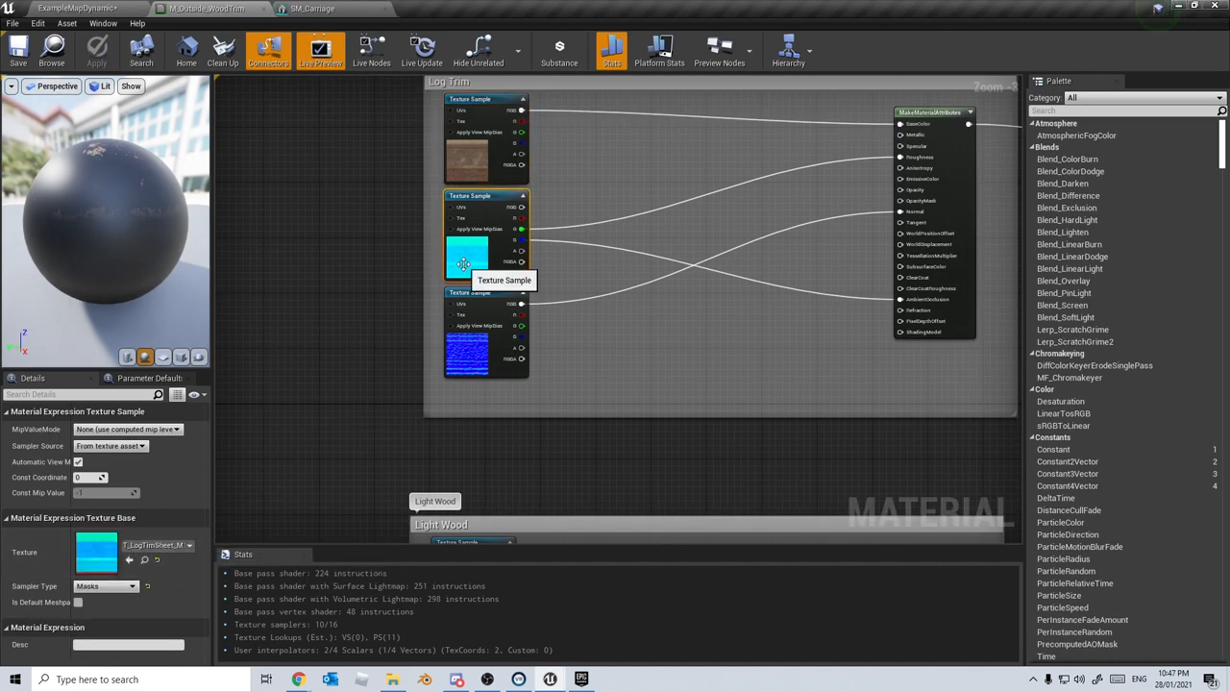
{"action": "left_click", "coordinate": [486, 337]}
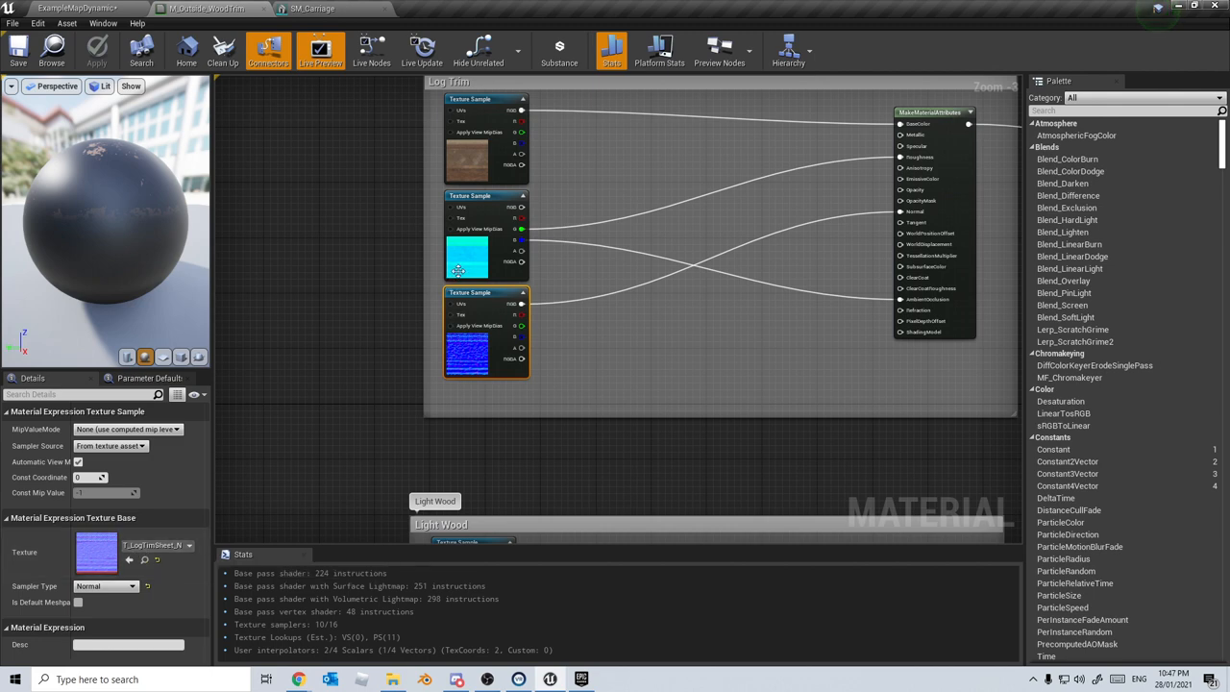
{"action": "left_click", "coordinate": [485, 240]}
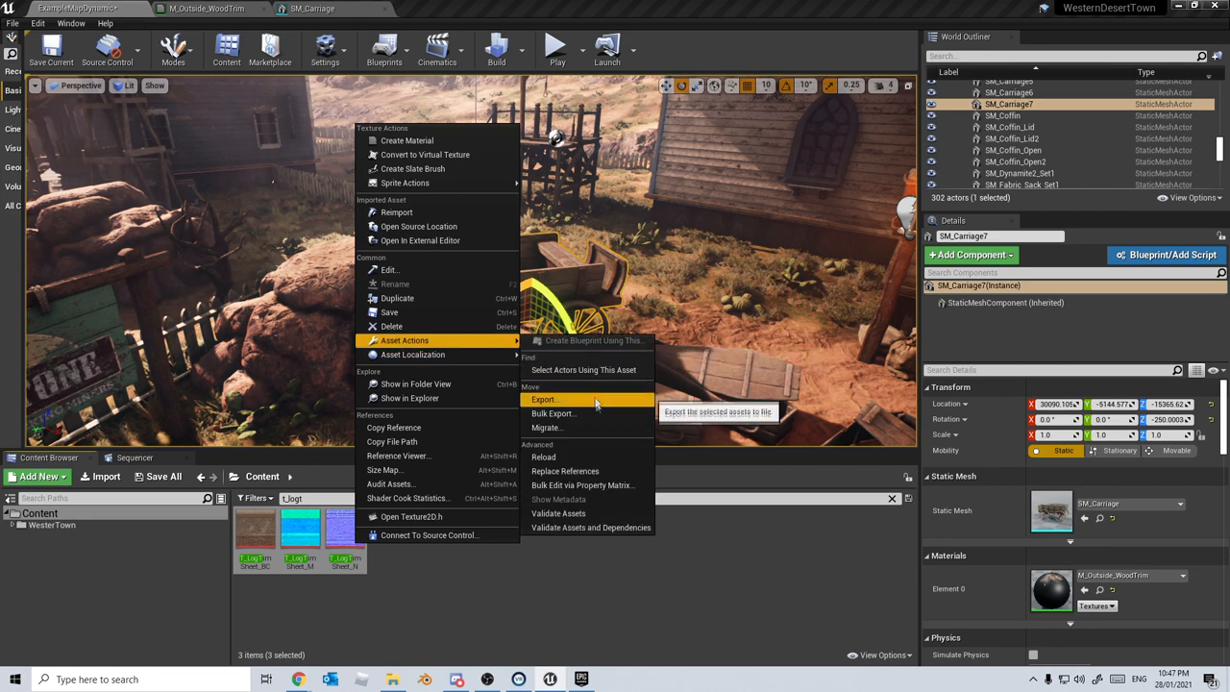
Export the three T_LogTrimSheet textures to the exporttemp folder
{"action": "left_click", "coordinate": [545, 399]}
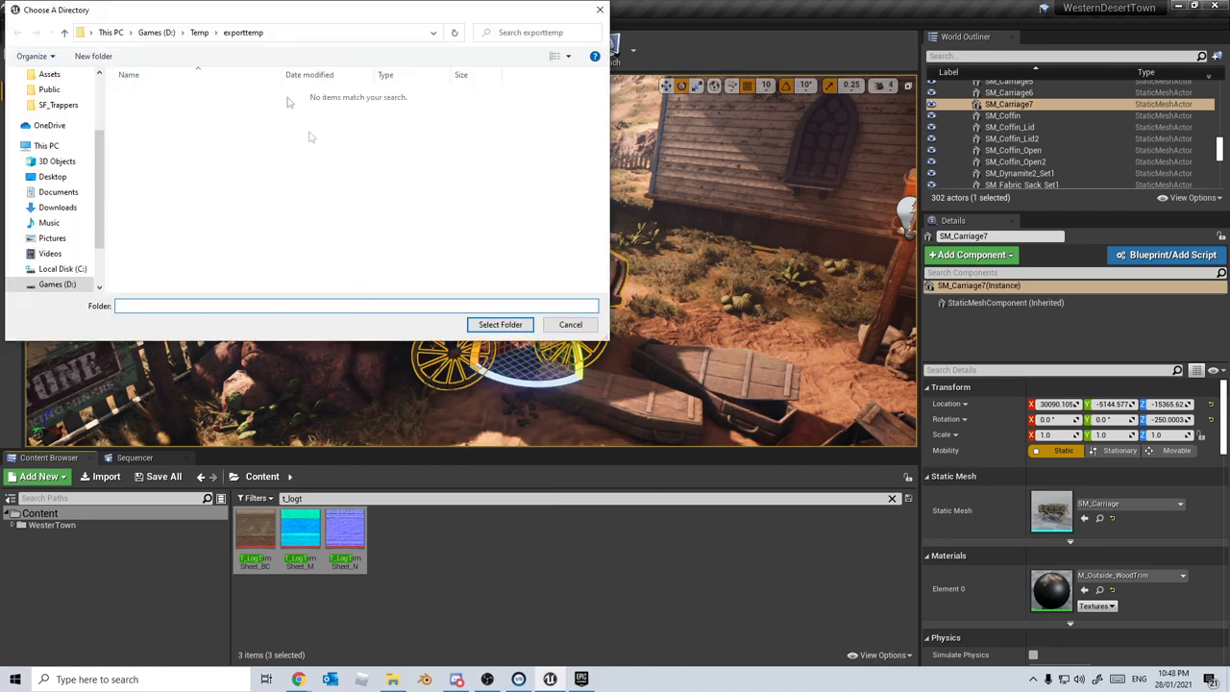
{"action": "left_click", "coordinate": [570, 323]}
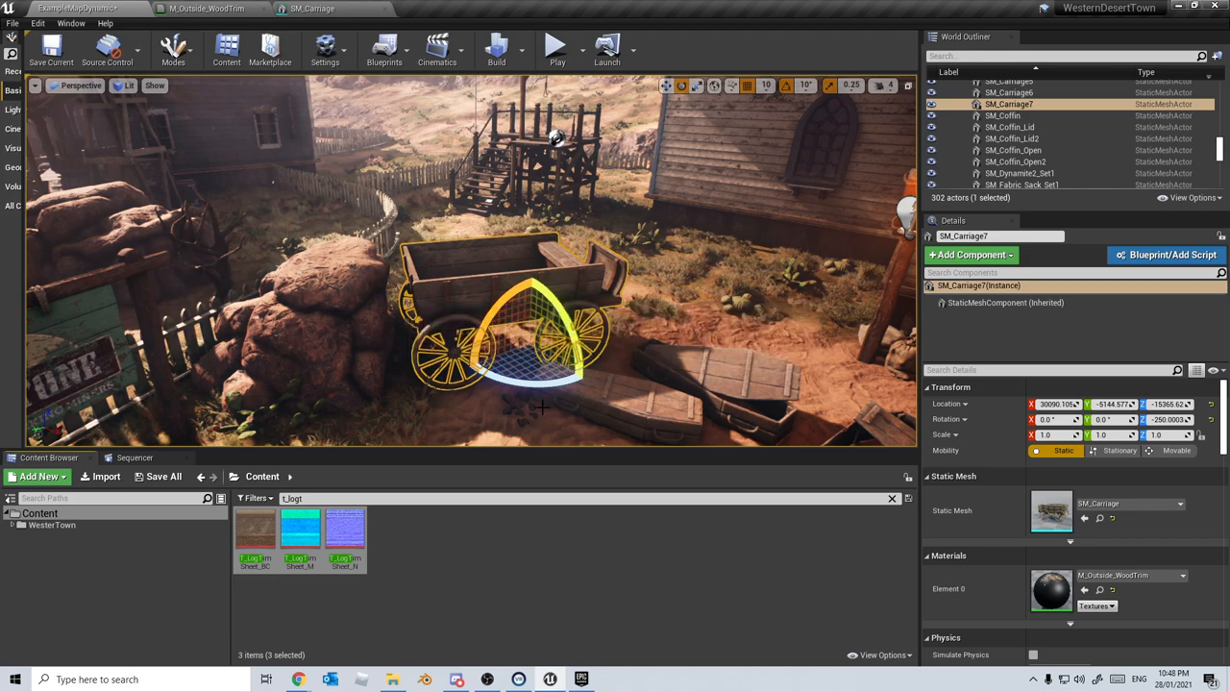
{"action": "left_click", "coordinate": [425, 679]}
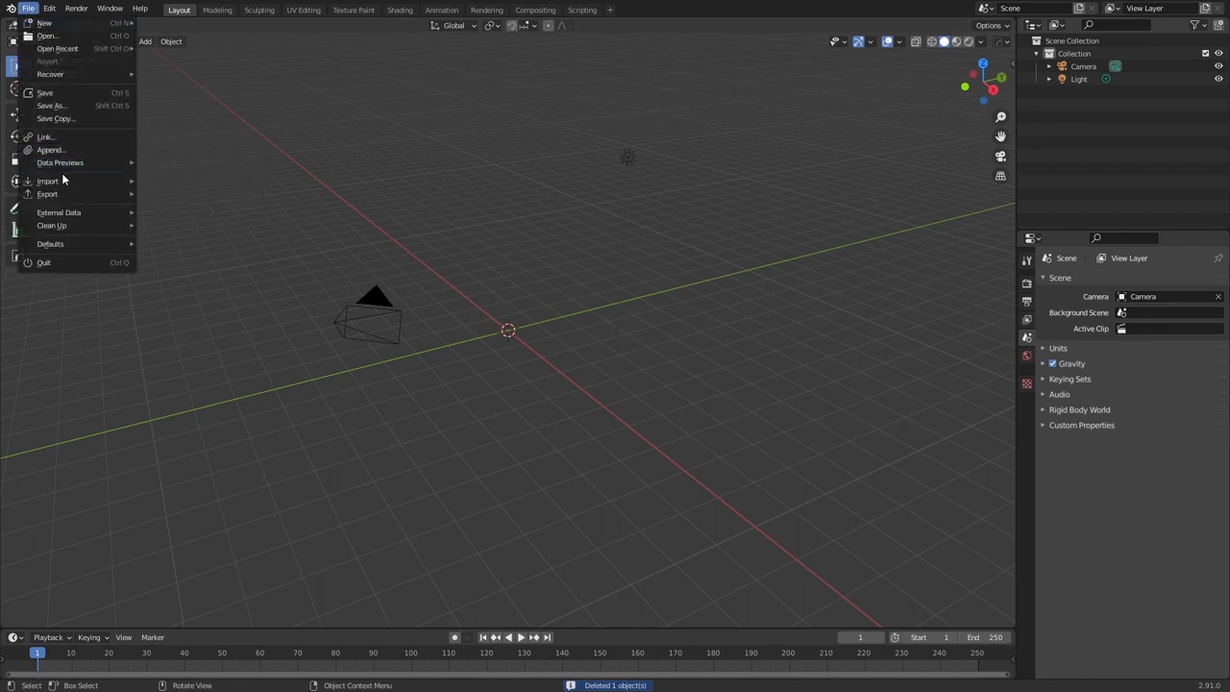
Import SM_Carriage.FBX into Blender, toggle Edit Mode on the wagon, then enter Shading
{"action": "left_click", "coordinate": [47, 181]}
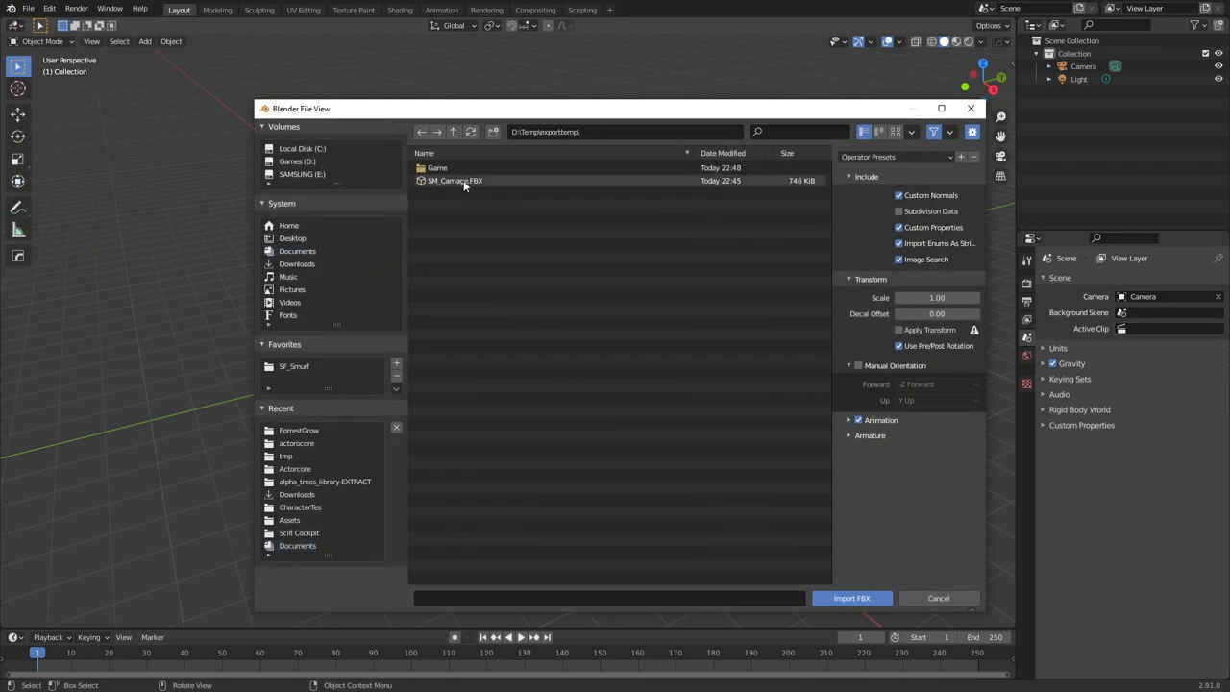
{"action": "left_click", "coordinate": [852, 598]}
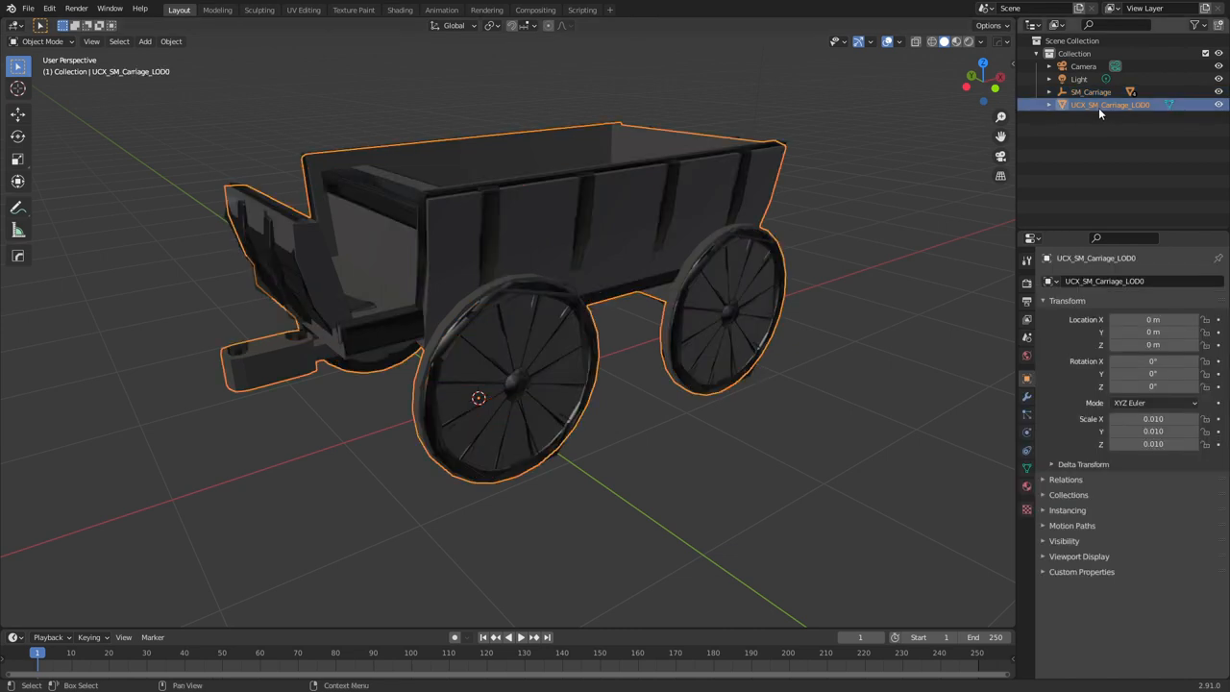
{"action": "mouse_move", "coordinate": [1113, 111]}
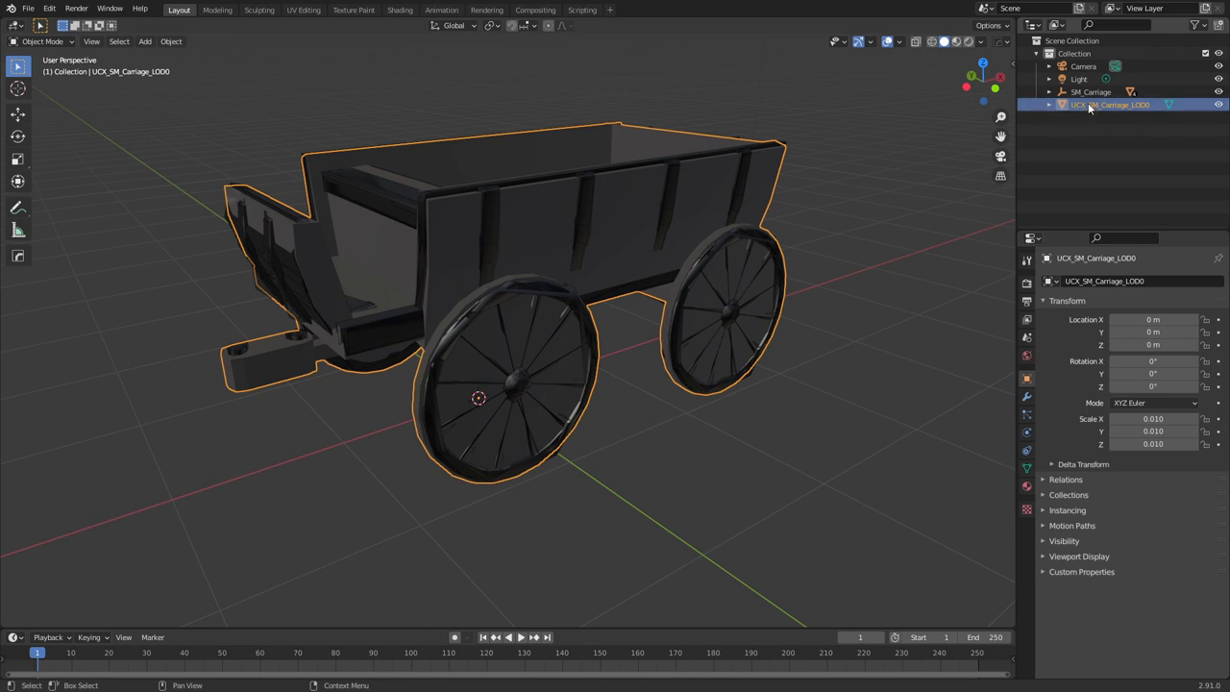
{"action": "mouse_move", "coordinate": [600, 253]}
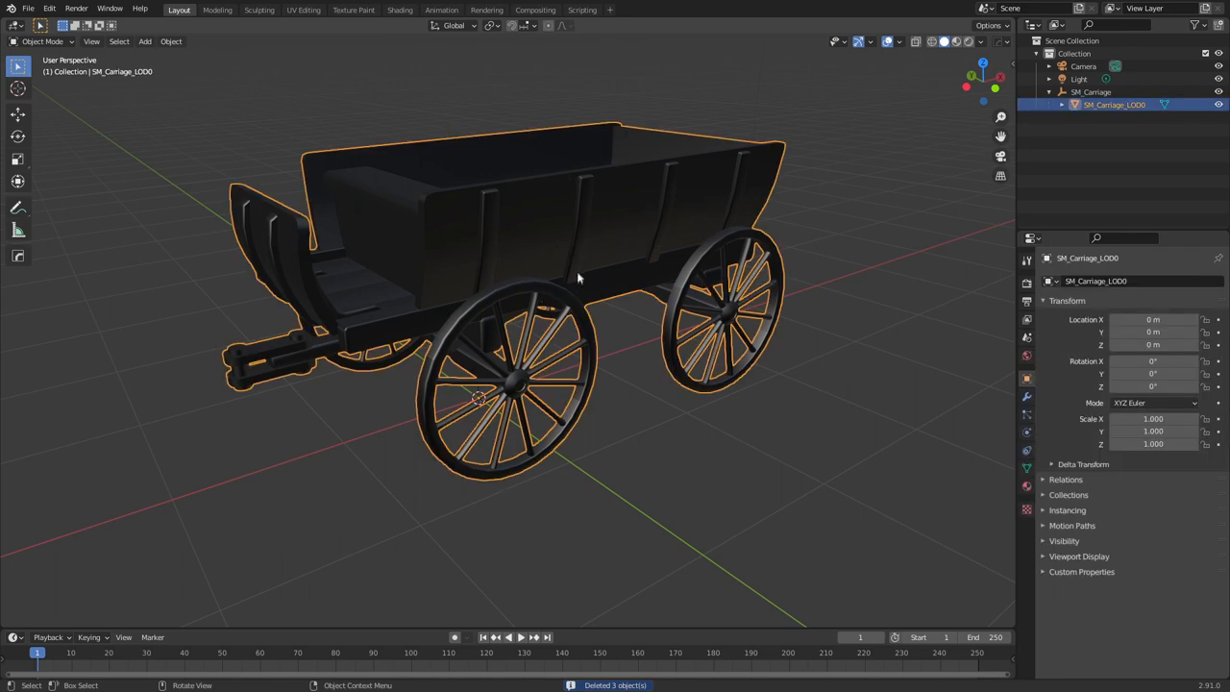
{"action": "key", "text": "Tab"}
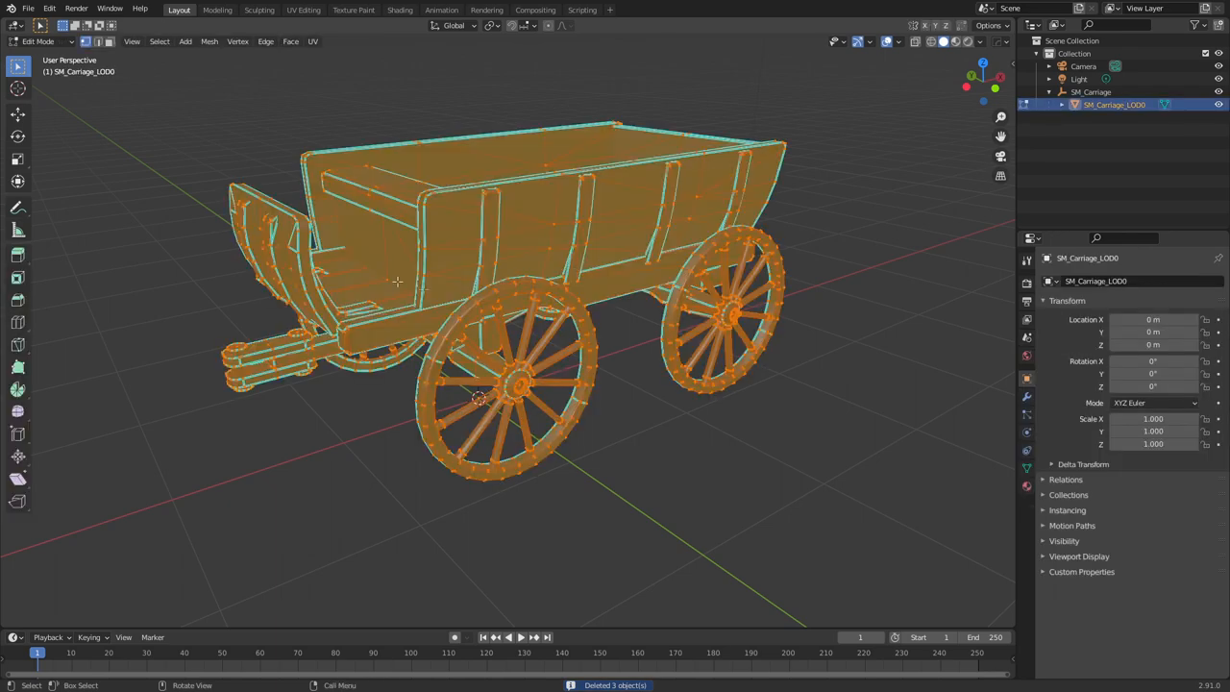
{"action": "key", "text": "Tab"}
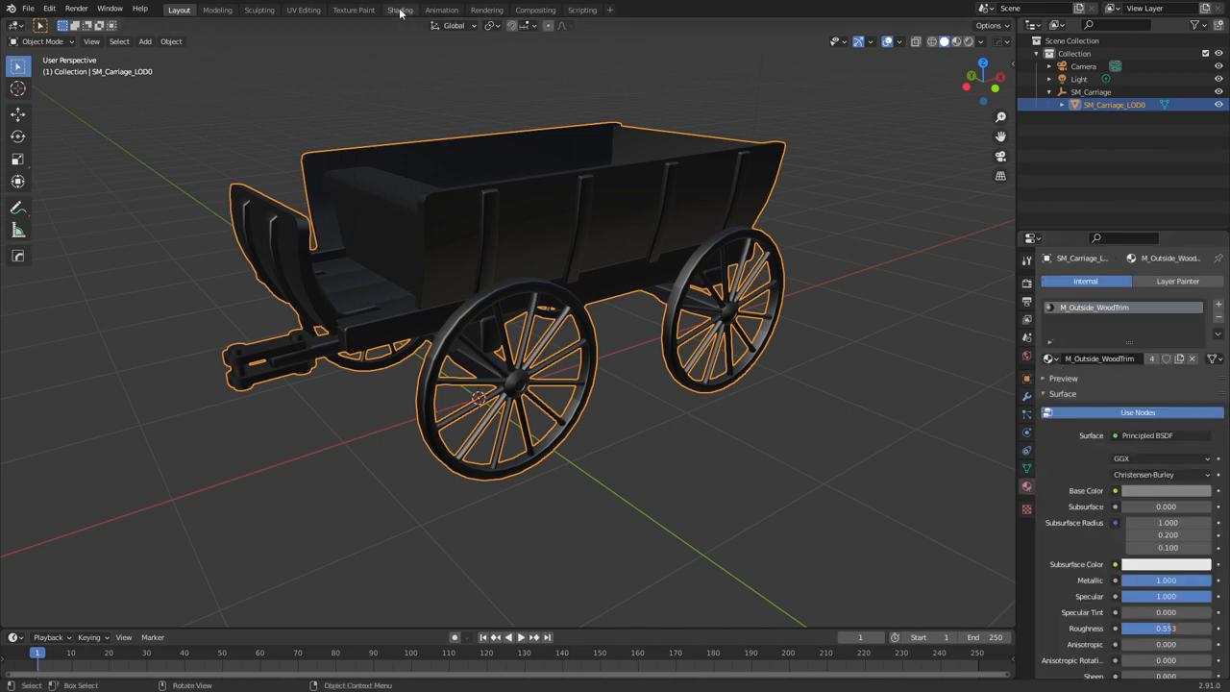
{"action": "left_click", "coordinate": [399, 9]}
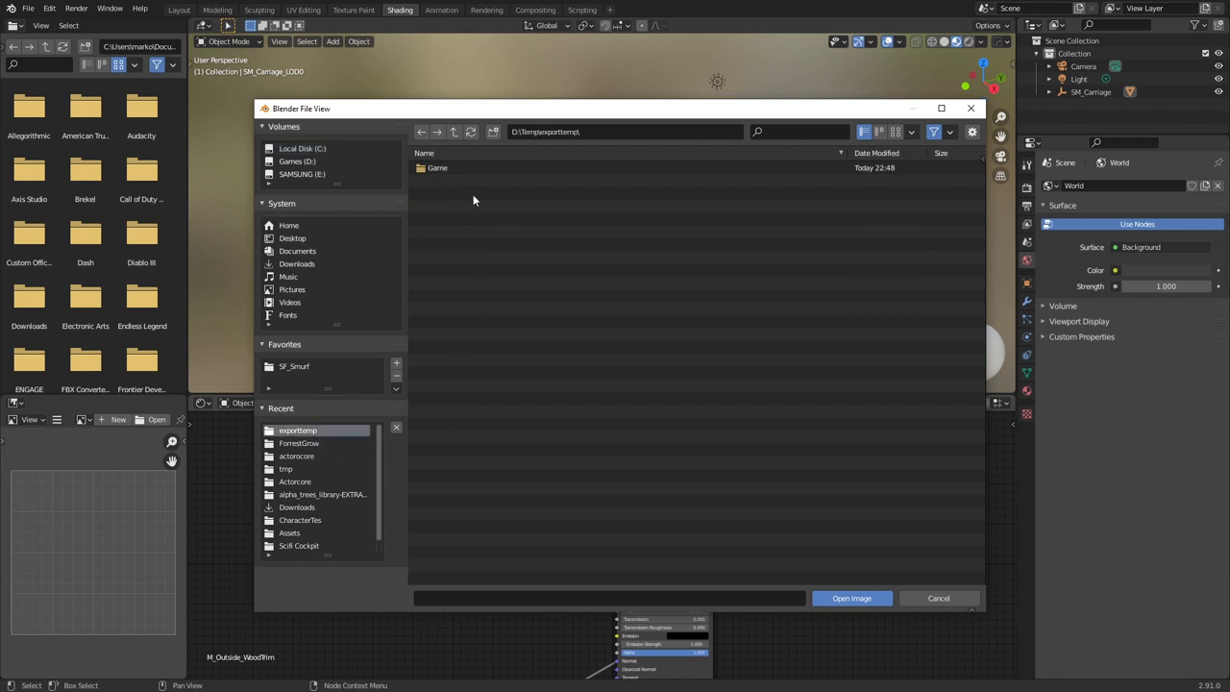
Load the log trim texture images from the exported Structure textures folder
{"action": "double_click", "coordinate": [437, 167]}
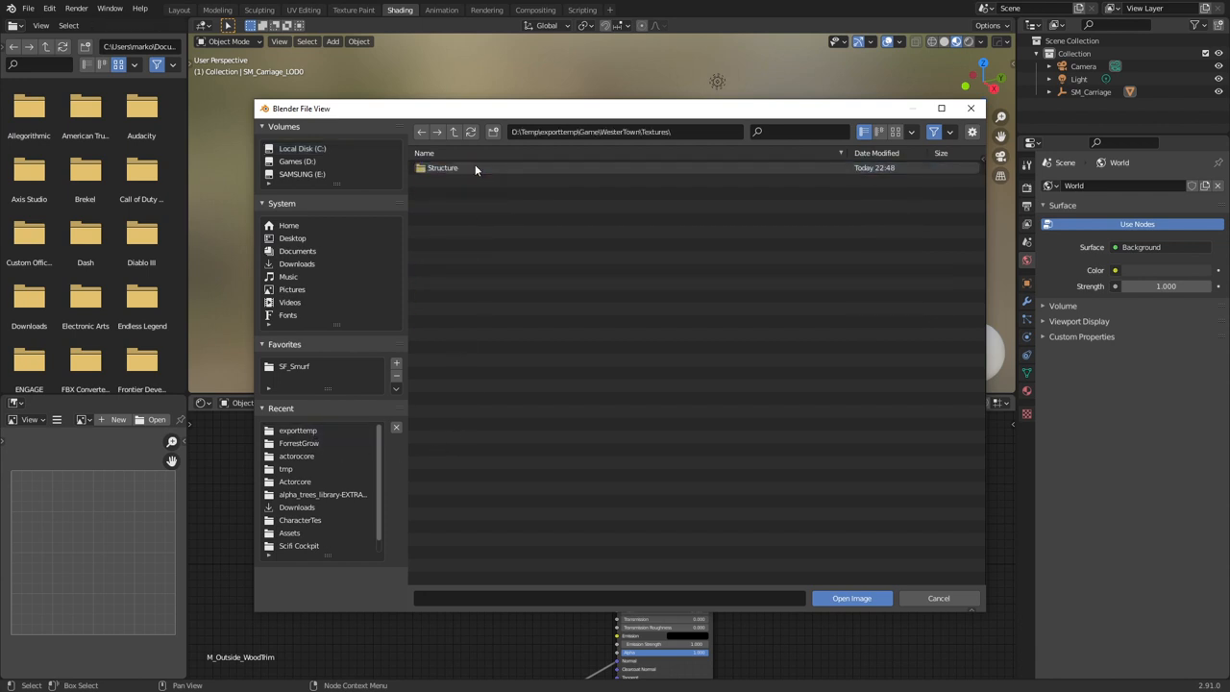
{"action": "double_click", "coordinate": [442, 167]}
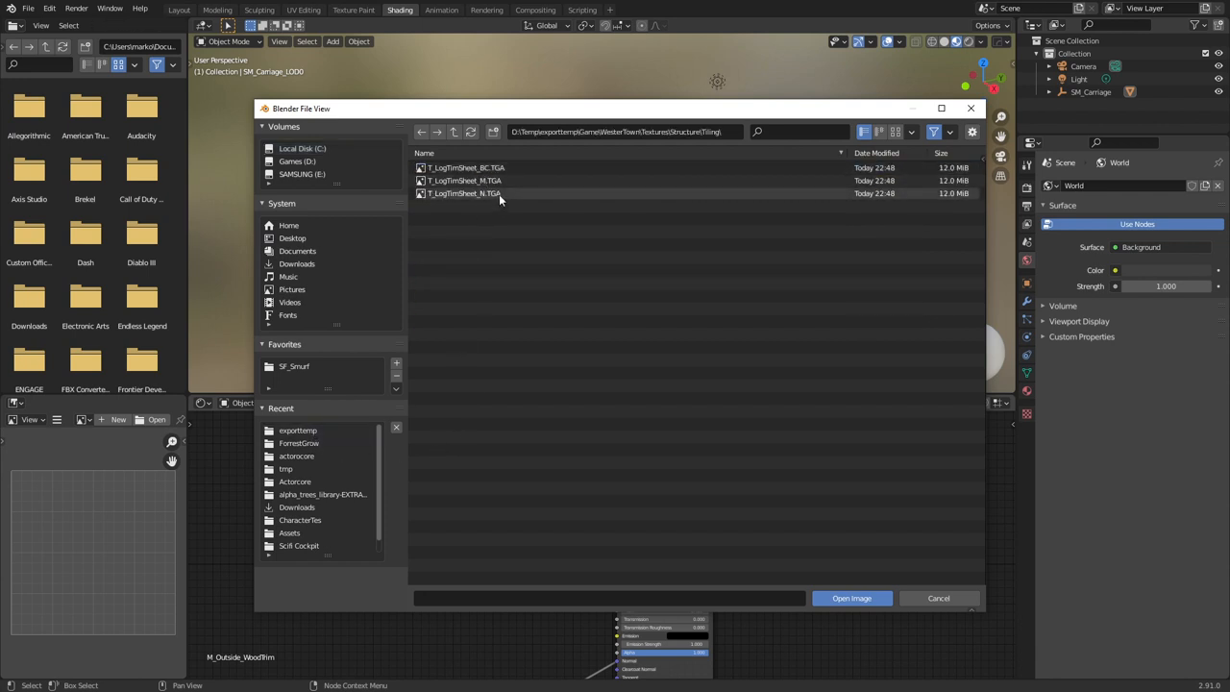
{"action": "left_click", "coordinate": [851, 598]}
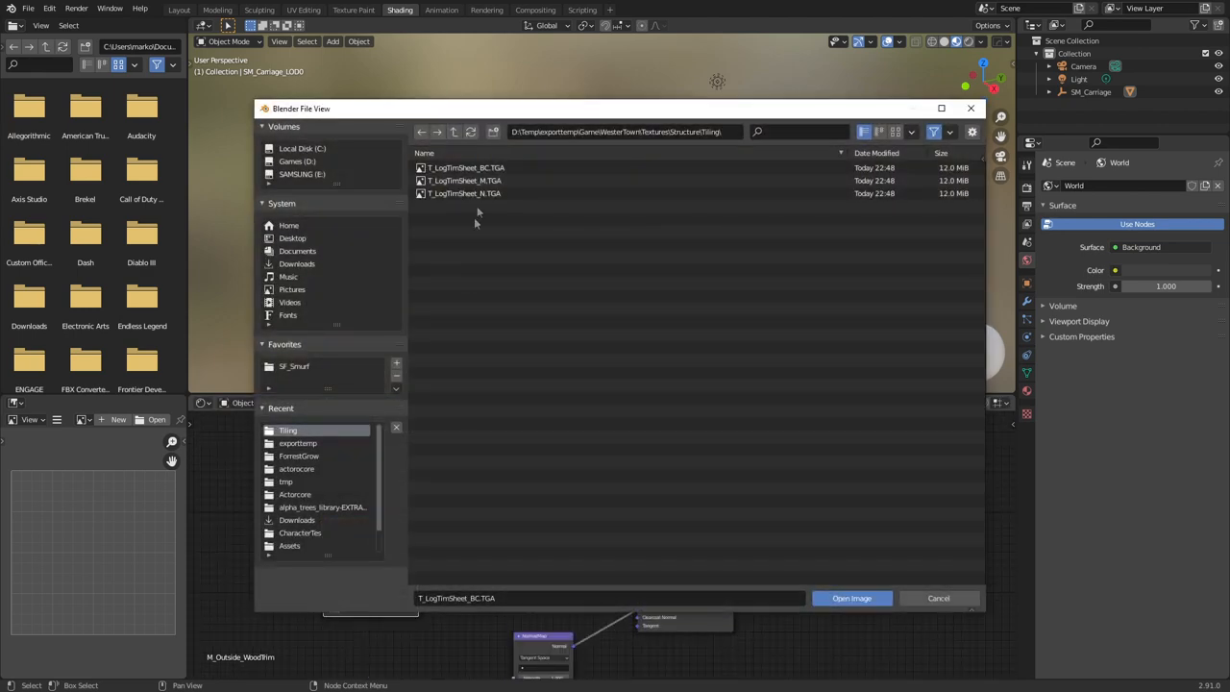
{"action": "left_click", "coordinate": [852, 598]}
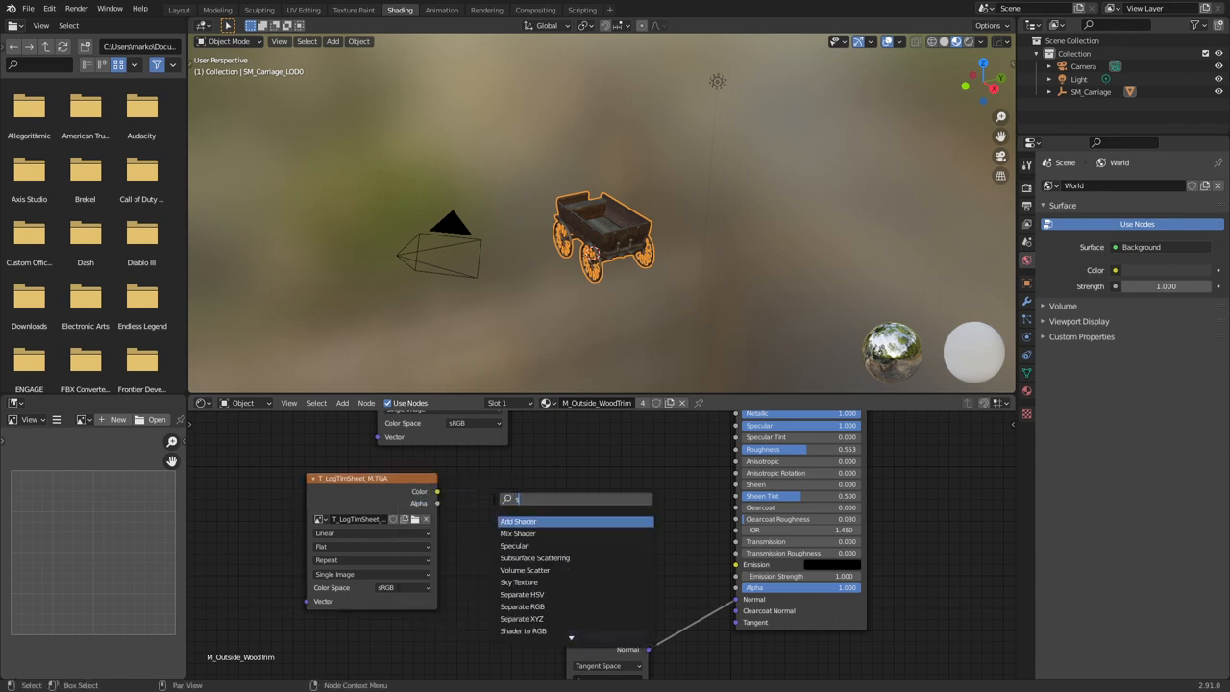
Add a Separate RGB node and load an image into the empty texture node
{"action": "type", "text": "sep"}
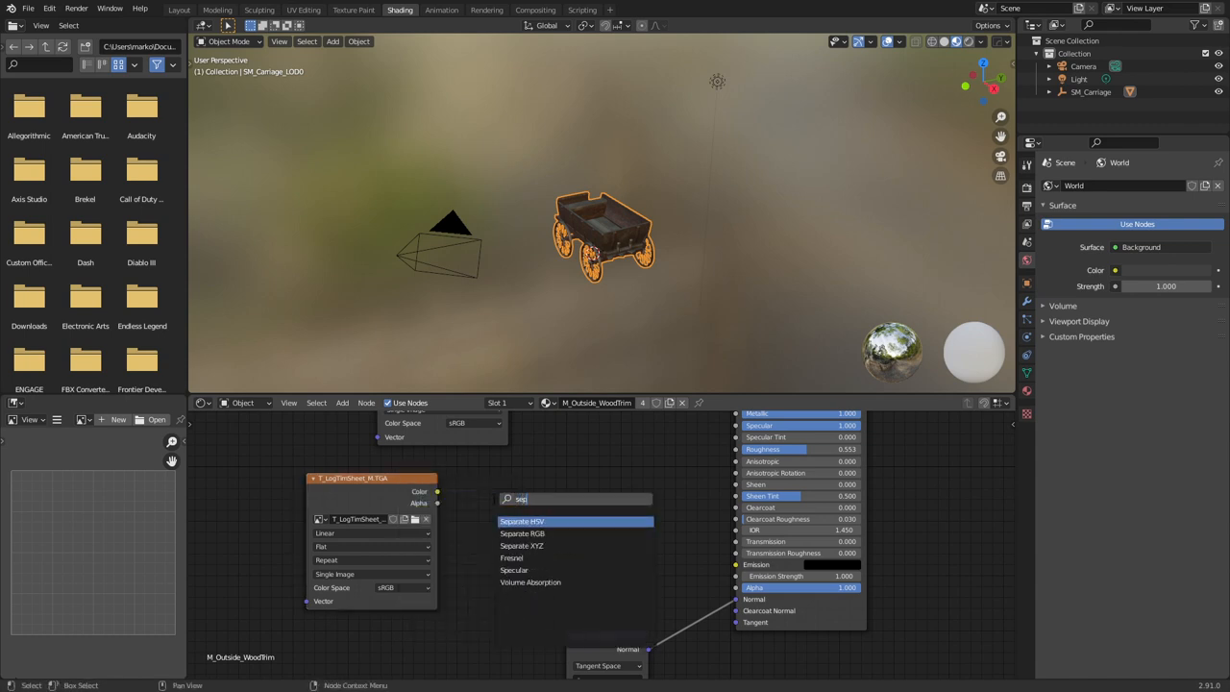
{"action": "left_click", "coordinate": [522, 533]}
{"action": "type", "text": "mix"}
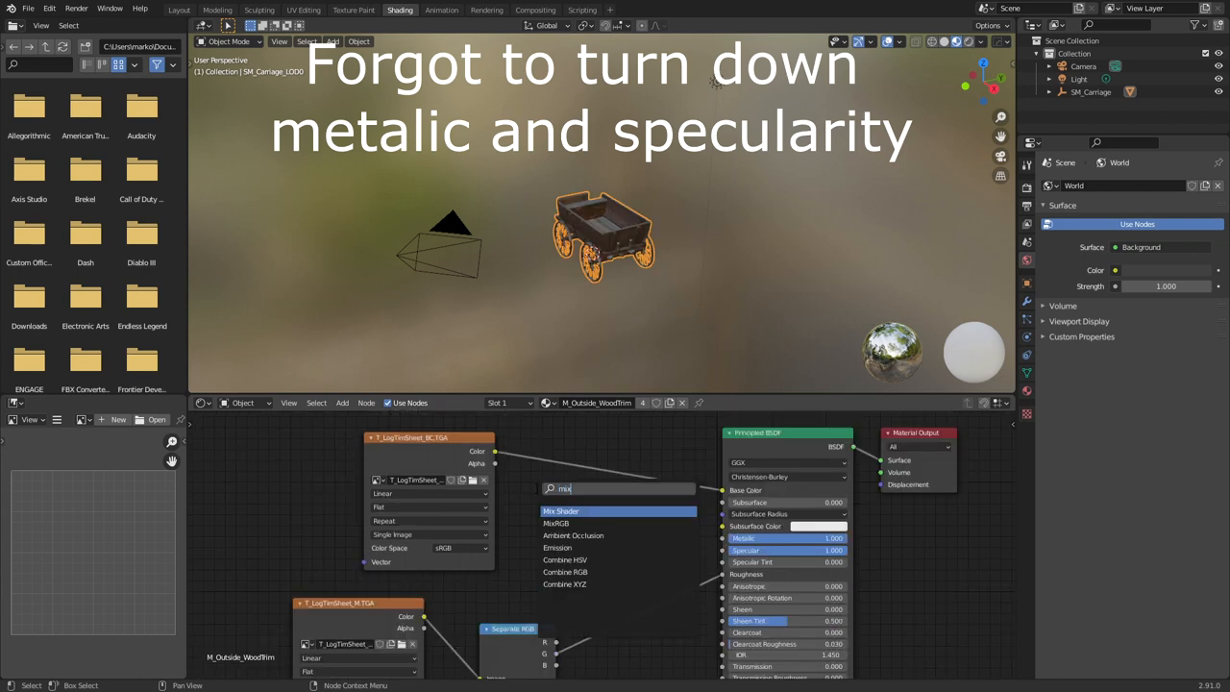
{"action": "left_click", "coordinate": [556, 523]}
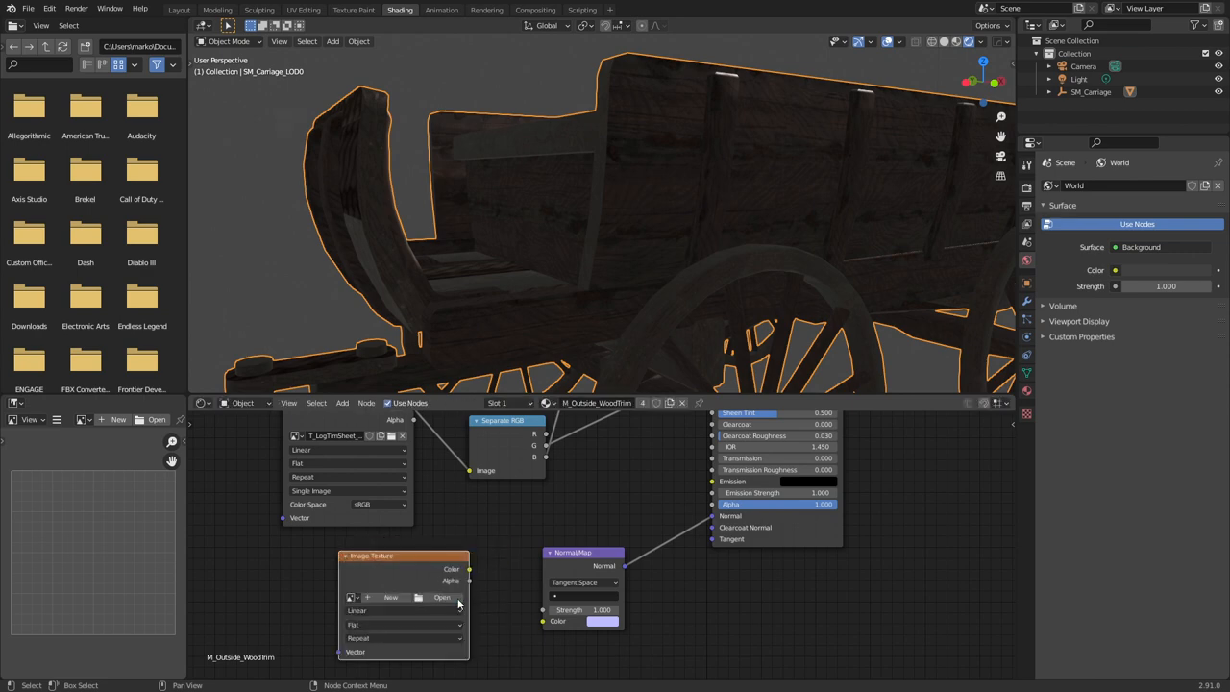
{"action": "left_click", "coordinate": [443, 597]}
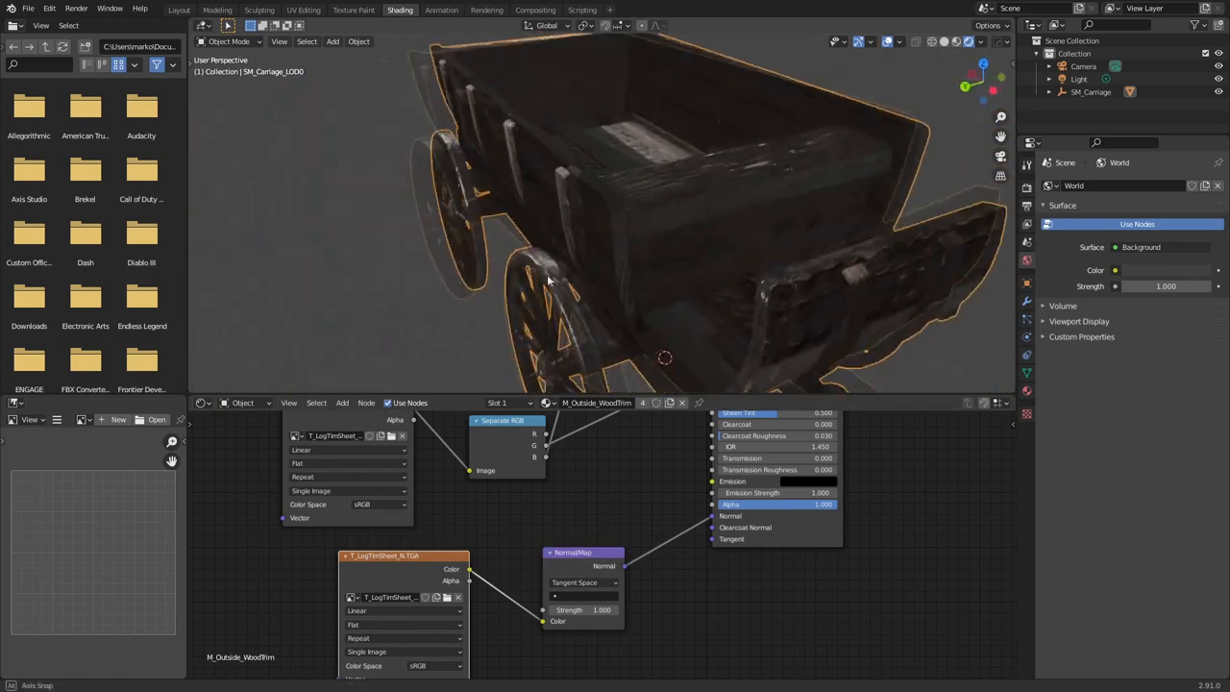
{"action": "left_click_drag", "start_coordinate": [547, 278], "coordinate": [433, 260]}
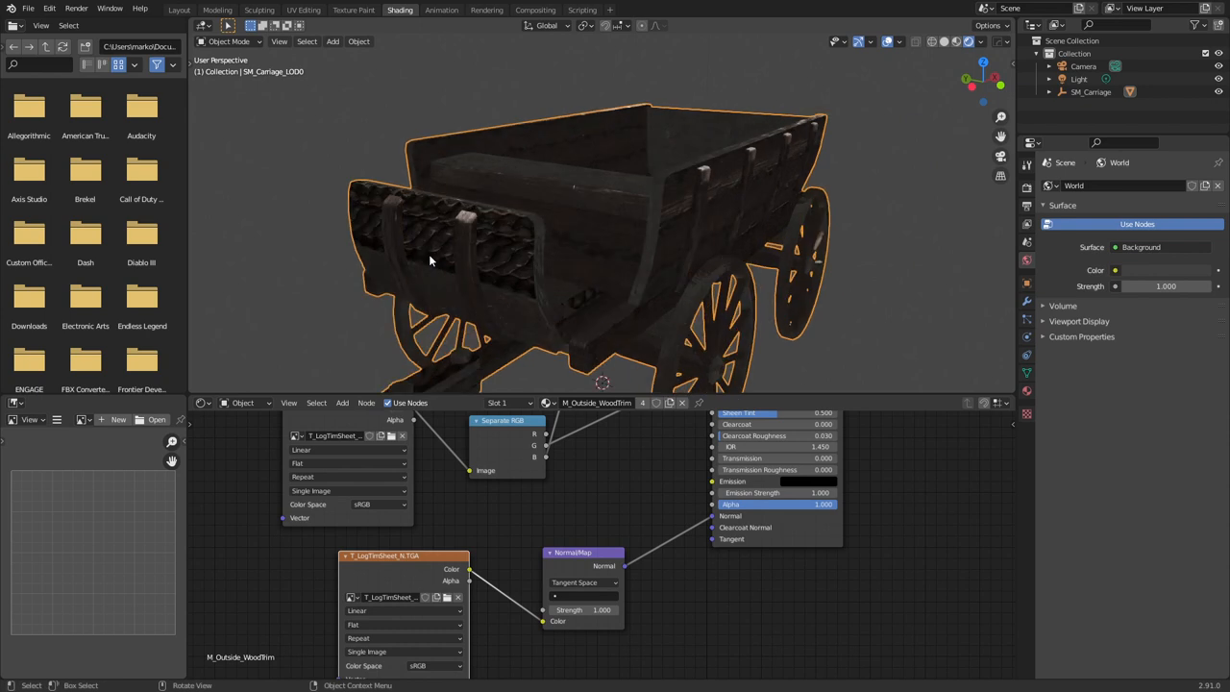